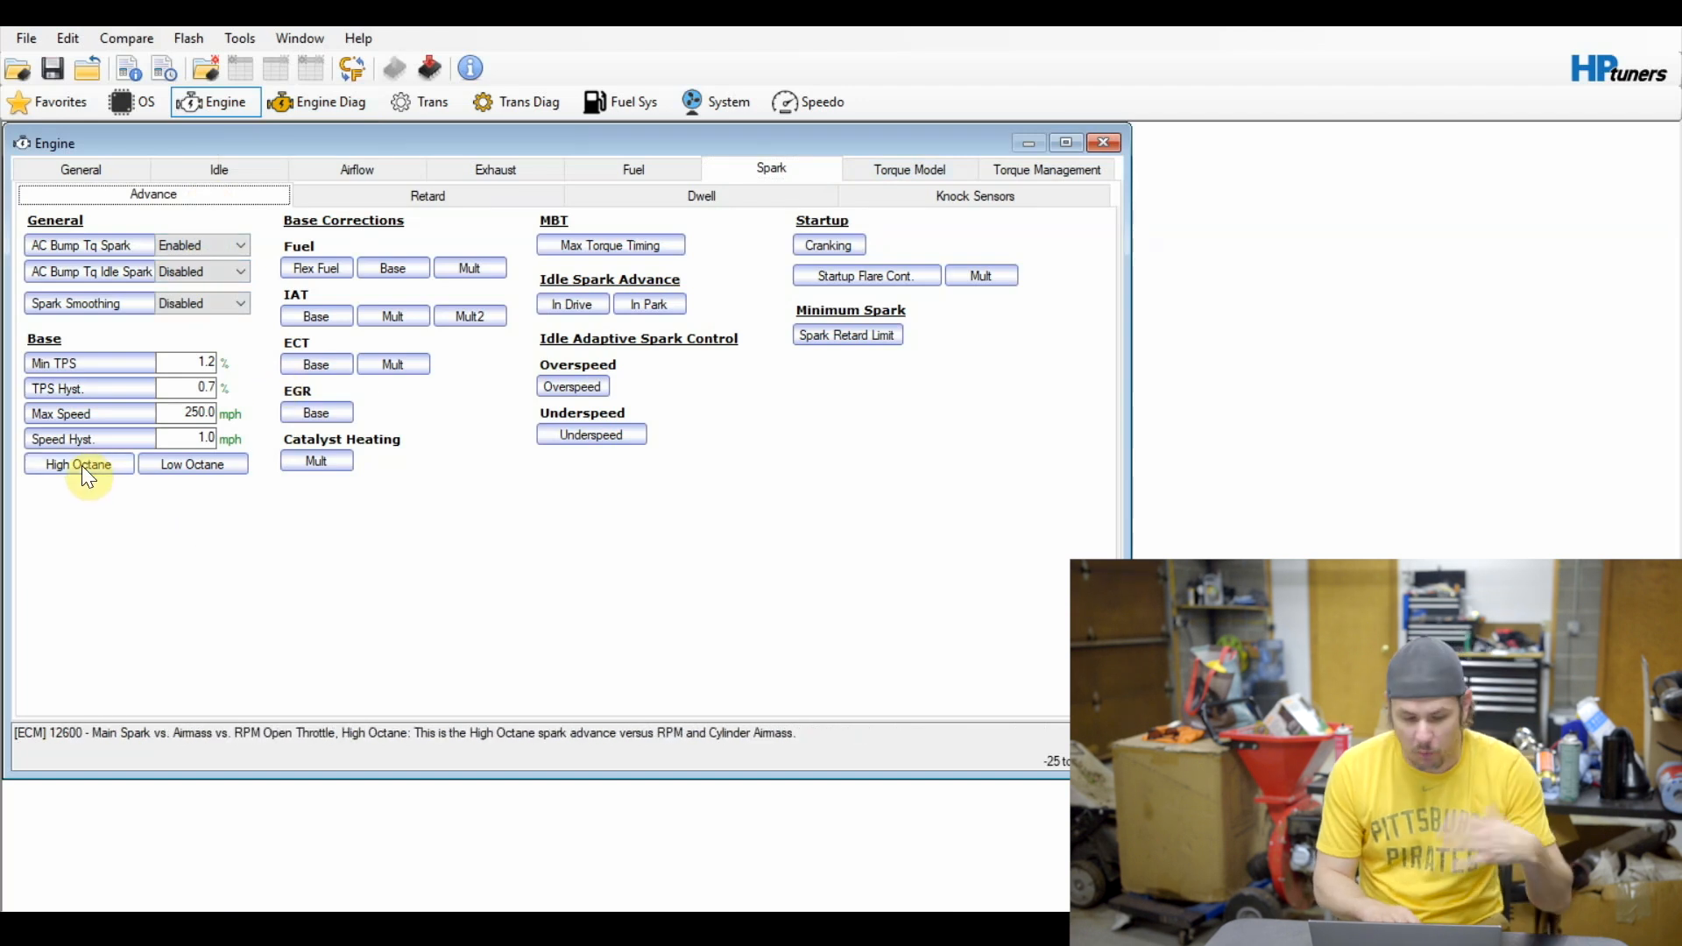
# Review the high-octane and low-octane main spark tables in VCM Editor.
pyautogui.click(192, 463)
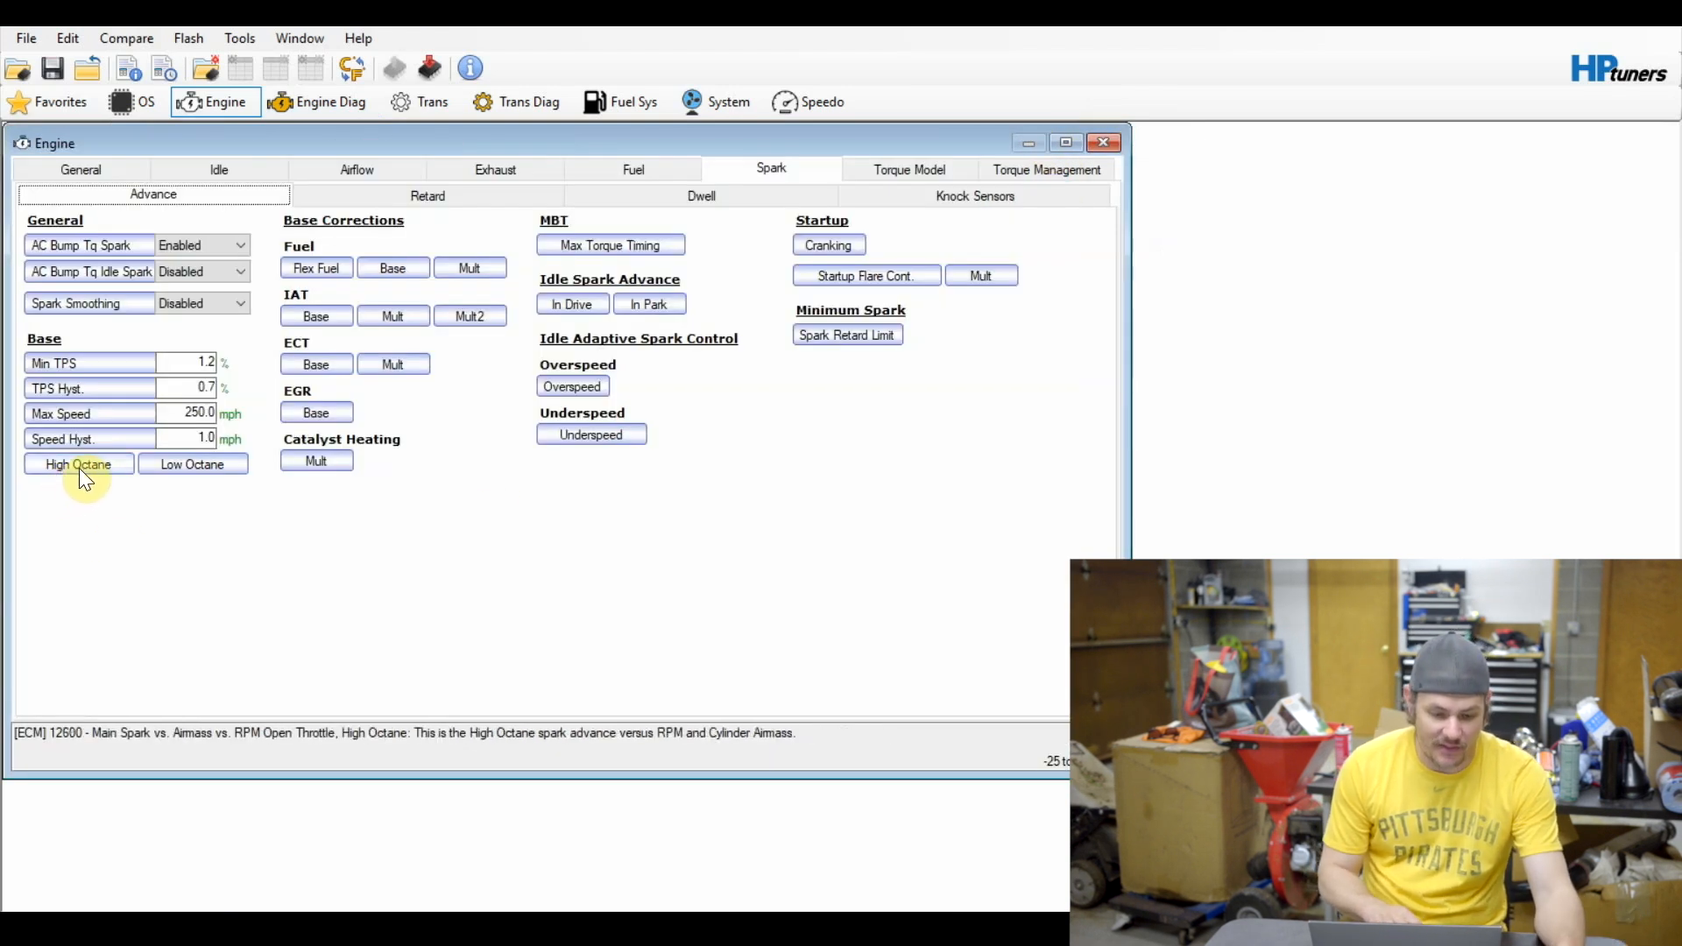
pyautogui.click(77, 463)
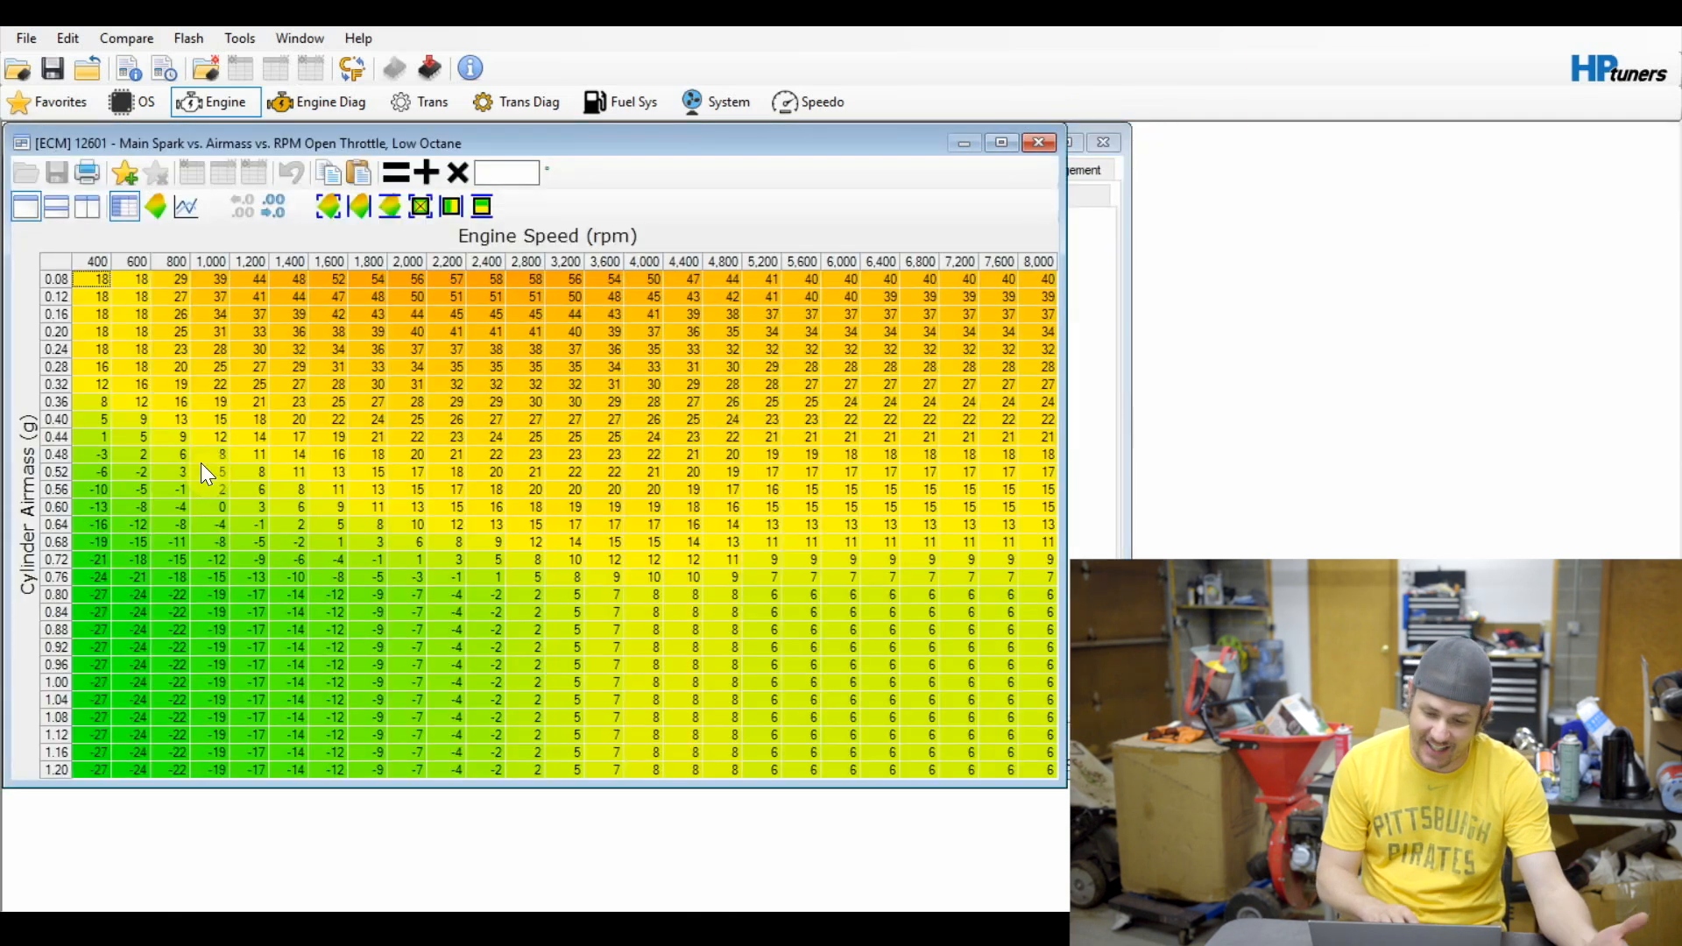
pyautogui.moveTo(1148, 147)
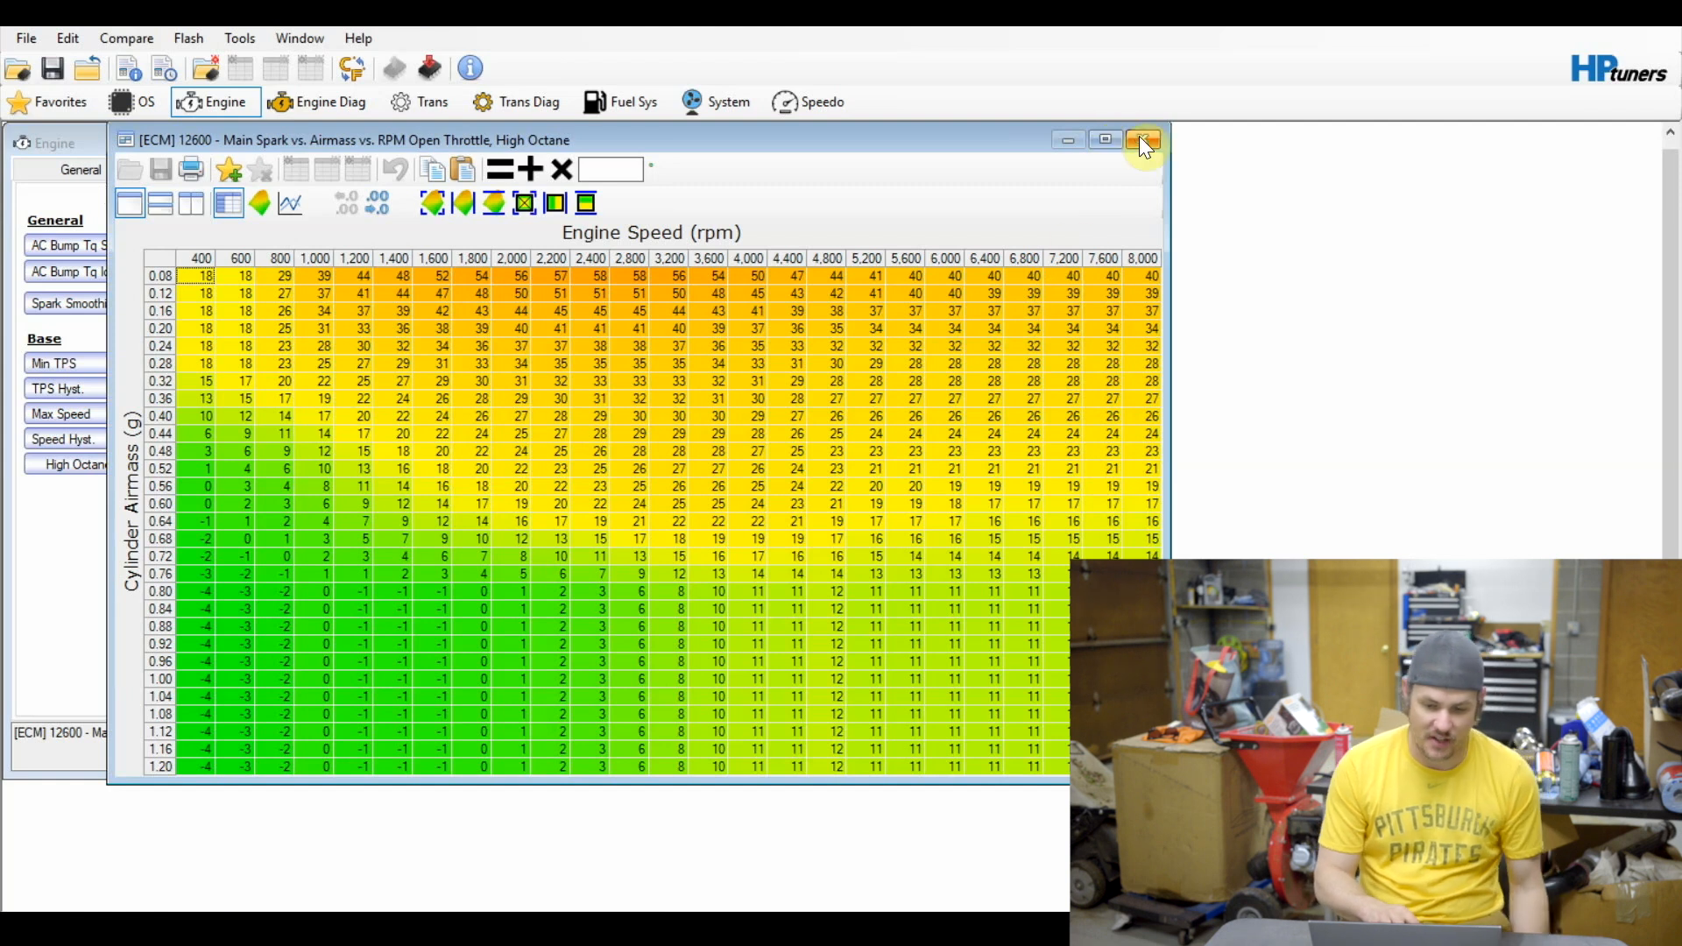
pyautogui.click(1144, 141)
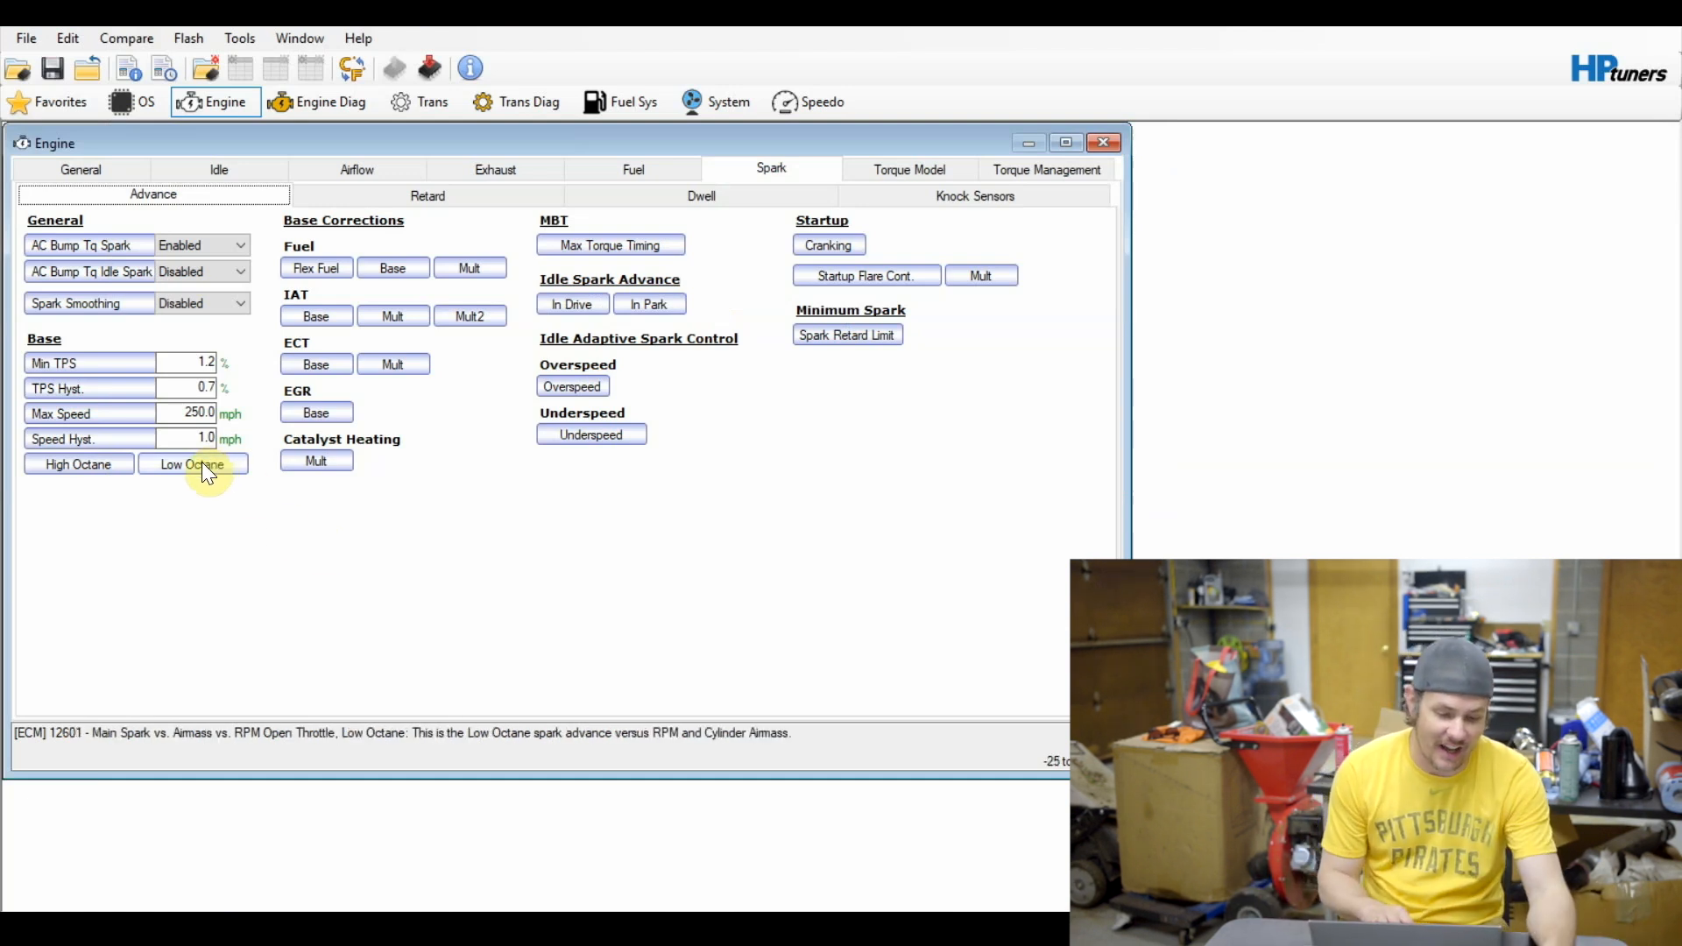
pyautogui.moveTo(254, 496)
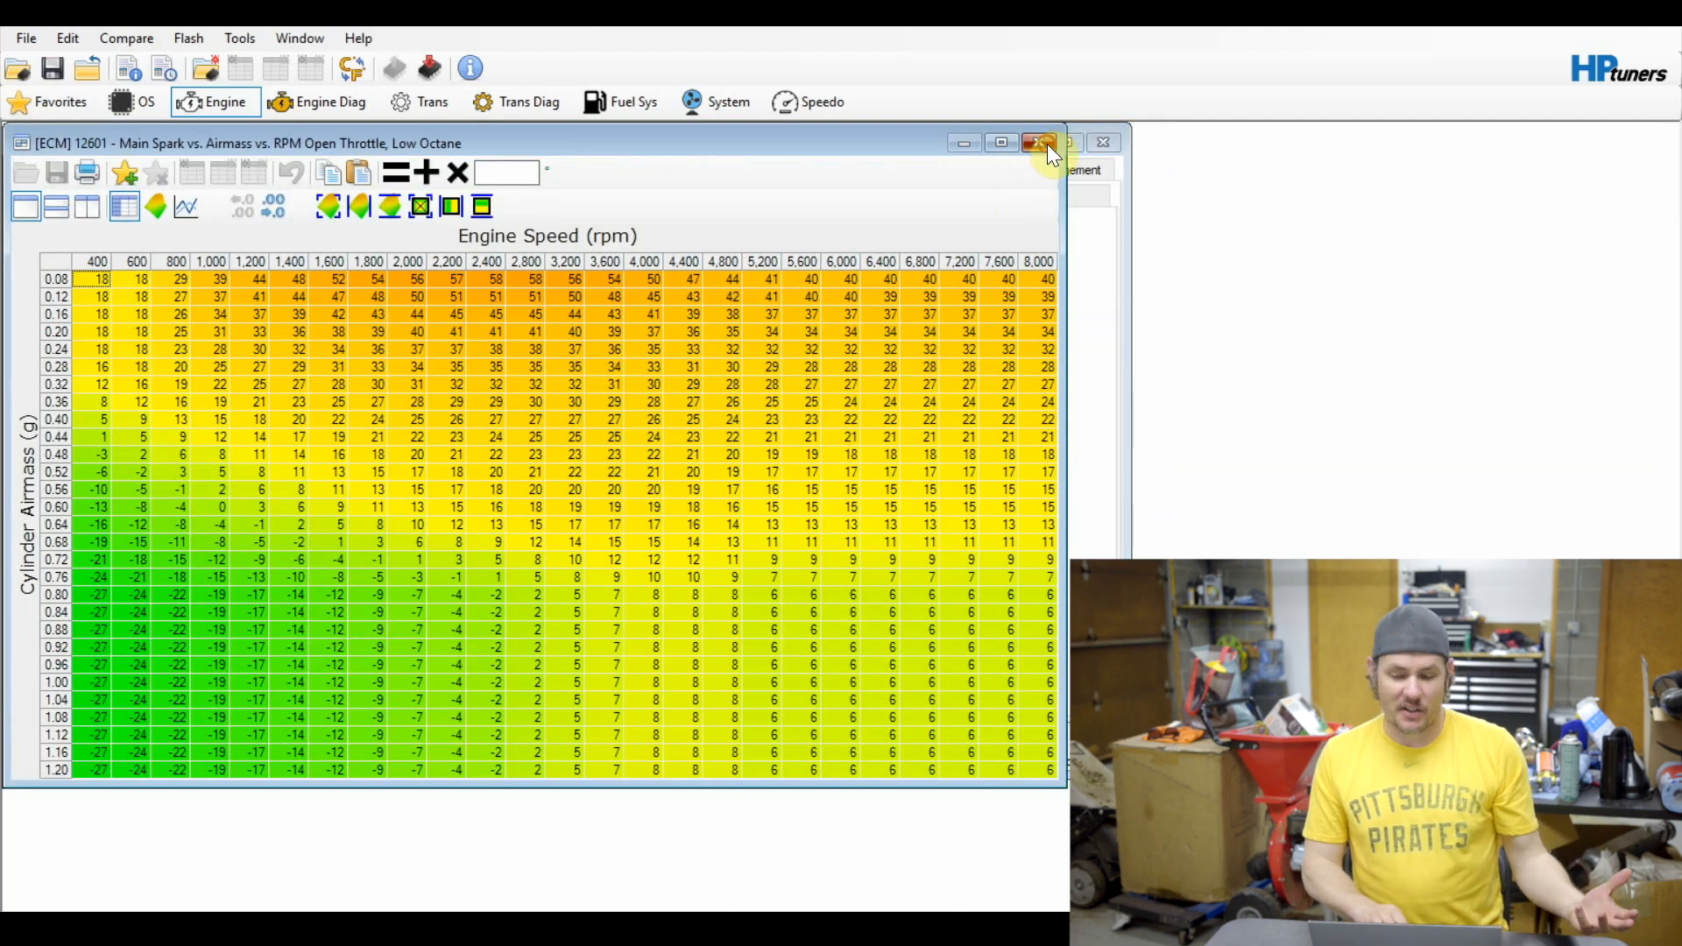
pyautogui.click(1036, 142)
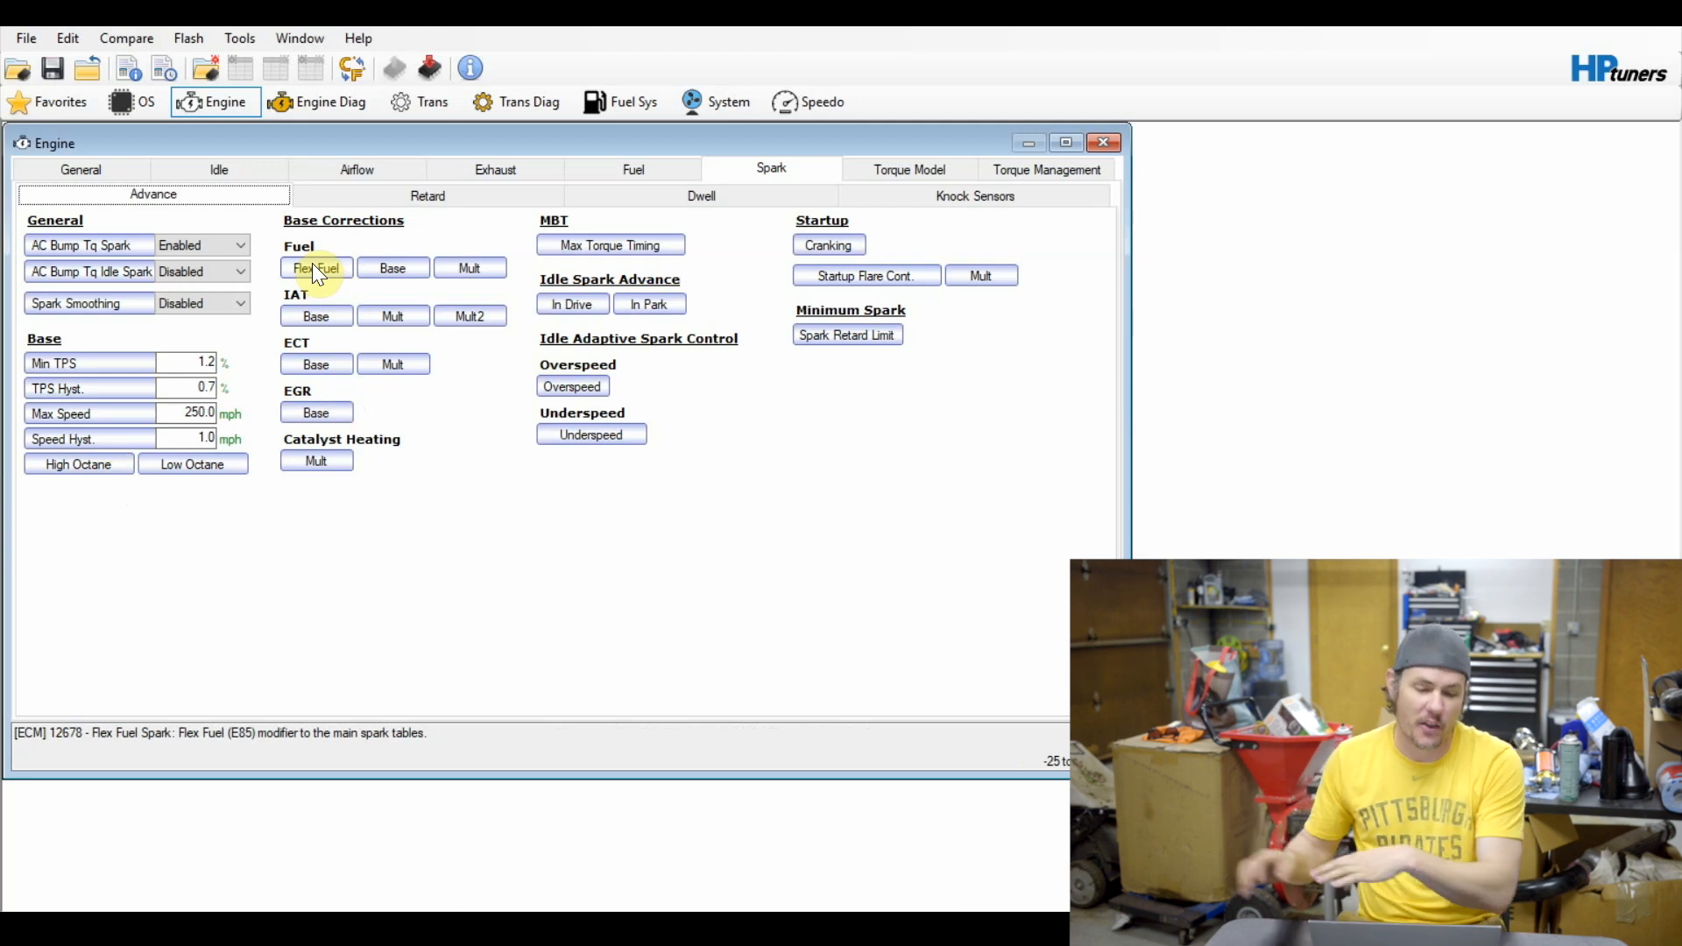
# Check the flex fuel spark modifier table, then bring up the Spark Retard histogram's layout definitions.
pyautogui.click(315, 266)
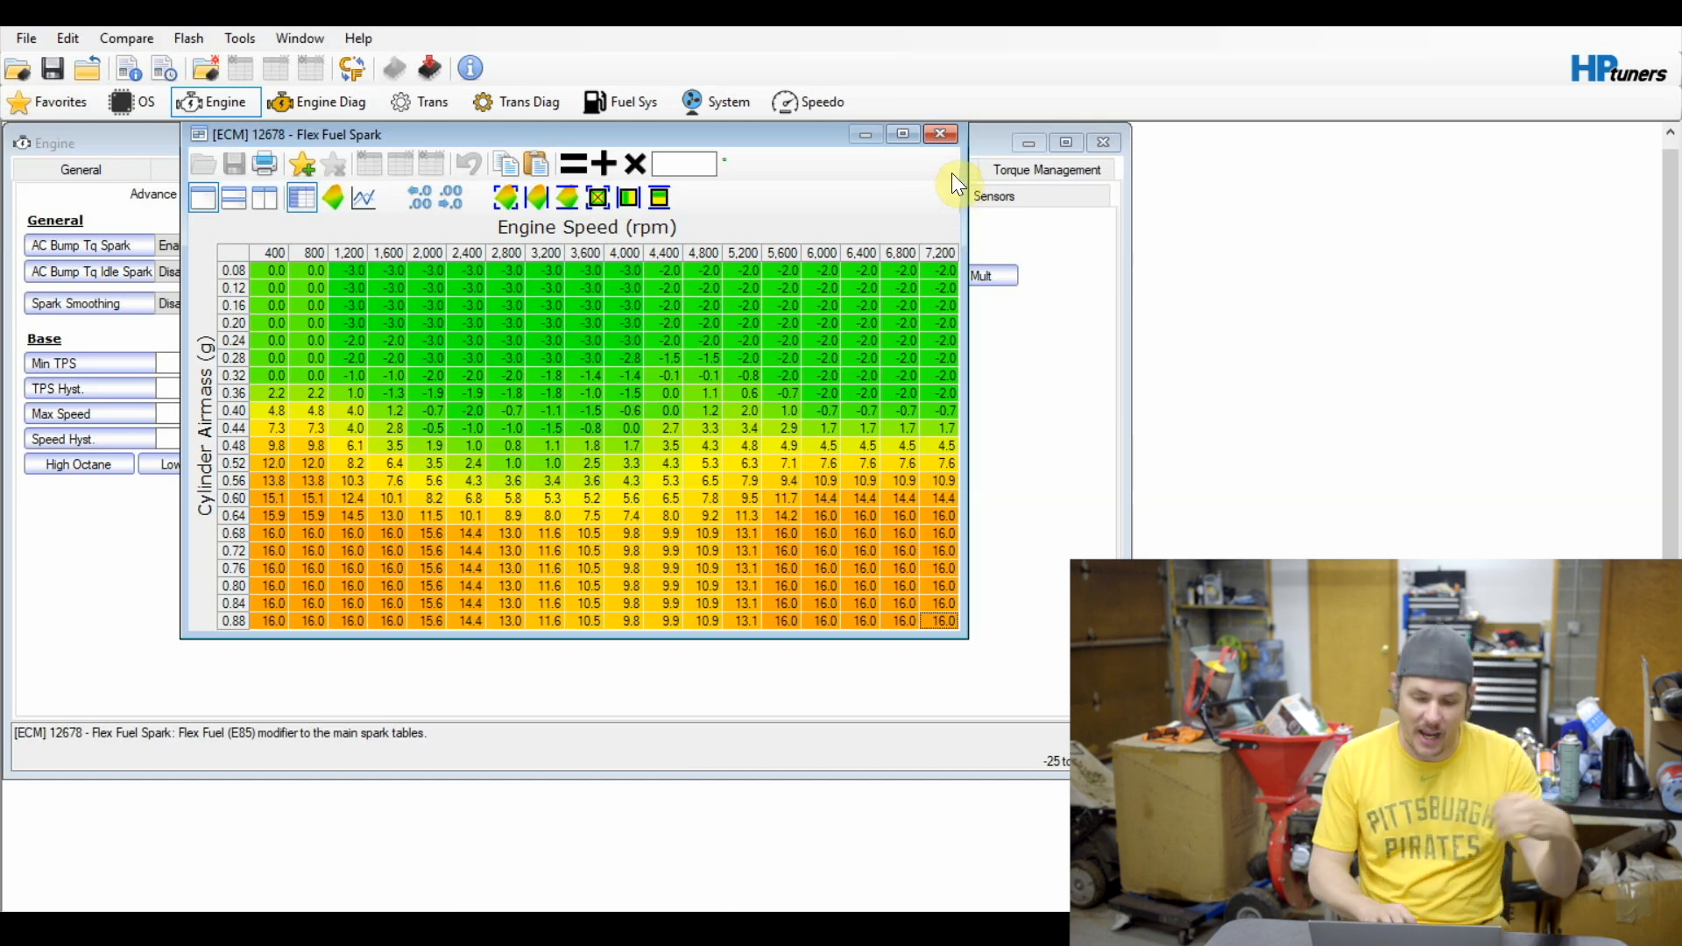
pyautogui.moveTo(961, 632)
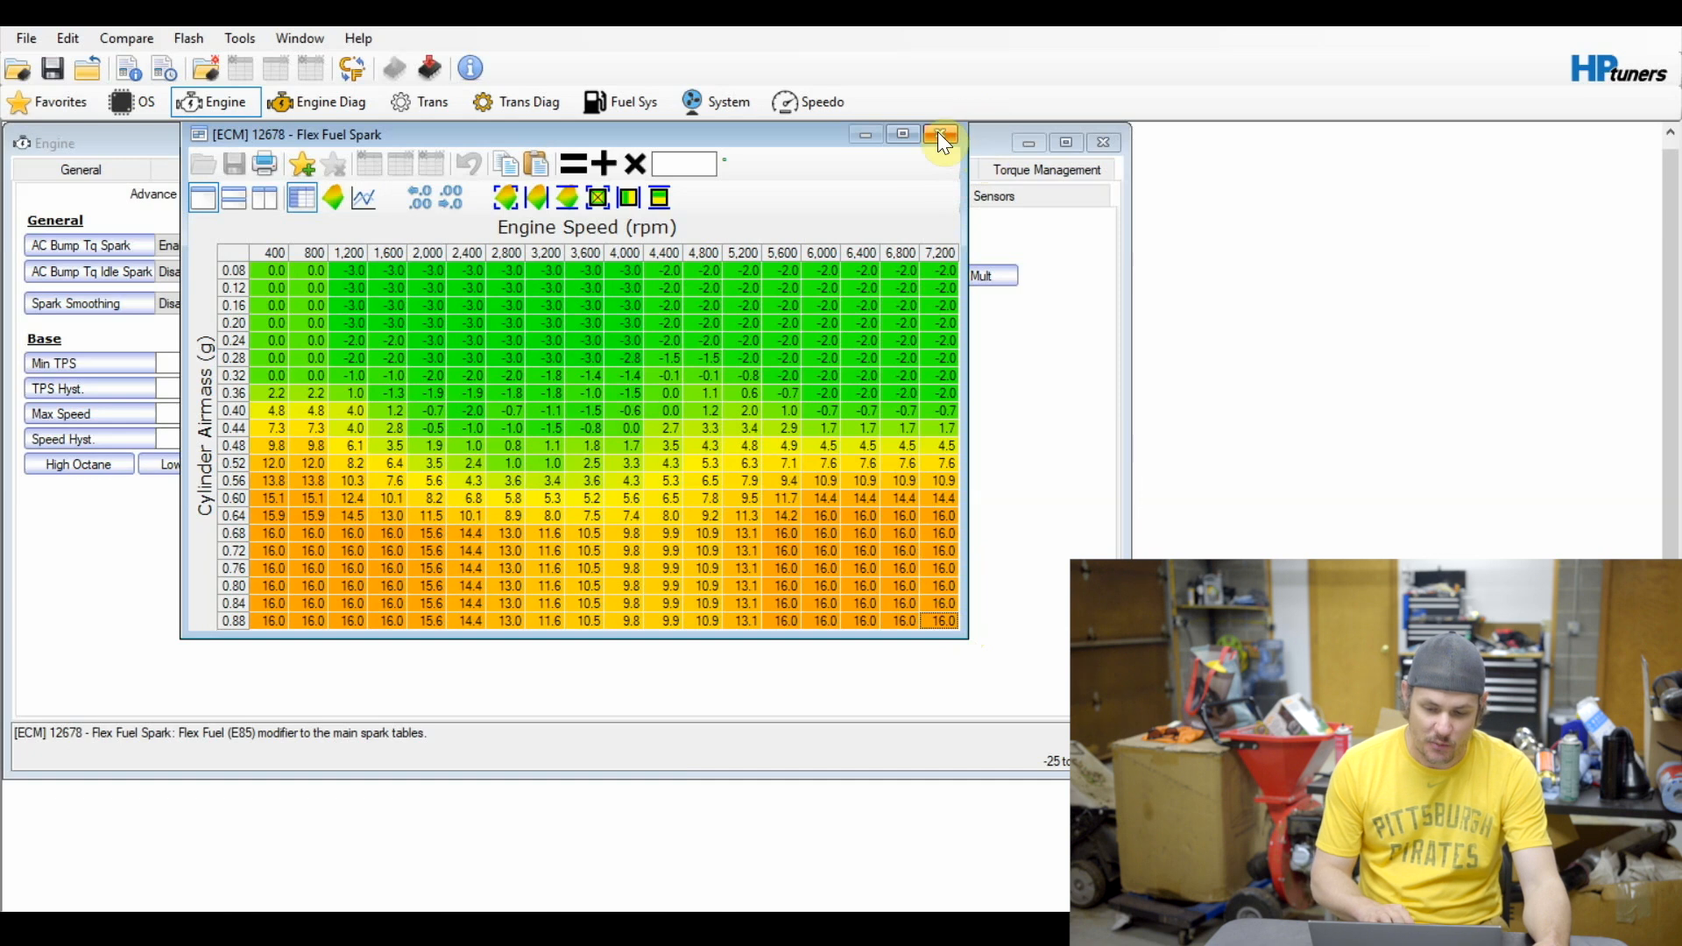
pyautogui.click(938, 134)
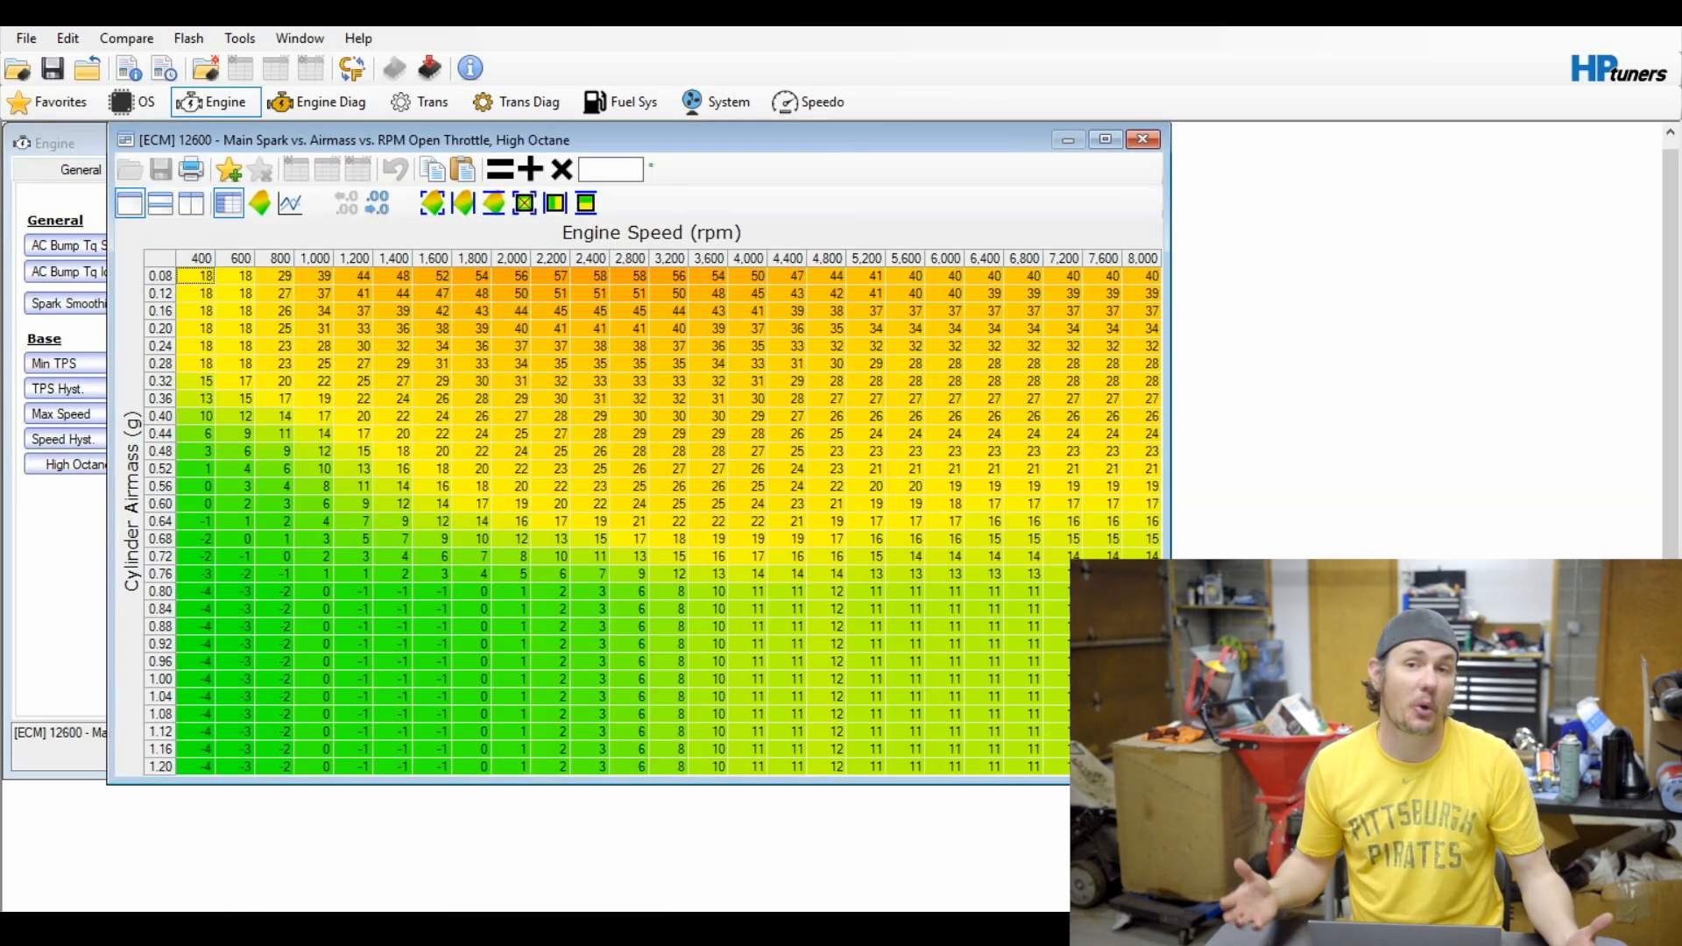
pyautogui.moveTo(899, 739)
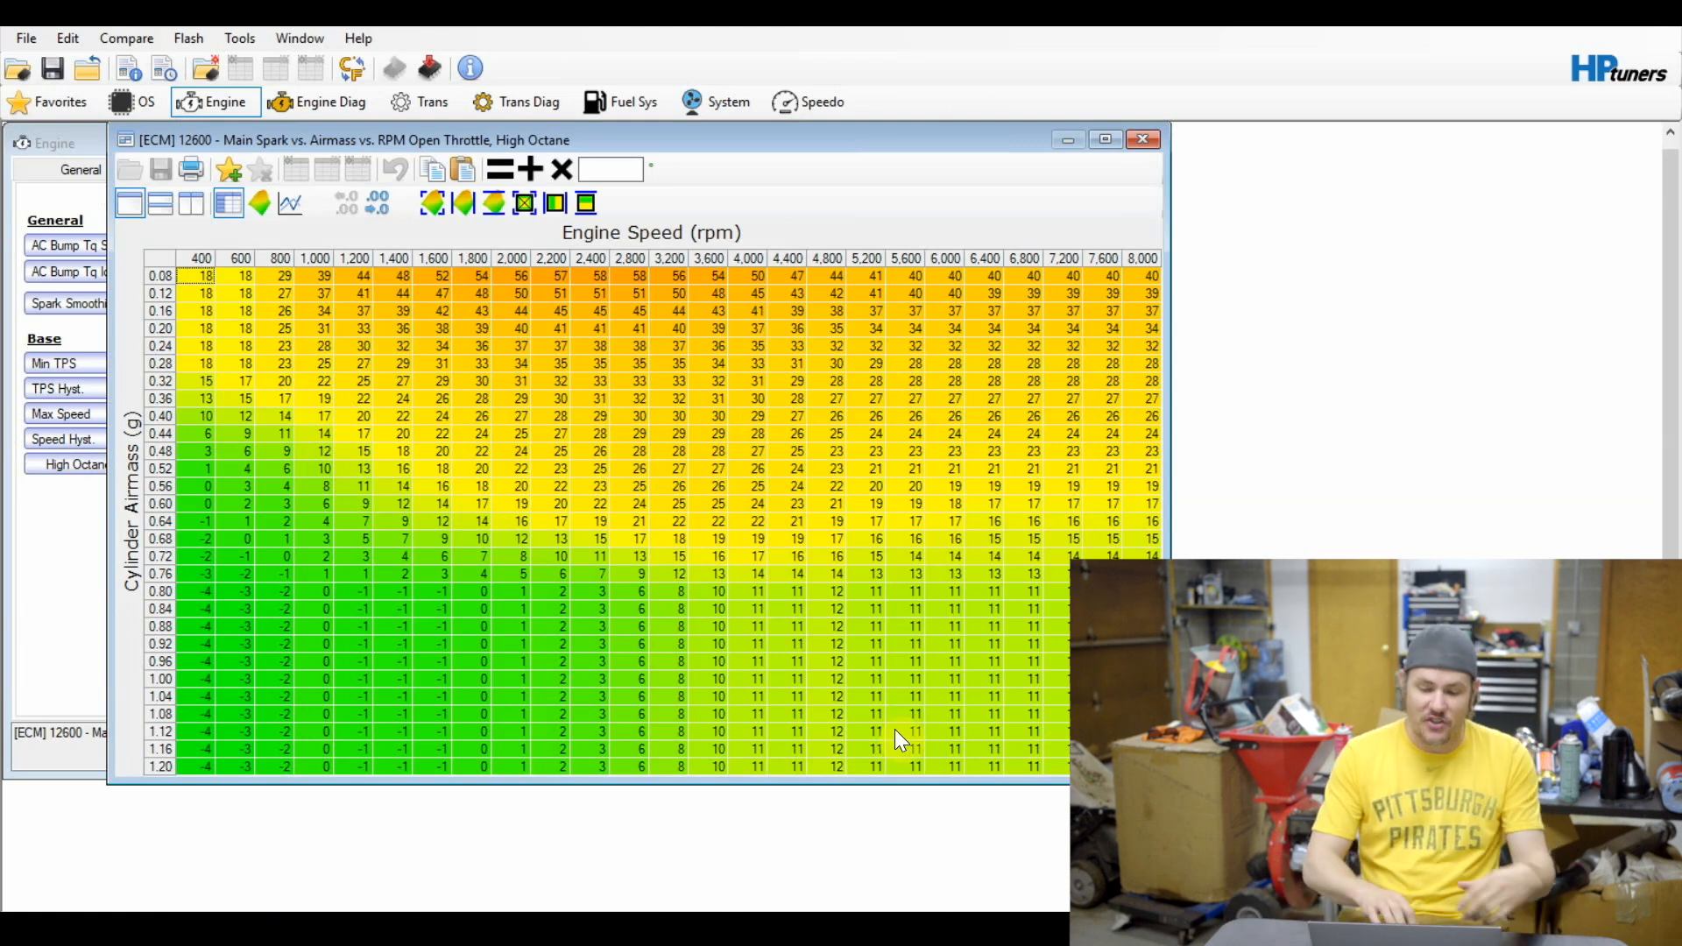
pyautogui.moveTo(915, 591); pyautogui.dragTo(1034, 768)
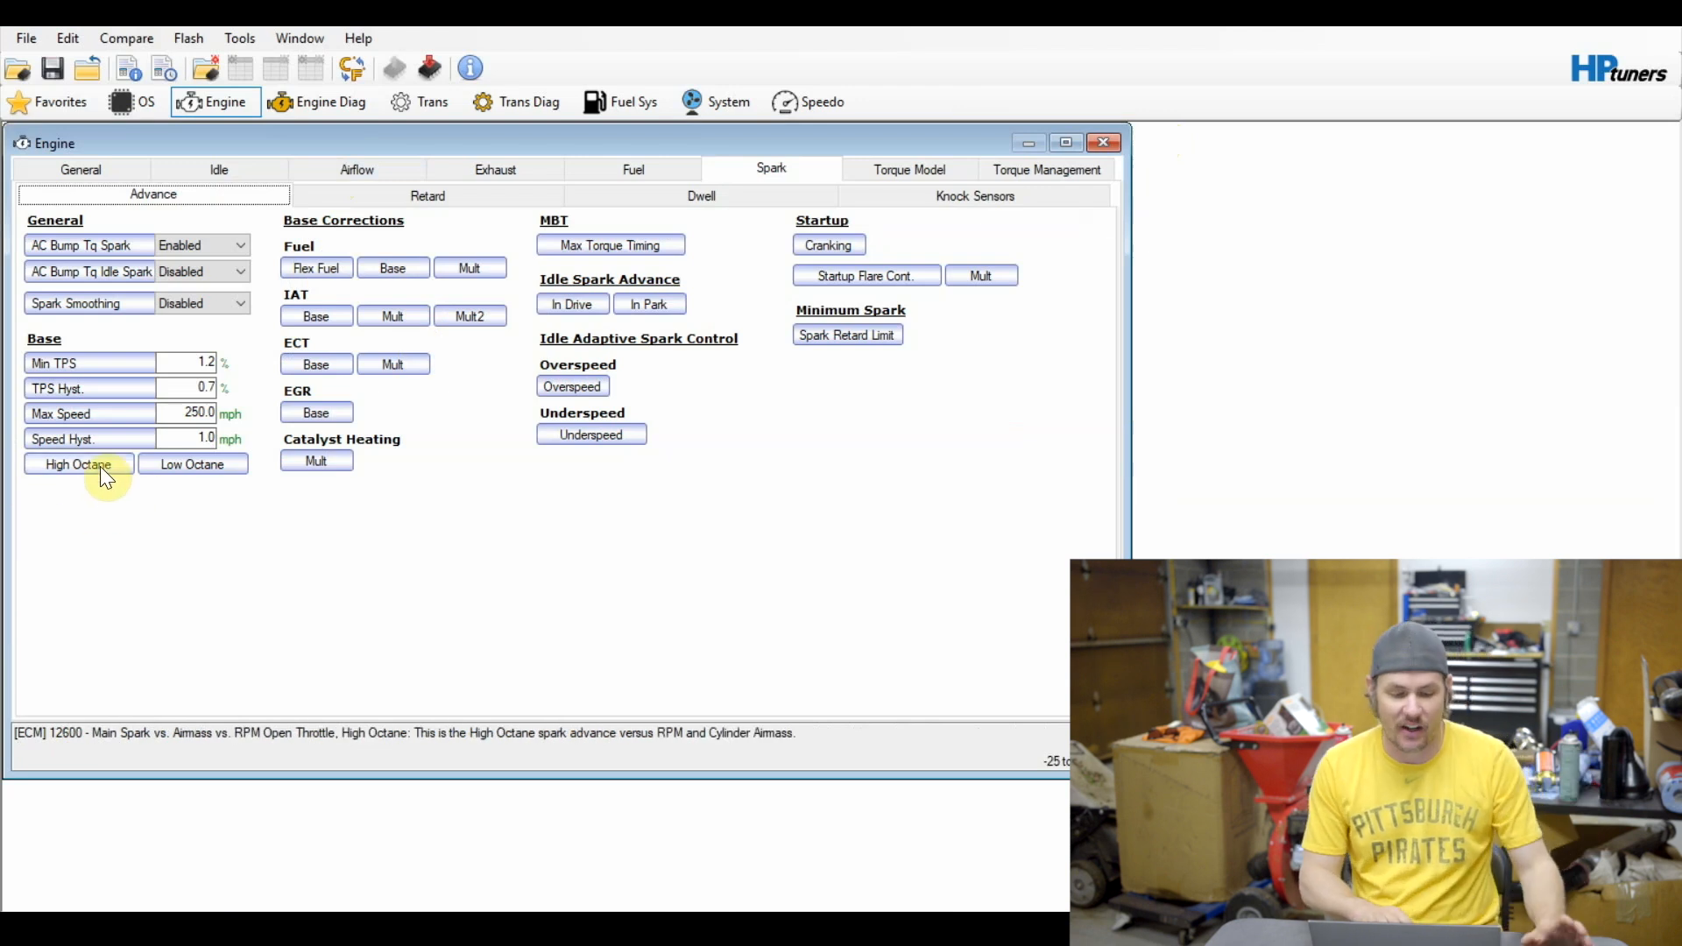
pyautogui.moveTo(214, 560)
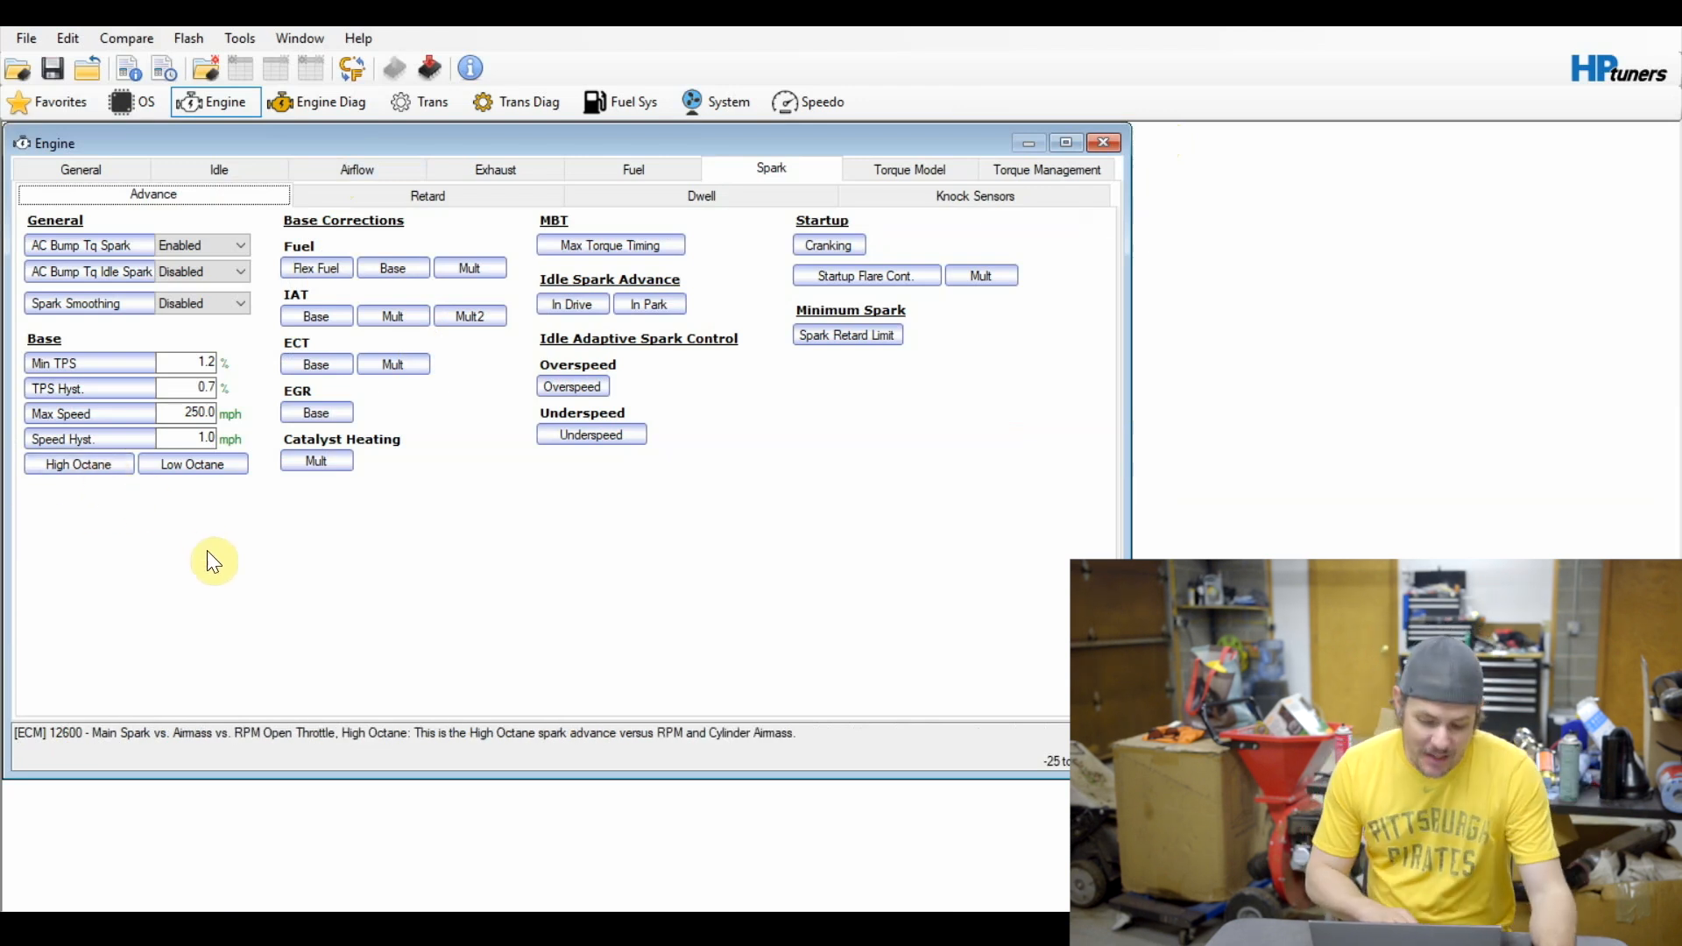
pyautogui.moveTo(240, 547)
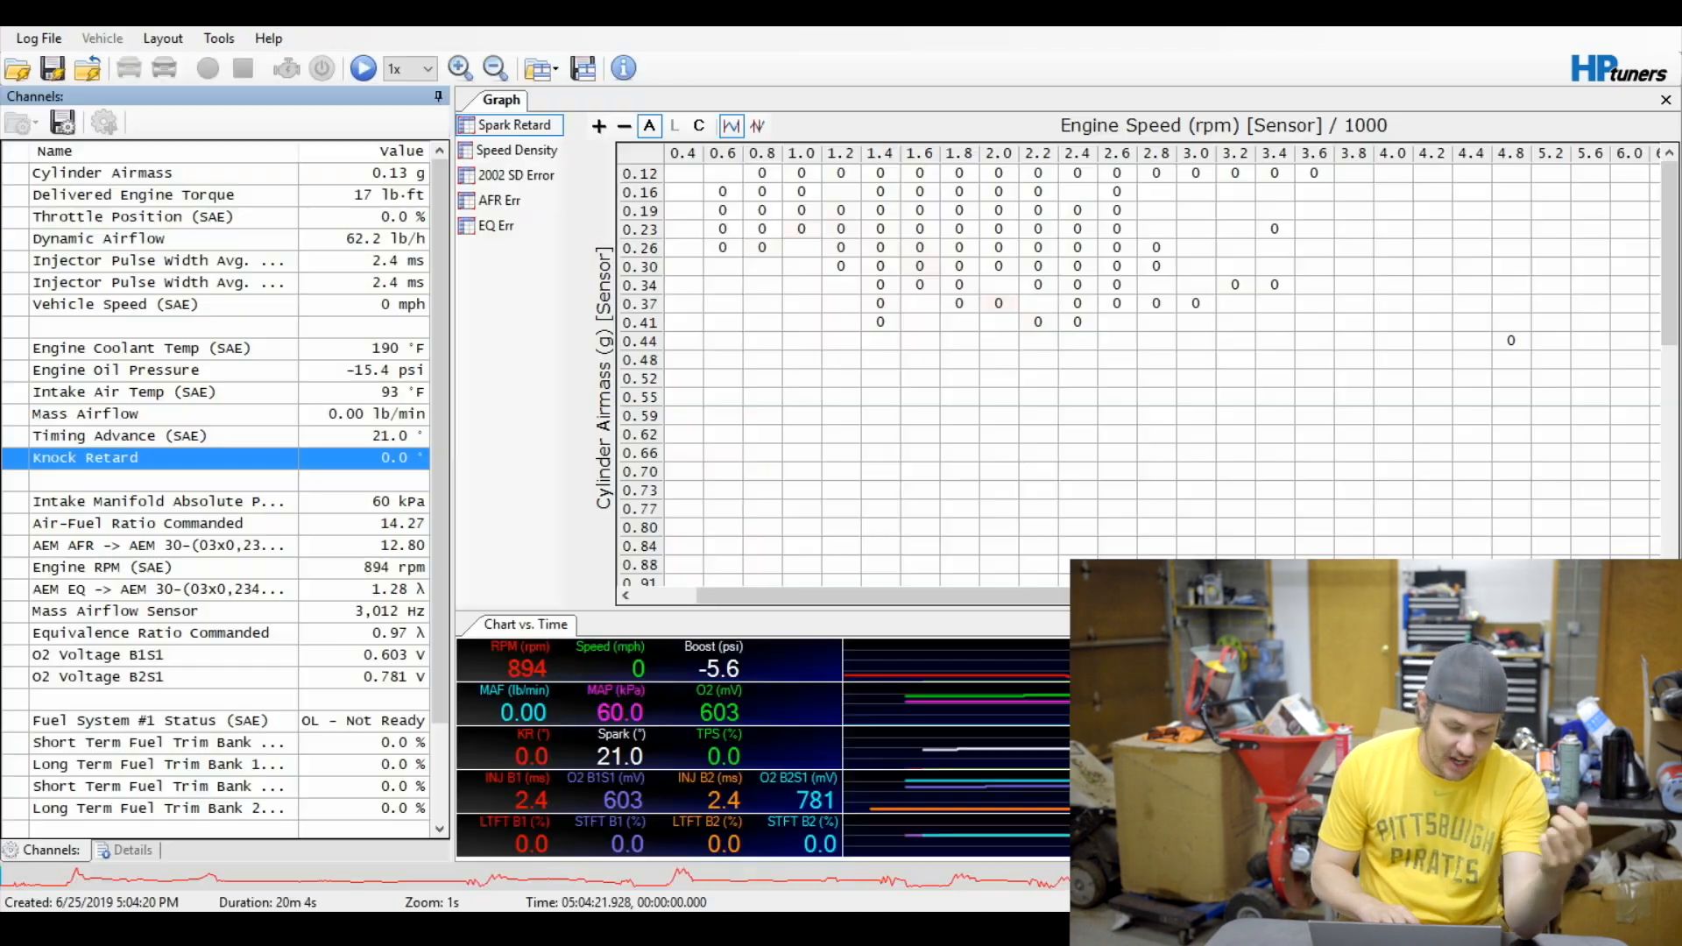
pyautogui.moveTo(894, 463)
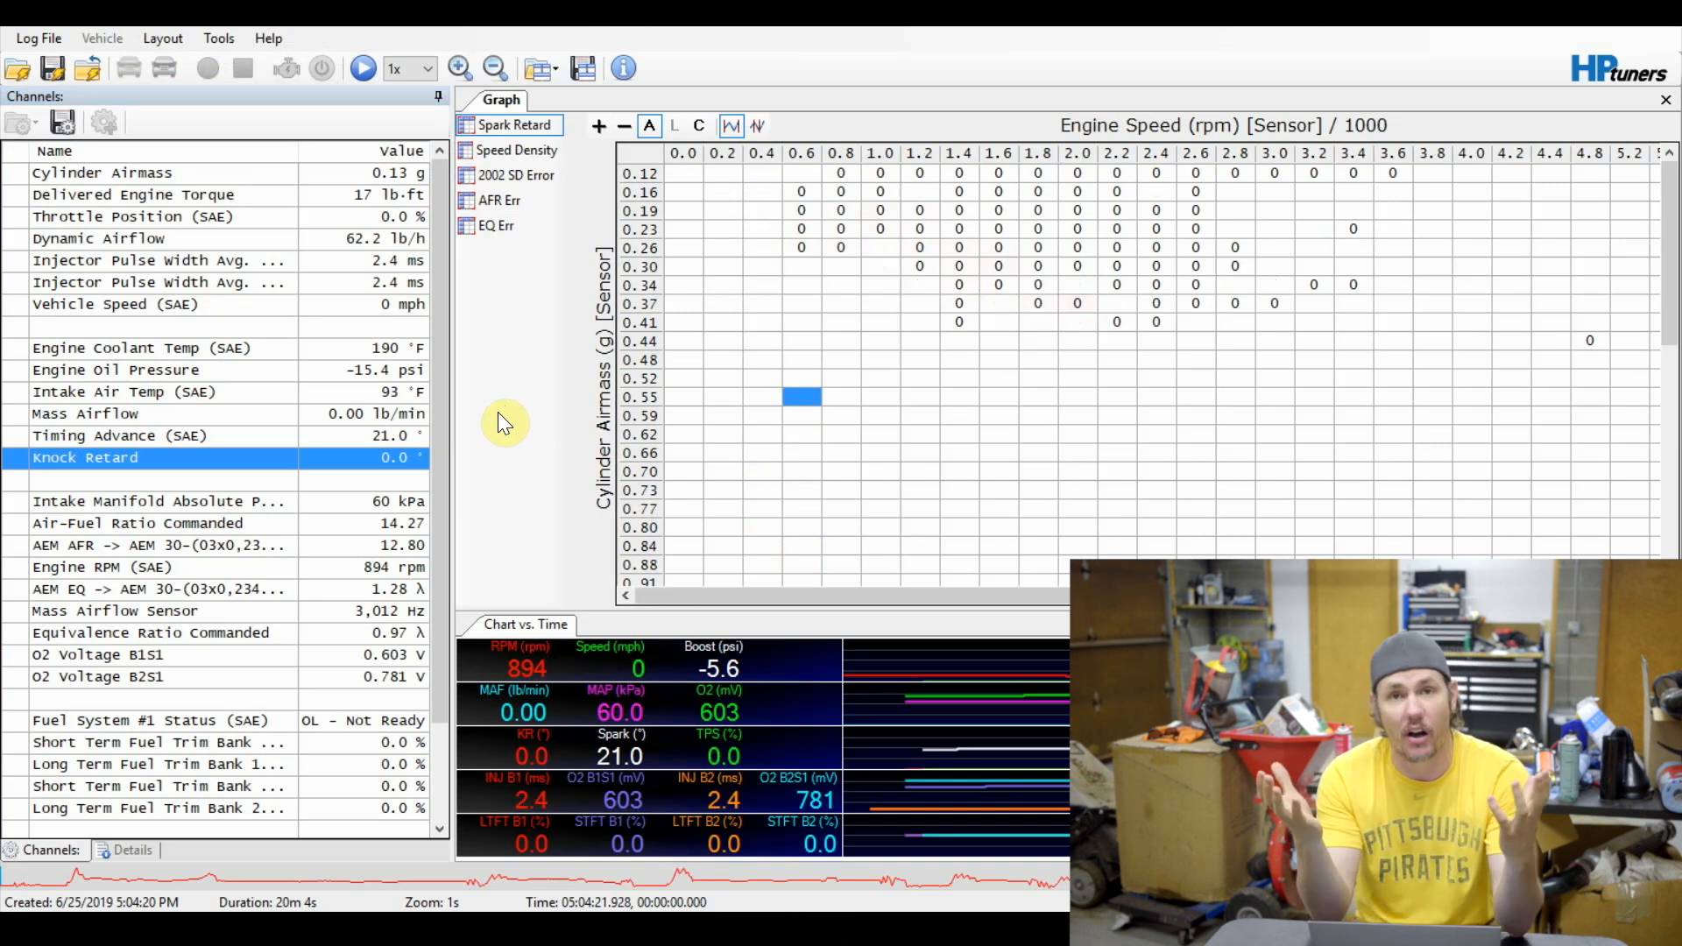
pyautogui.click(117, 437)
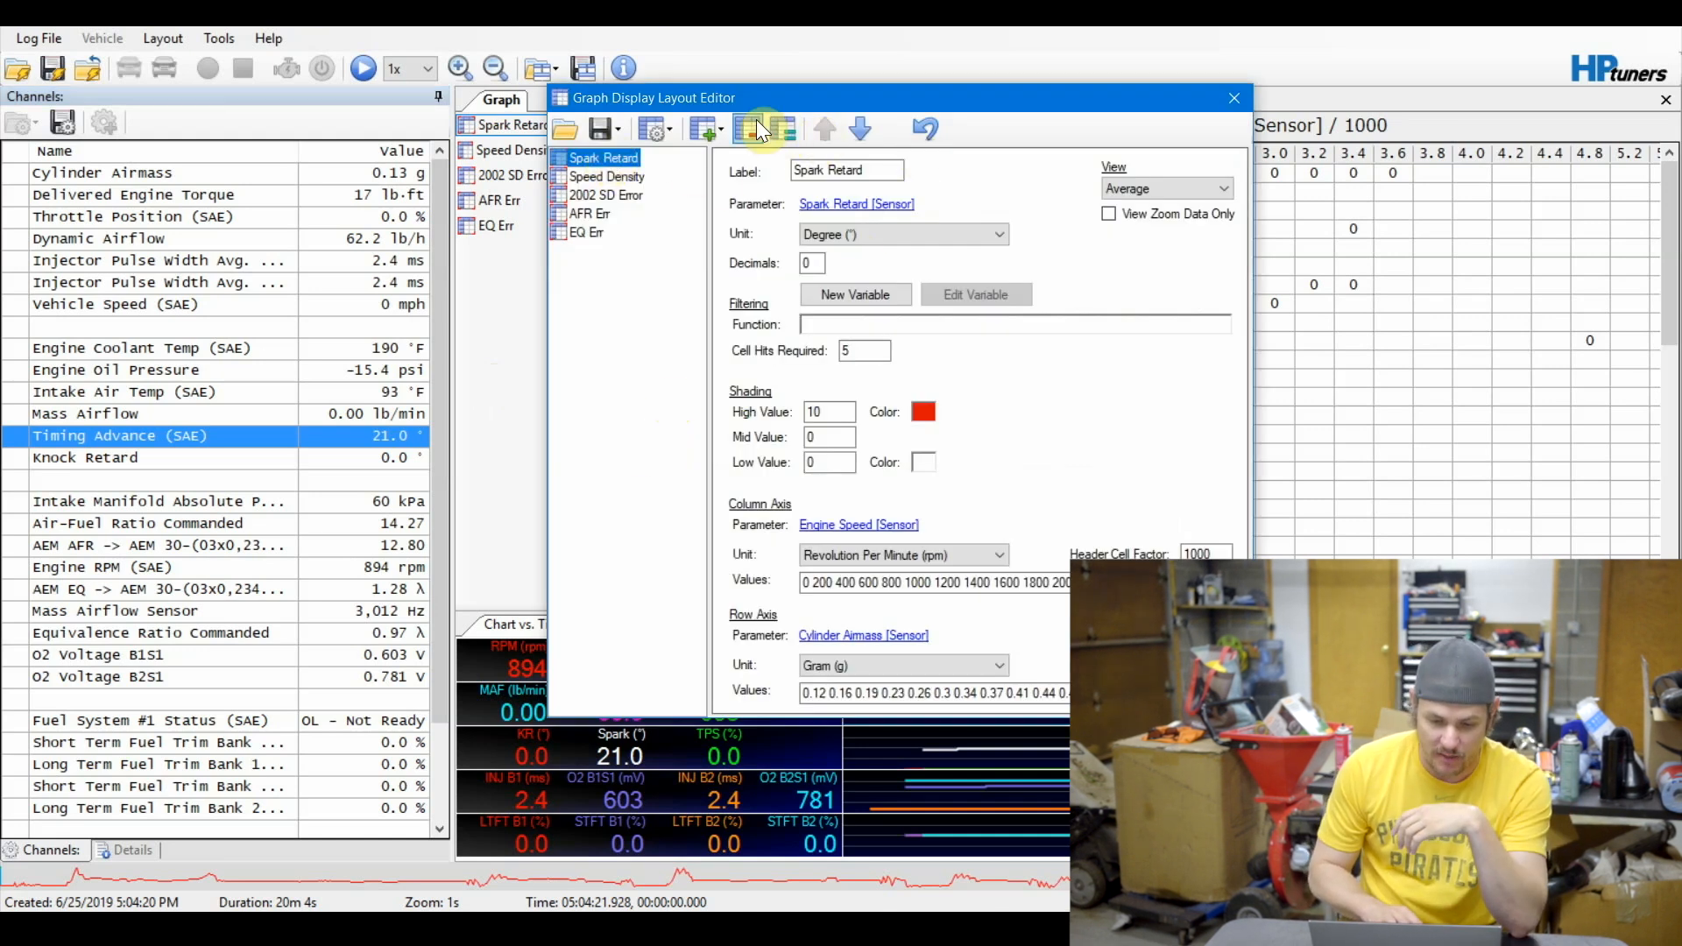
# Add a Spark table plotting generic Spark Advance and copy the high-octane table's engine speed breakpoints.
pyautogui.click(706, 128)
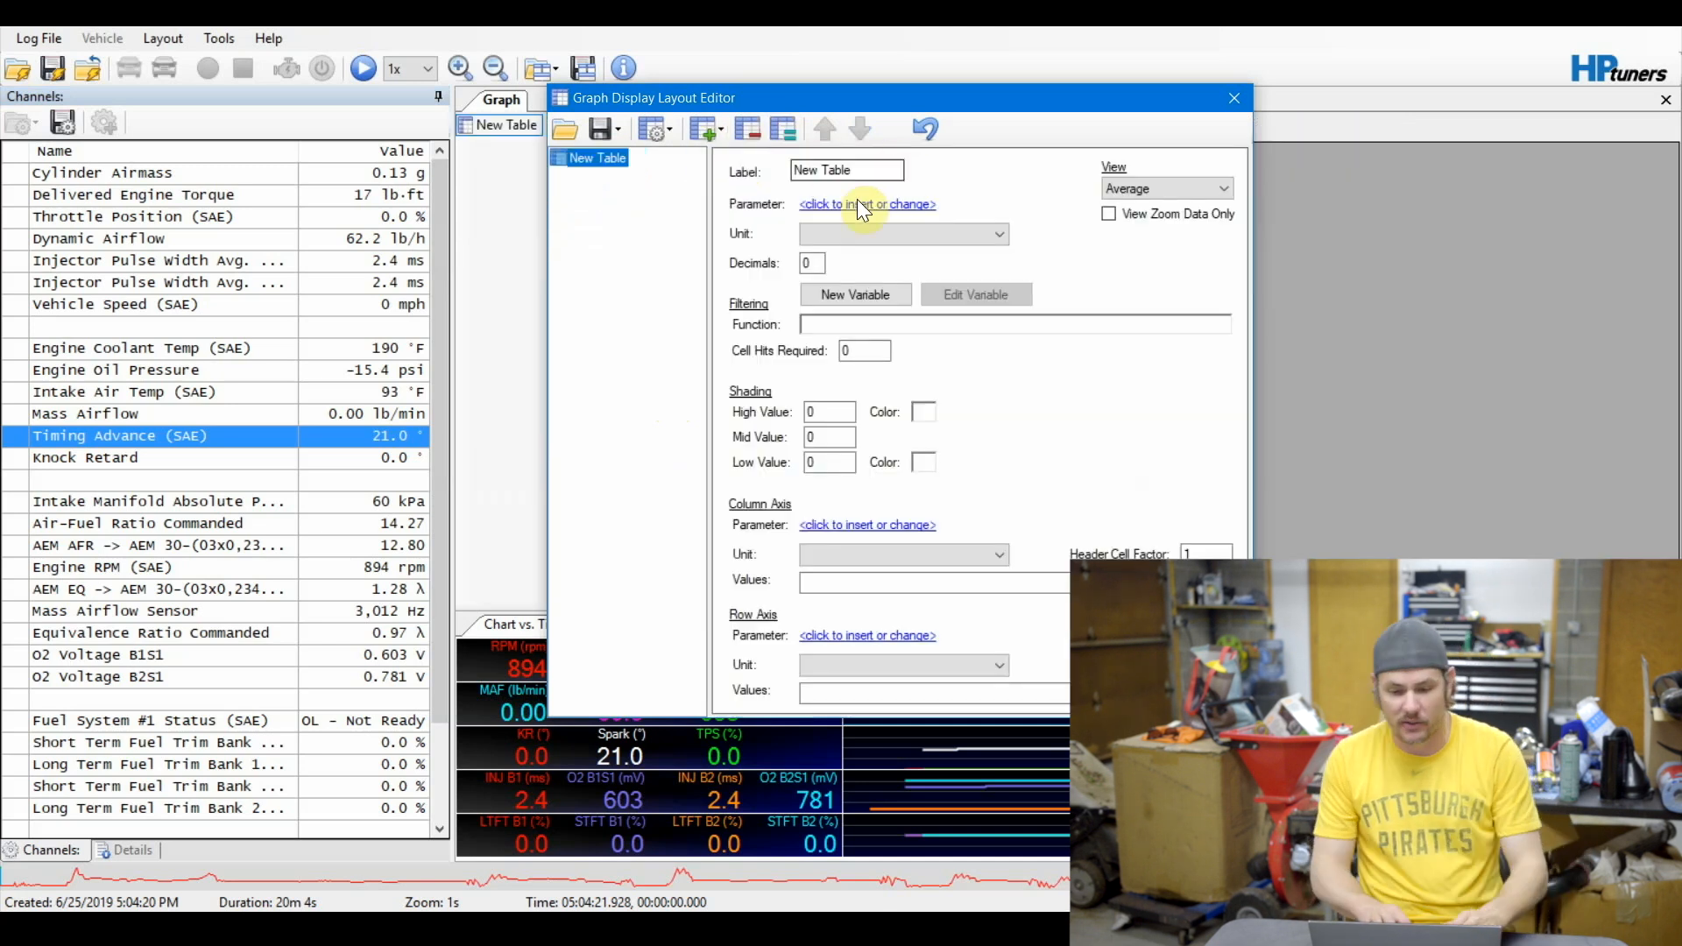
pyautogui.click(868, 203)
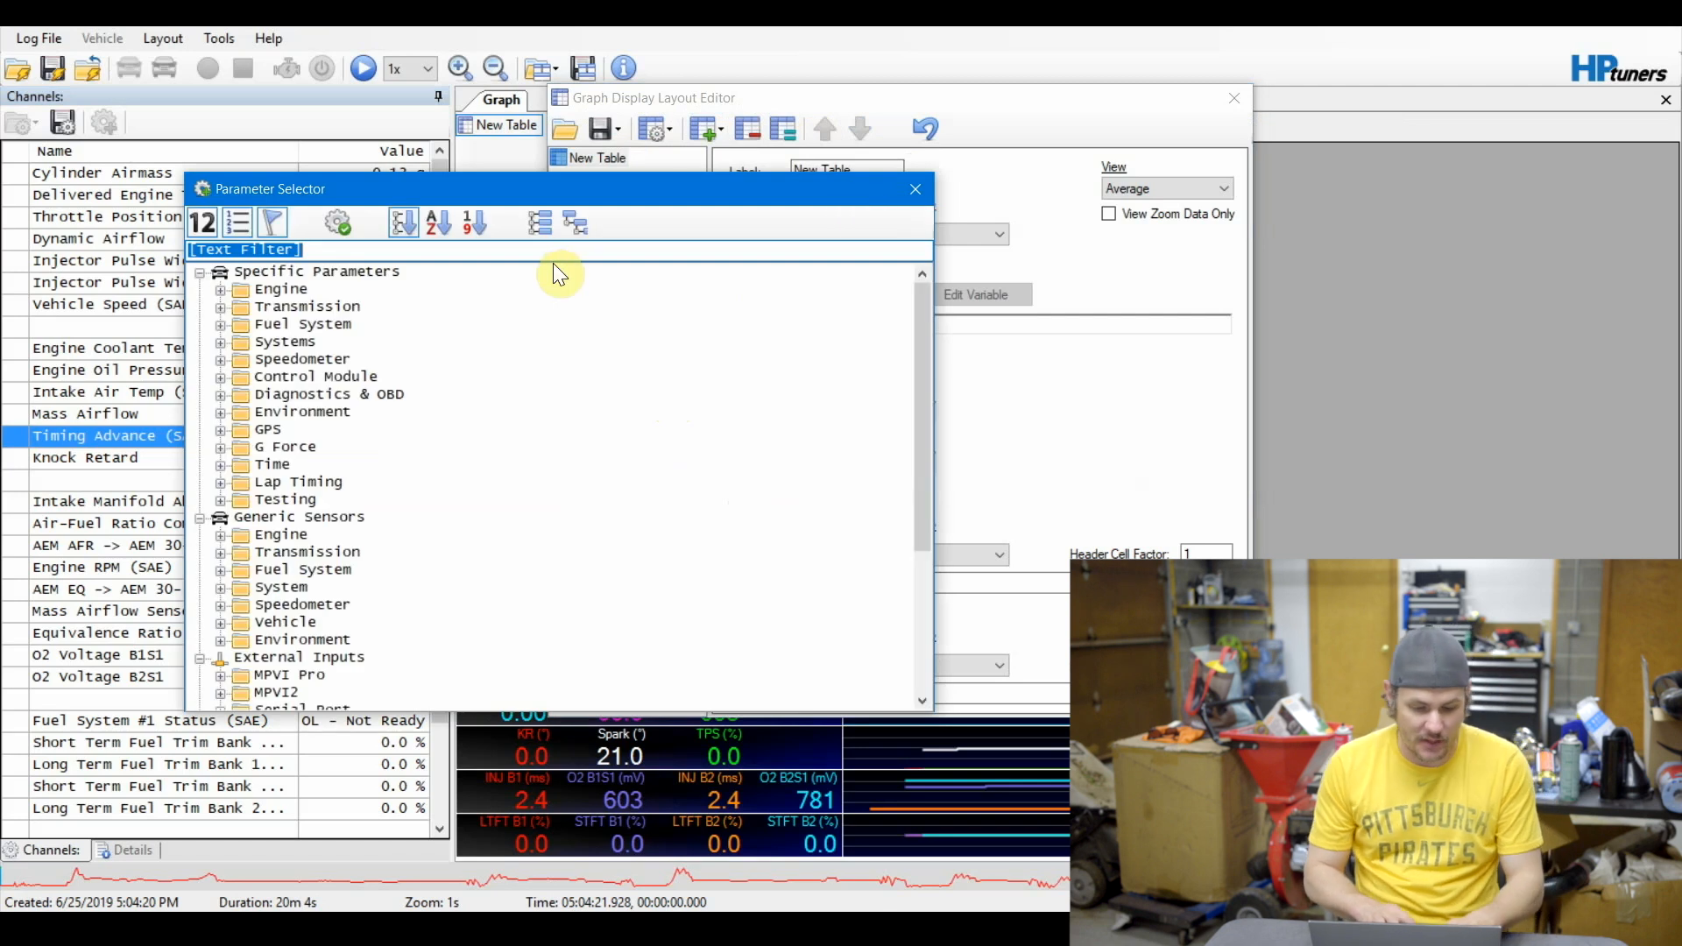
pyautogui.write('Timn=')
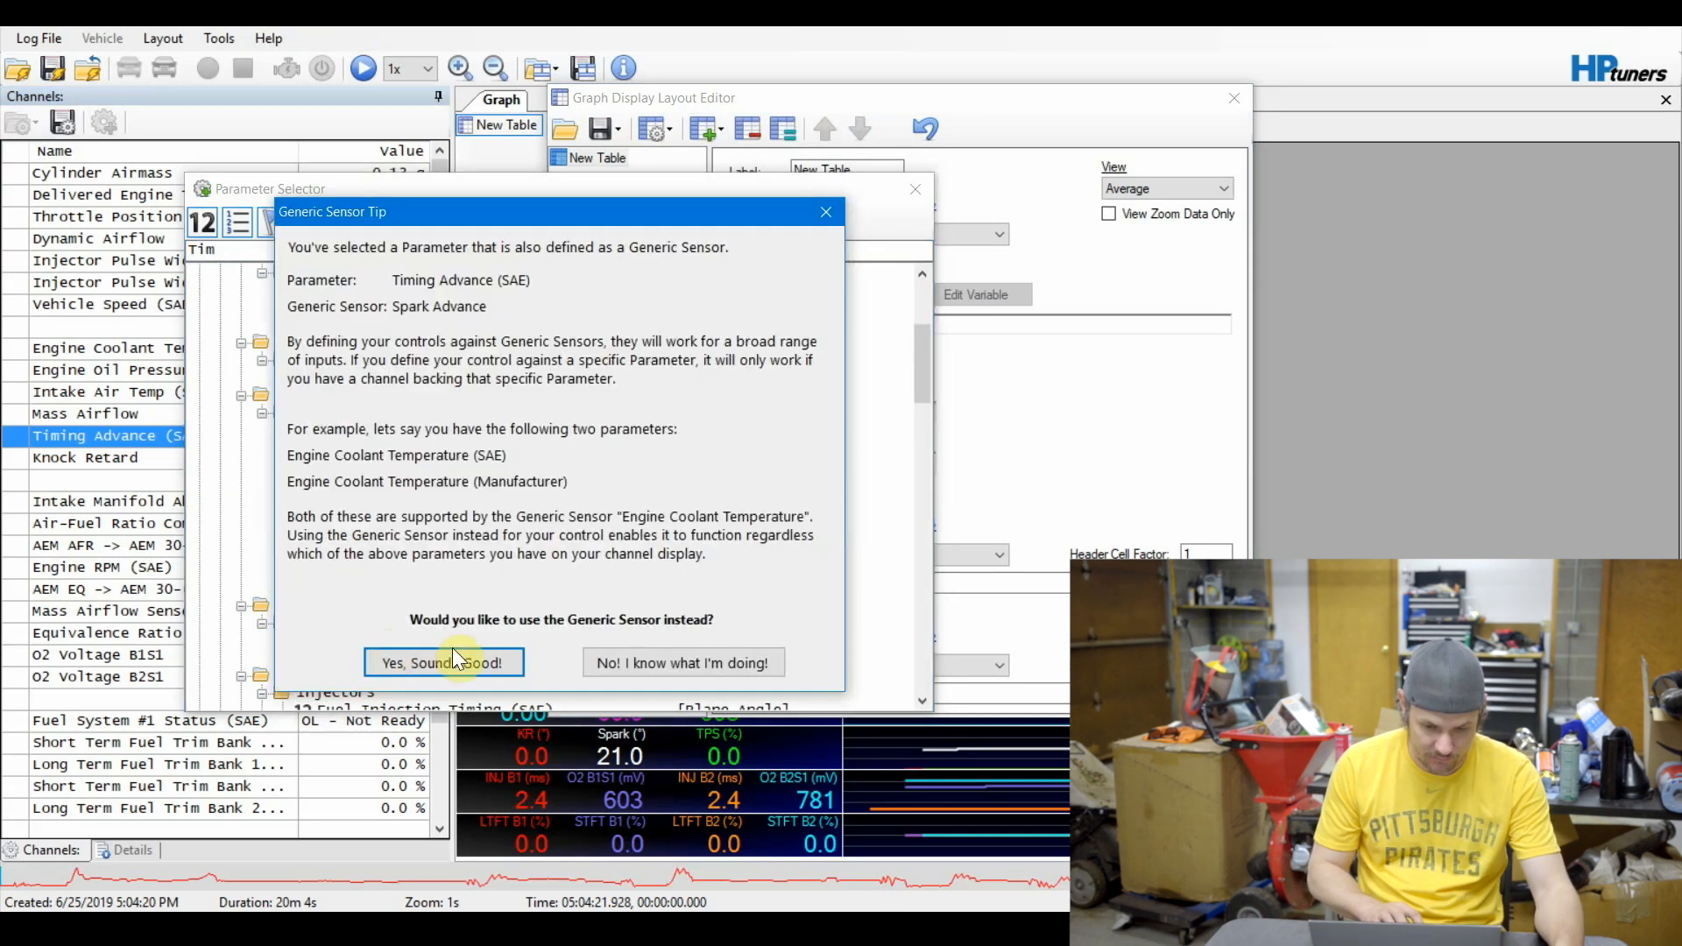
pyautogui.click(442, 663)
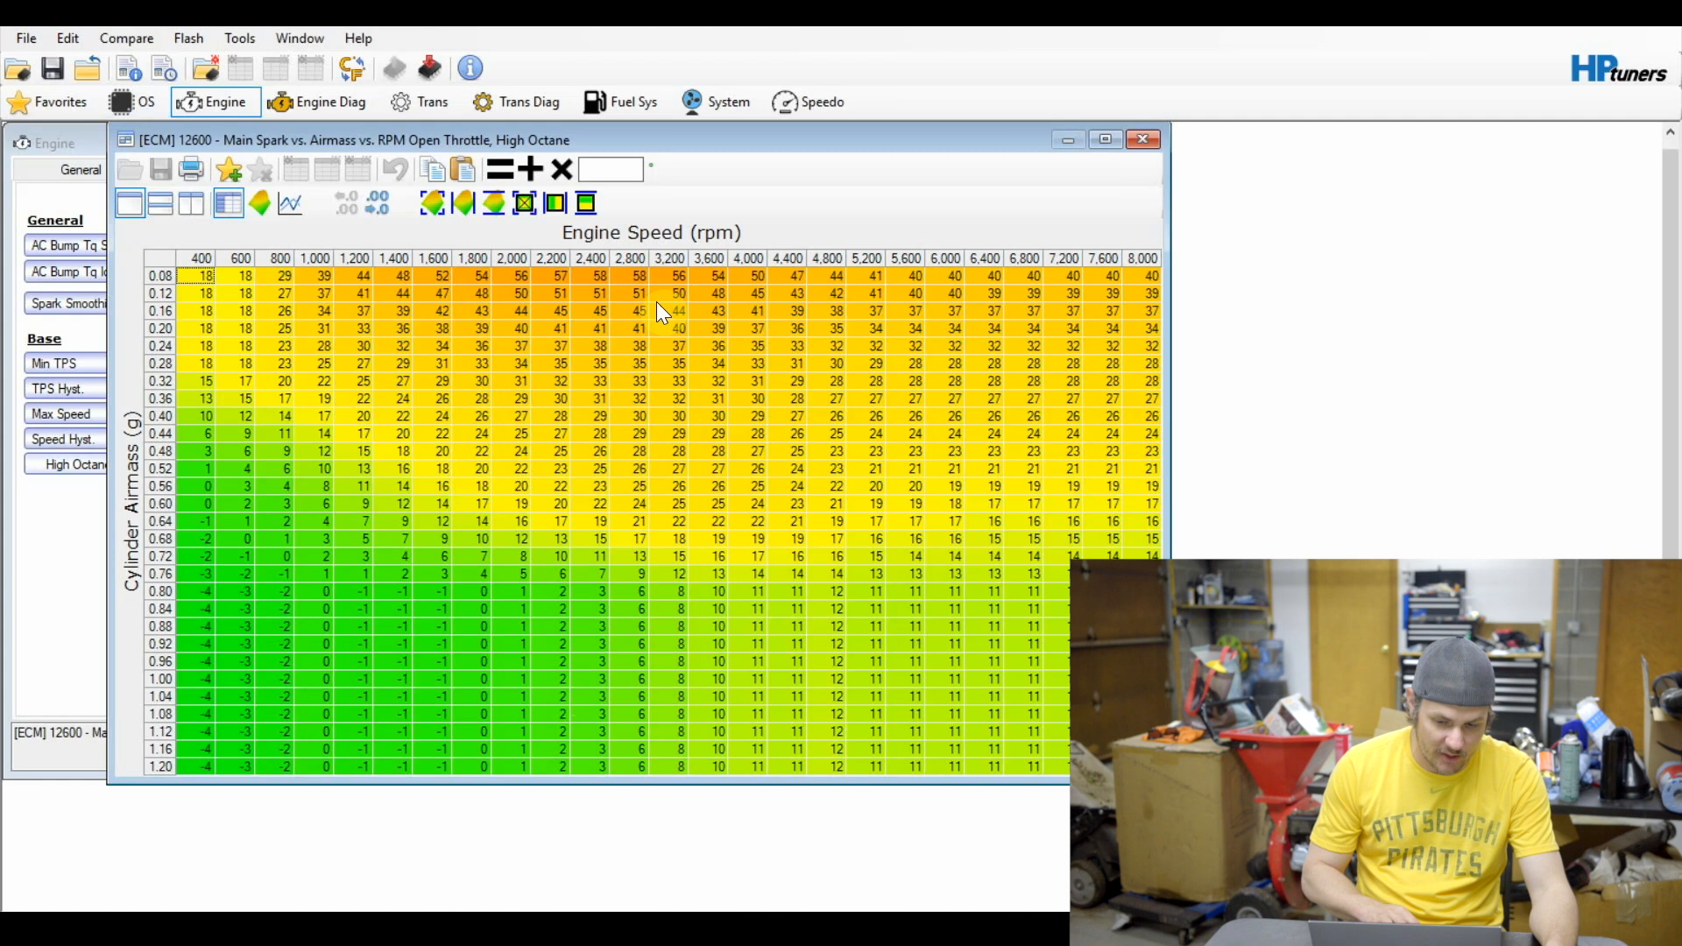
pyautogui.rightClick(660, 312)
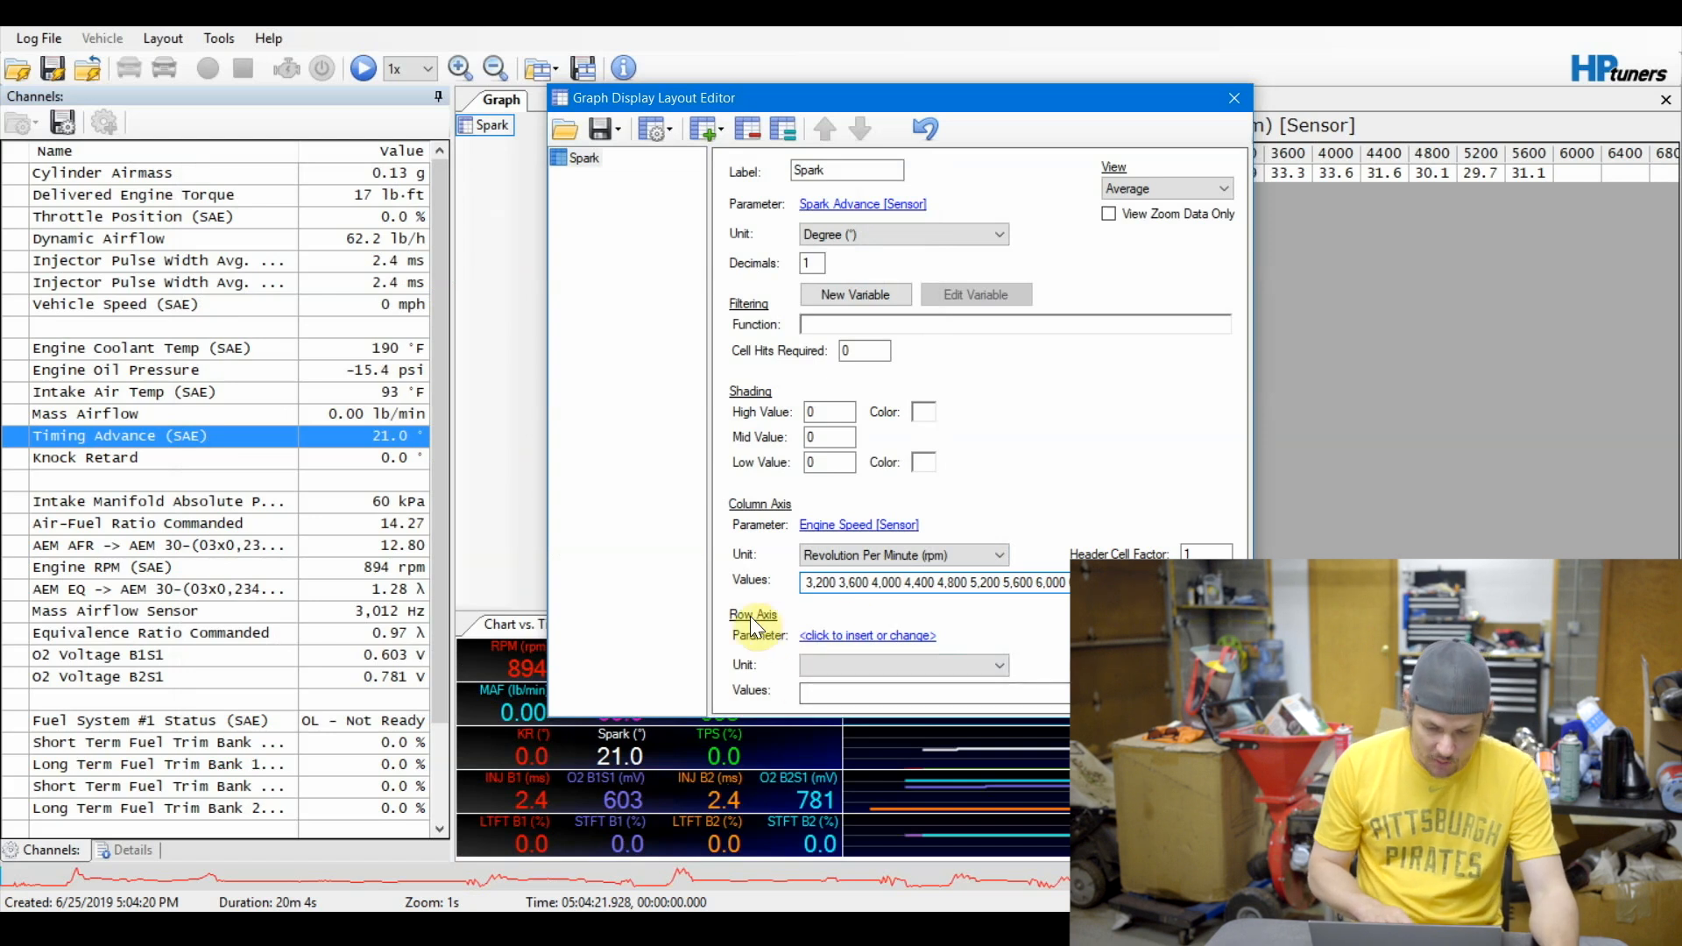
# Set the row axis to Cylinder Airmass with breakpoints pasted from the spark table and label it Advance Table.
pyautogui.click(868, 634)
pyautogui.write('cylinder')
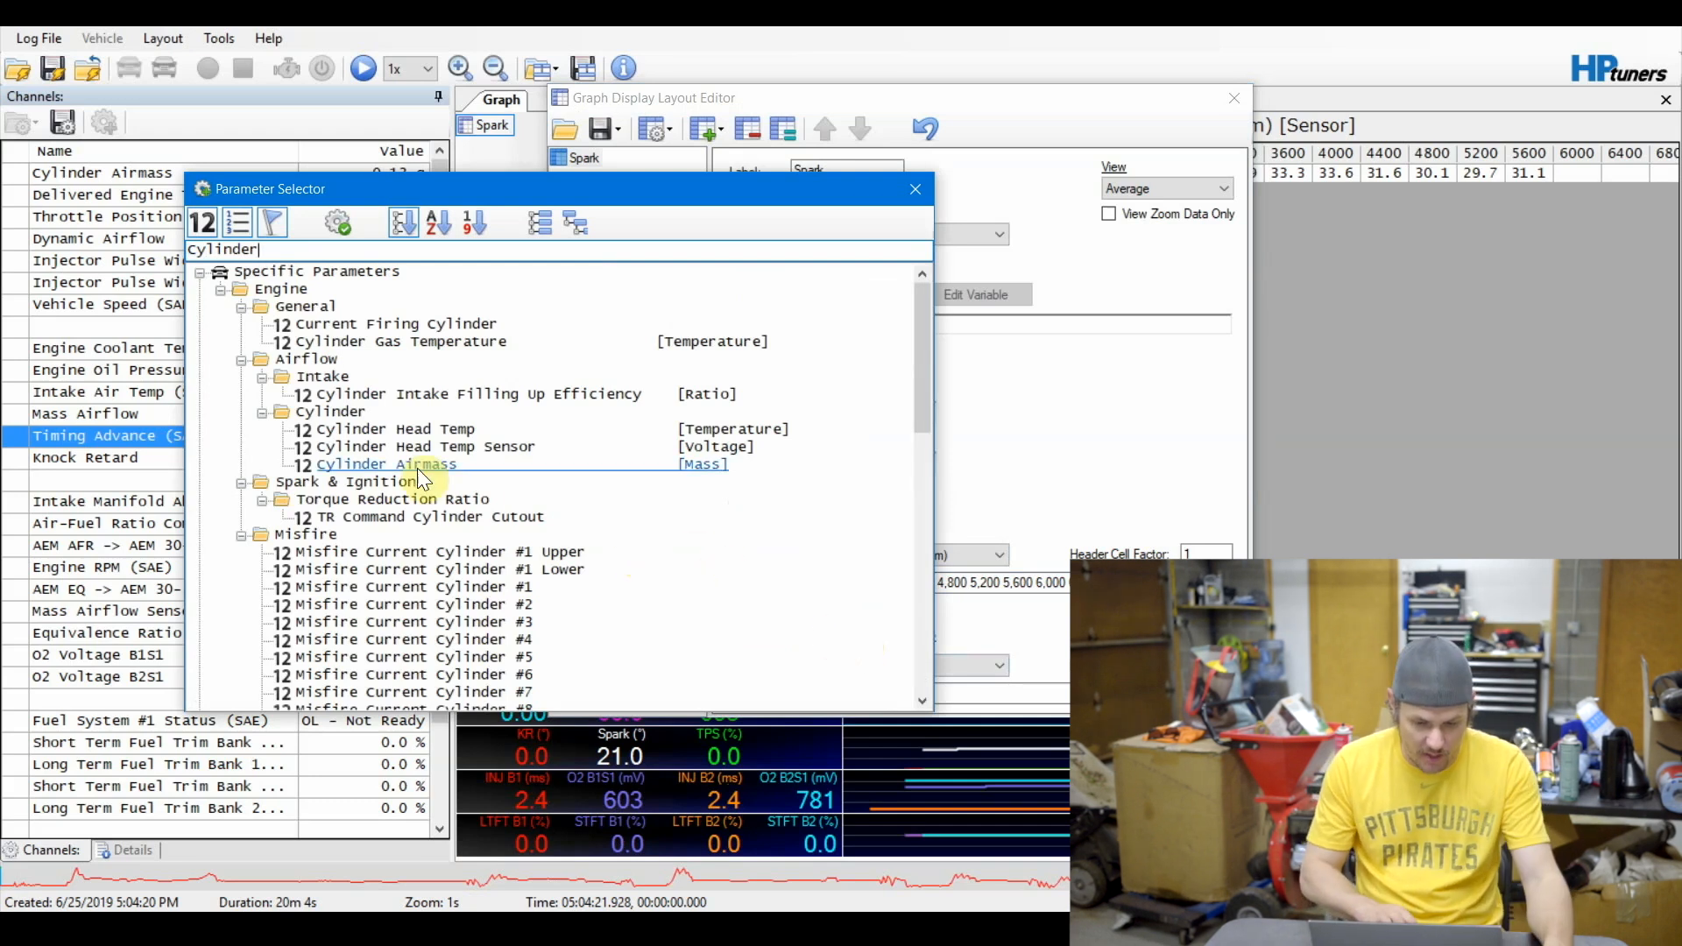
pyautogui.doubleClick(386, 463)
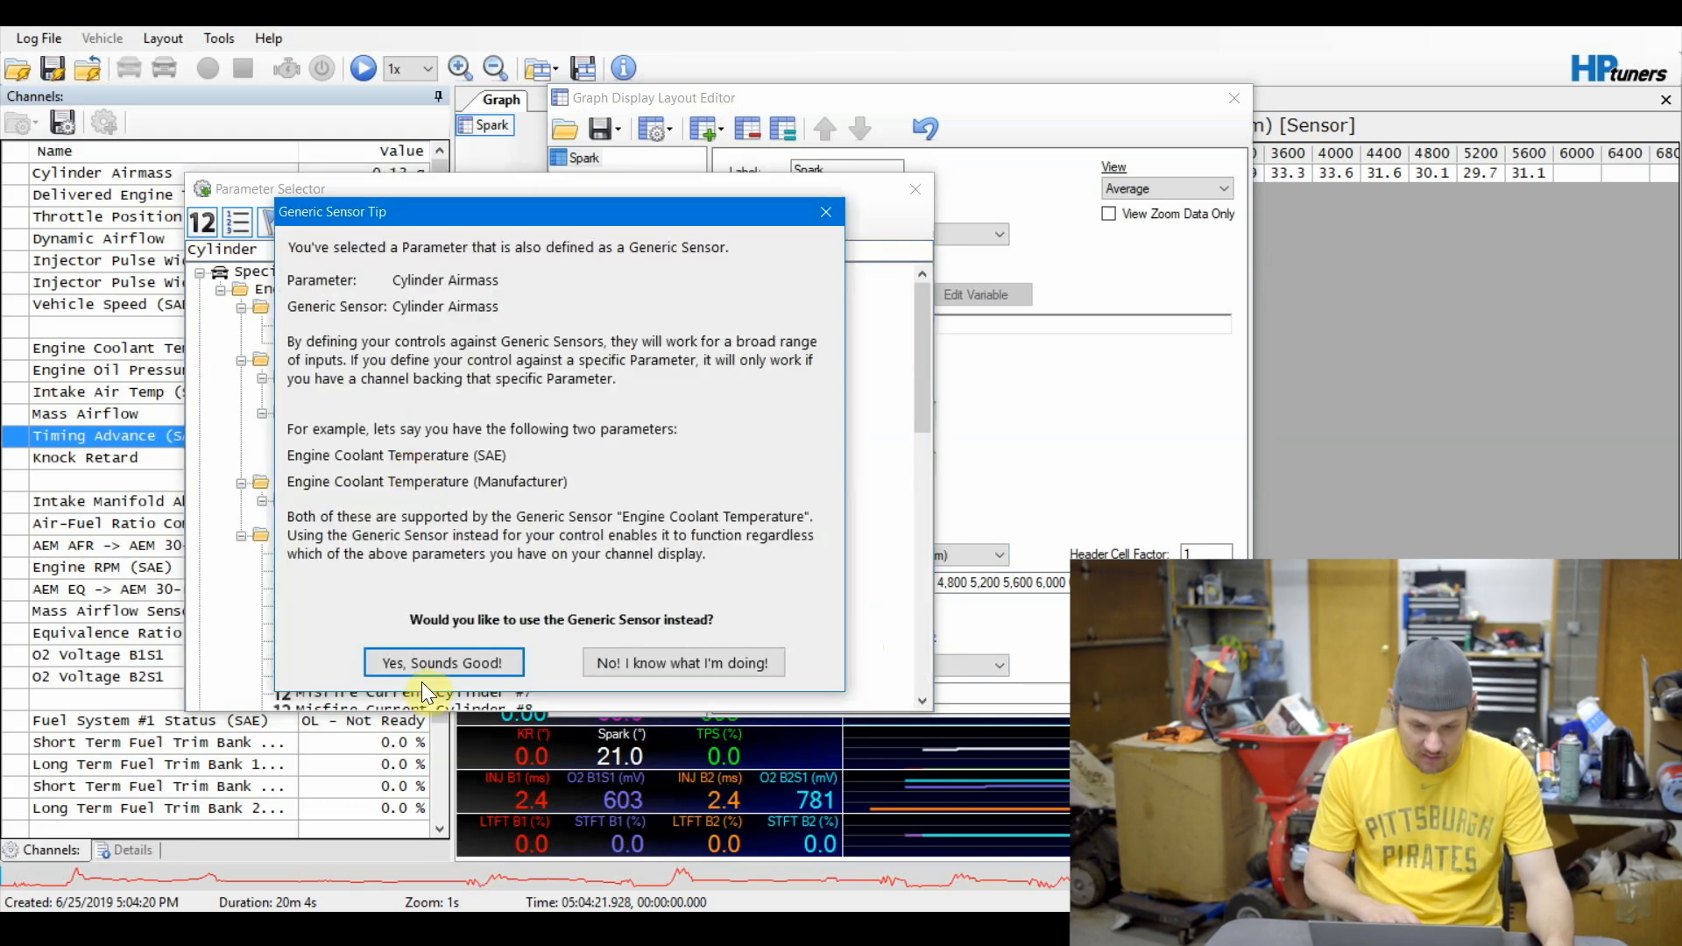
pyautogui.click(442, 662)
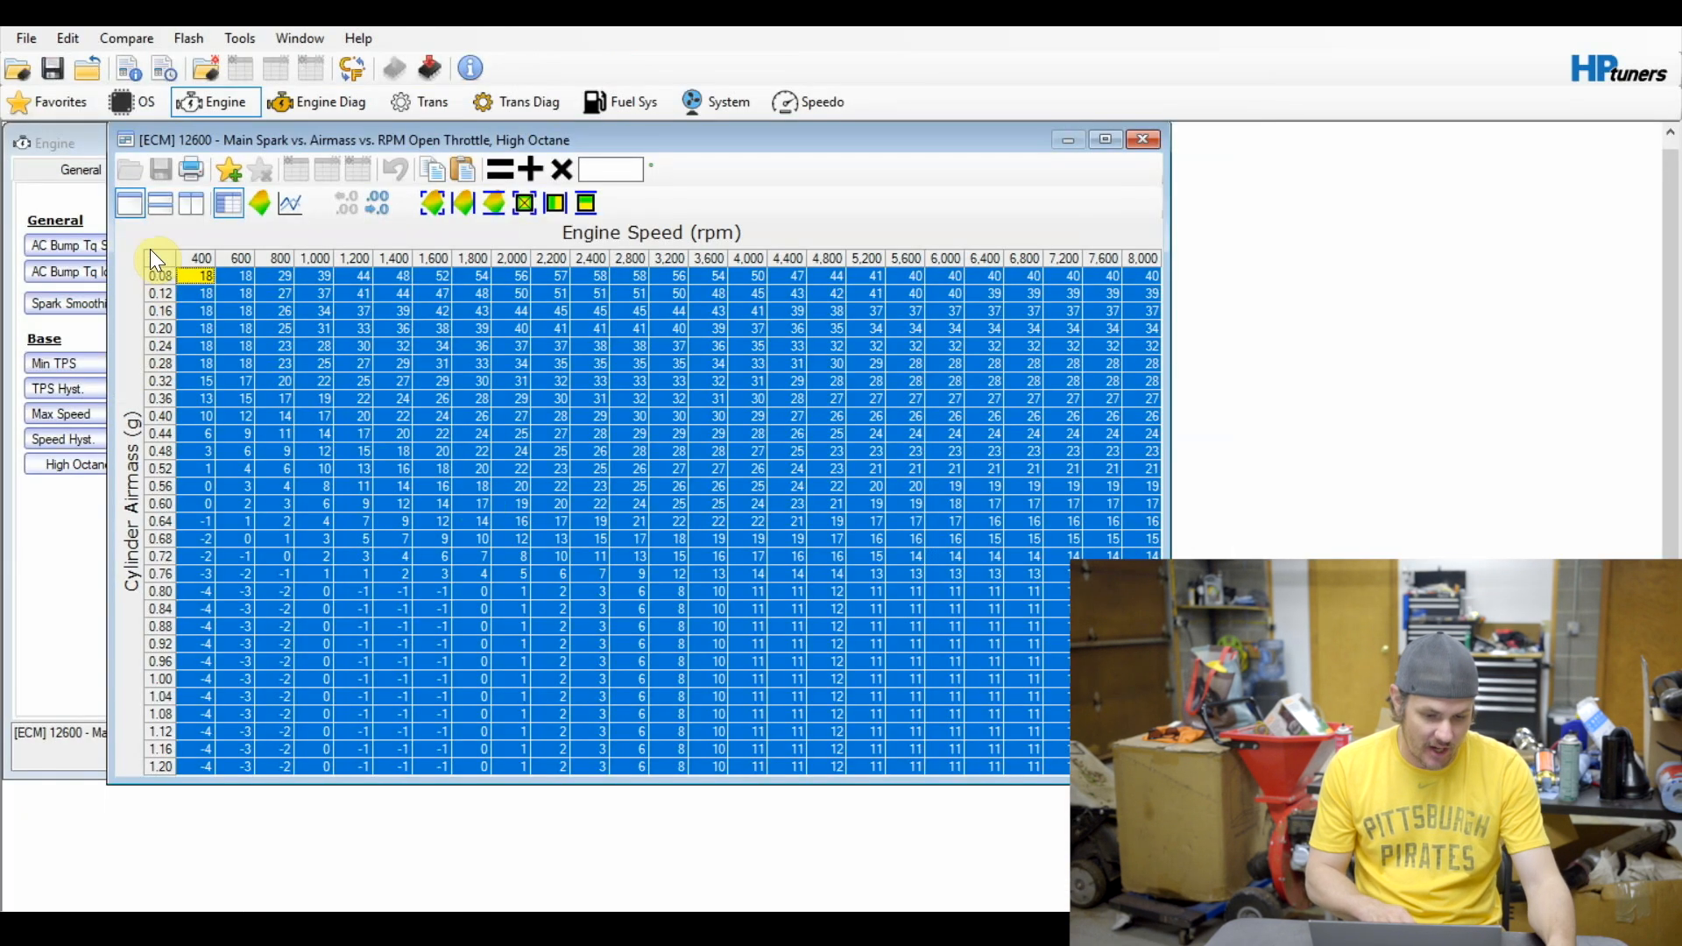
pyautogui.rightClick(161, 257)
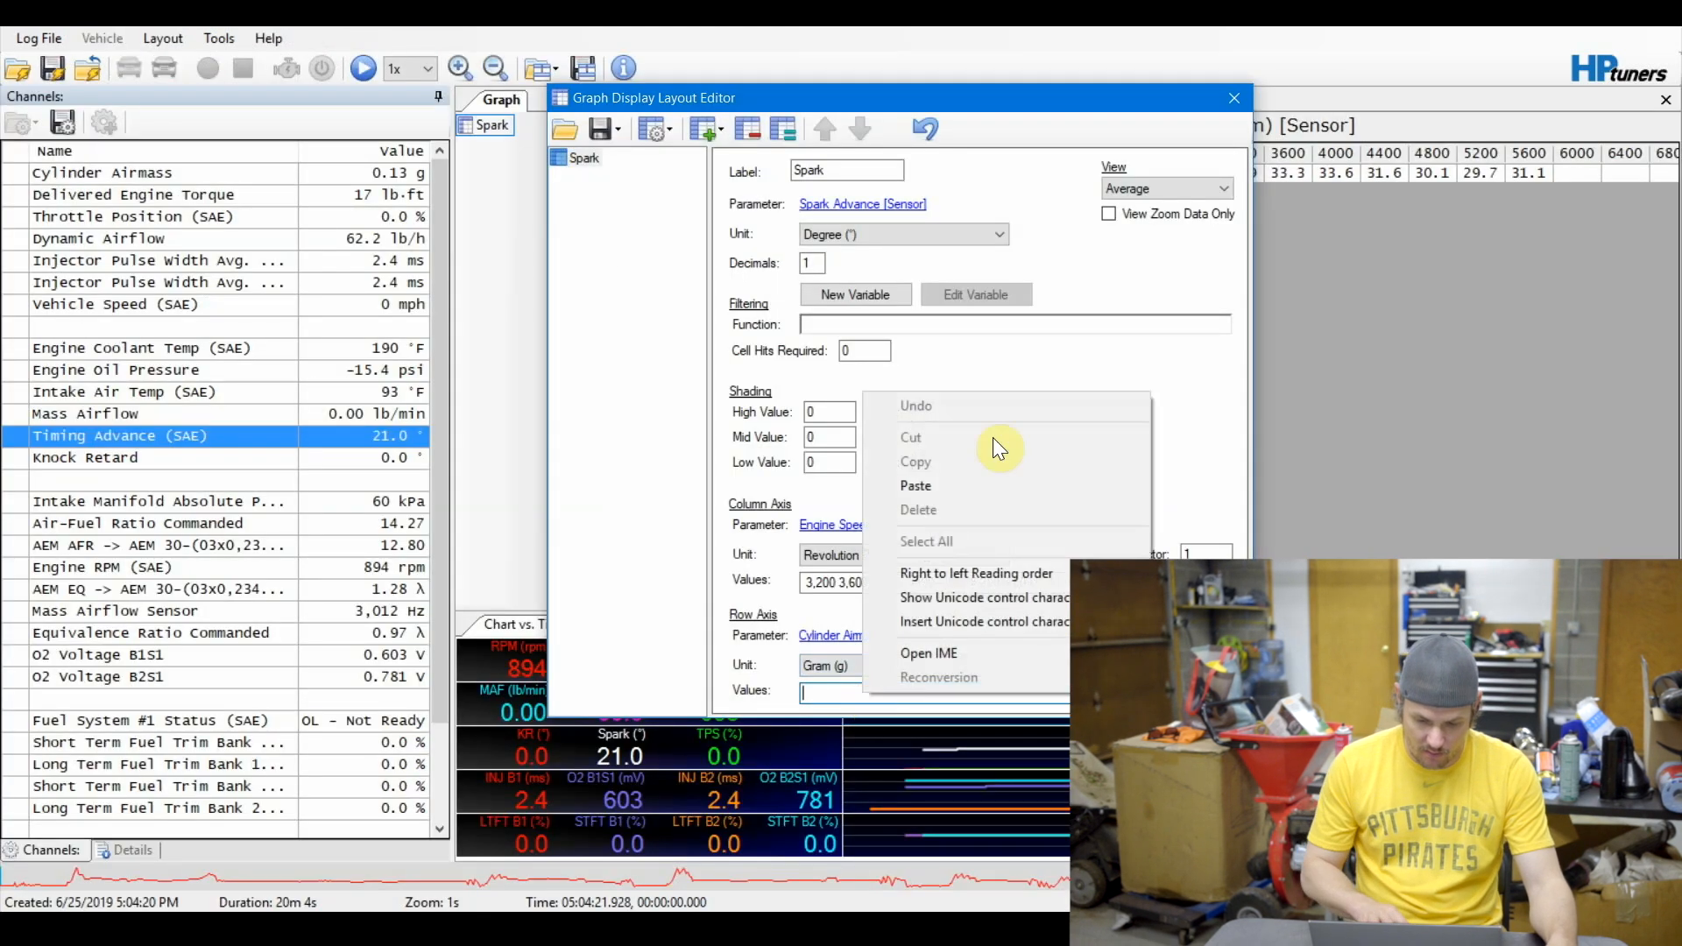
pyautogui.click(847, 170)
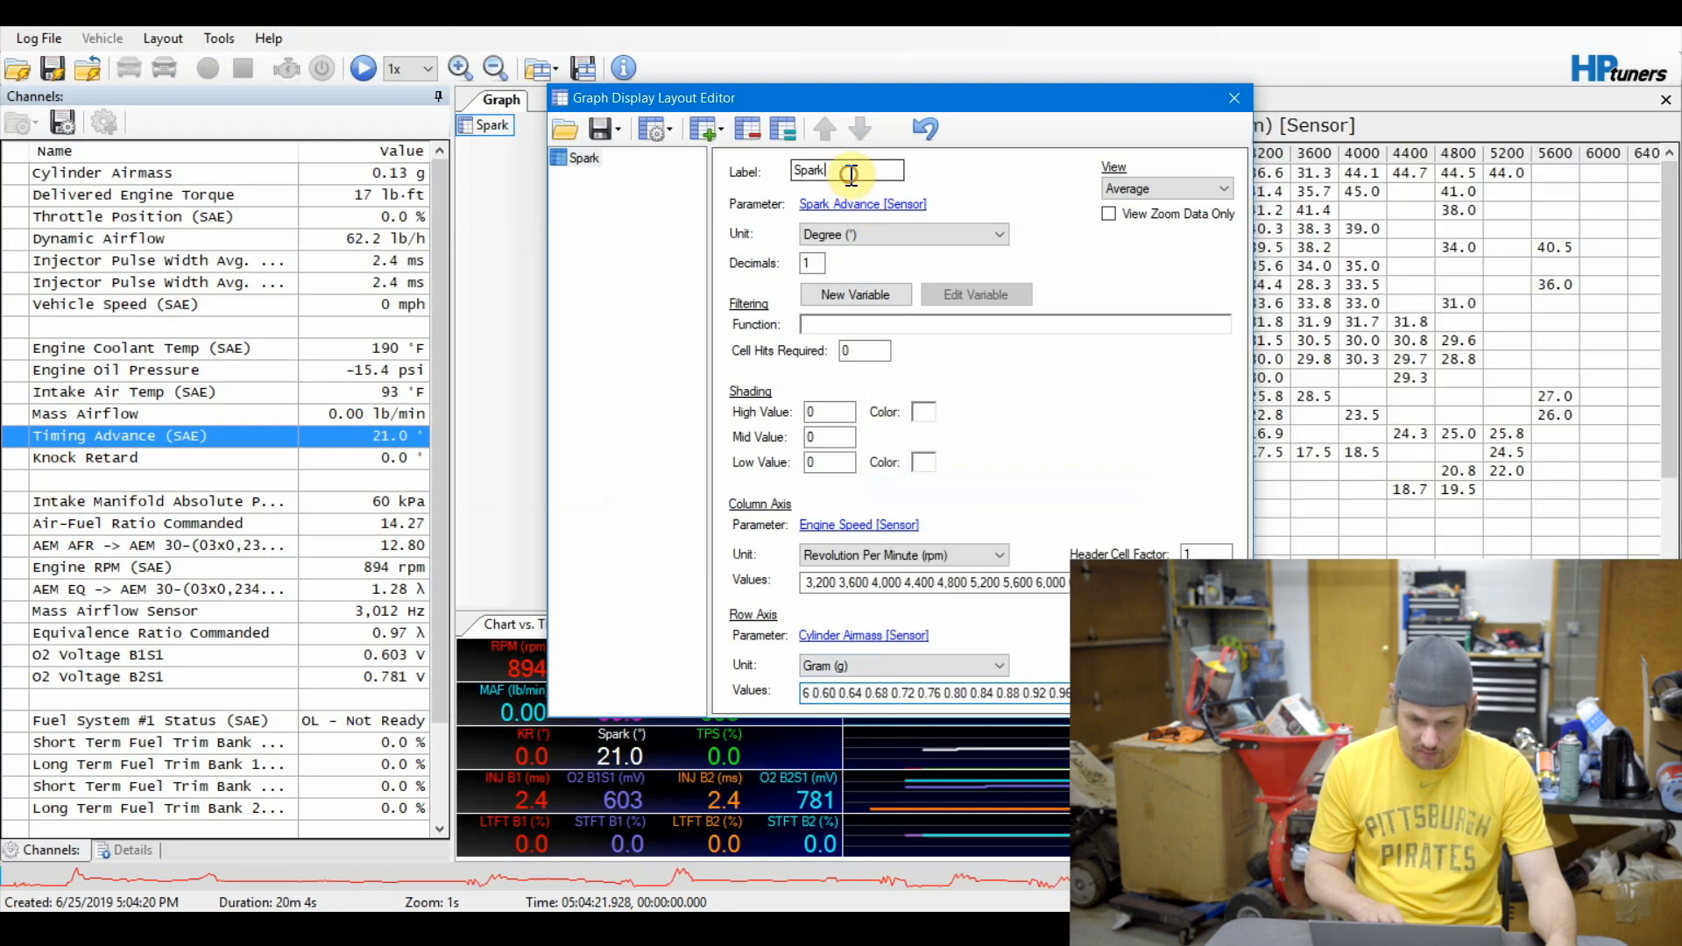
pyautogui.write('Advance Table')
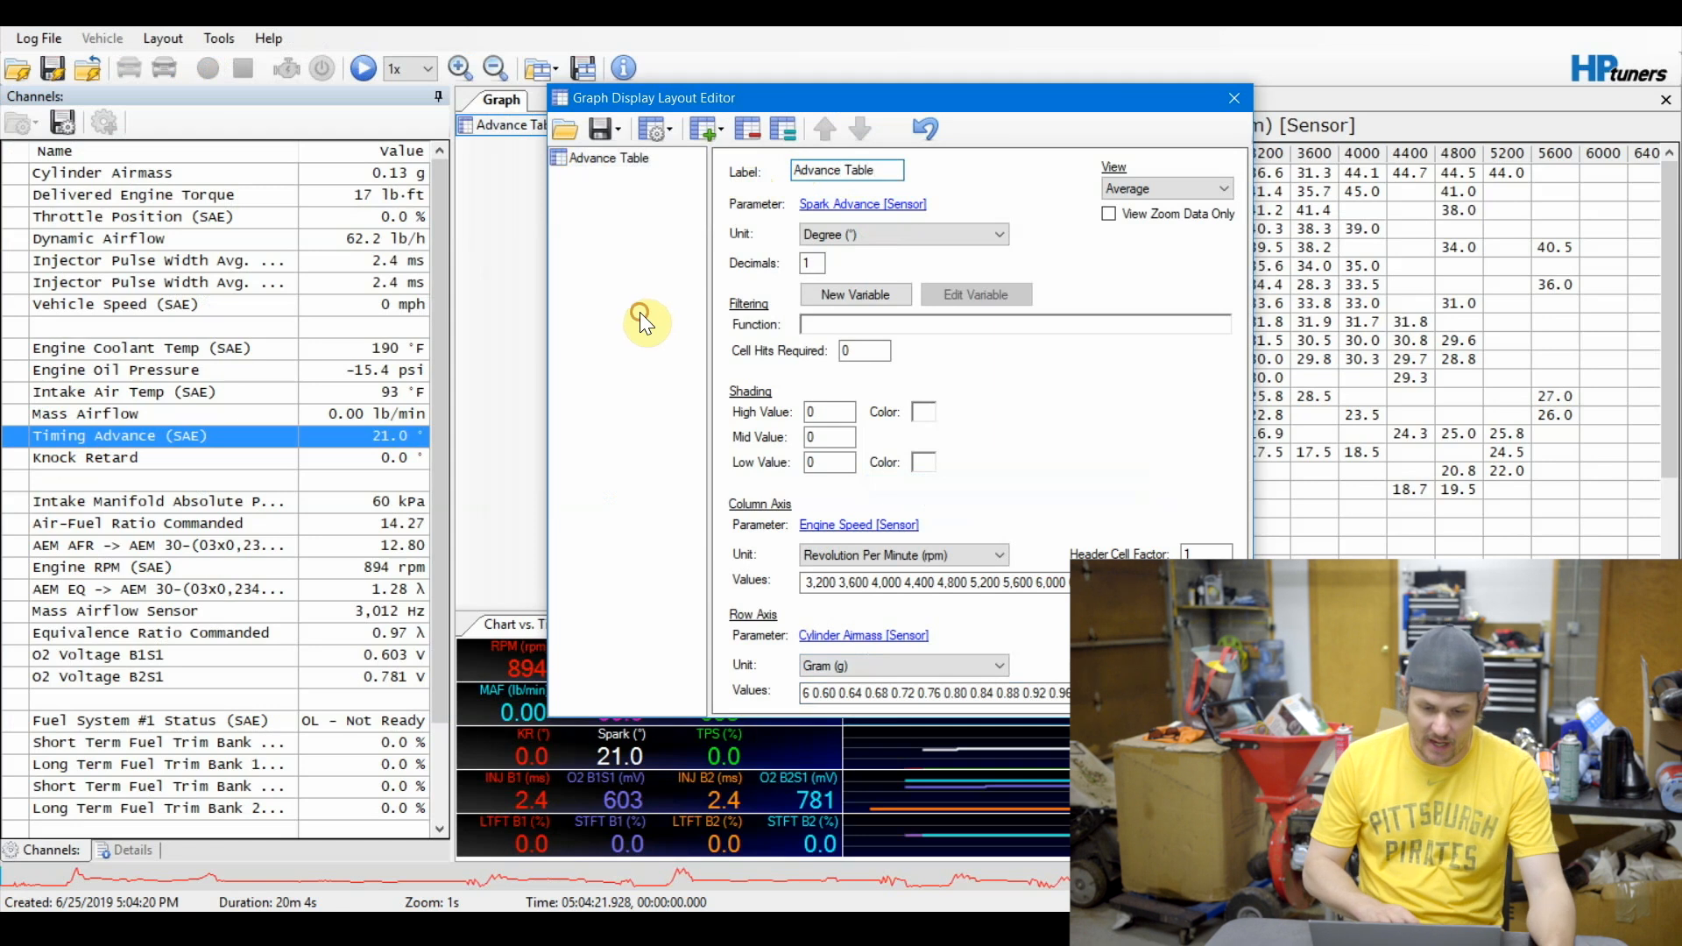
# Add a new Retard table that records Spark Retard.
pyautogui.click(699, 128)
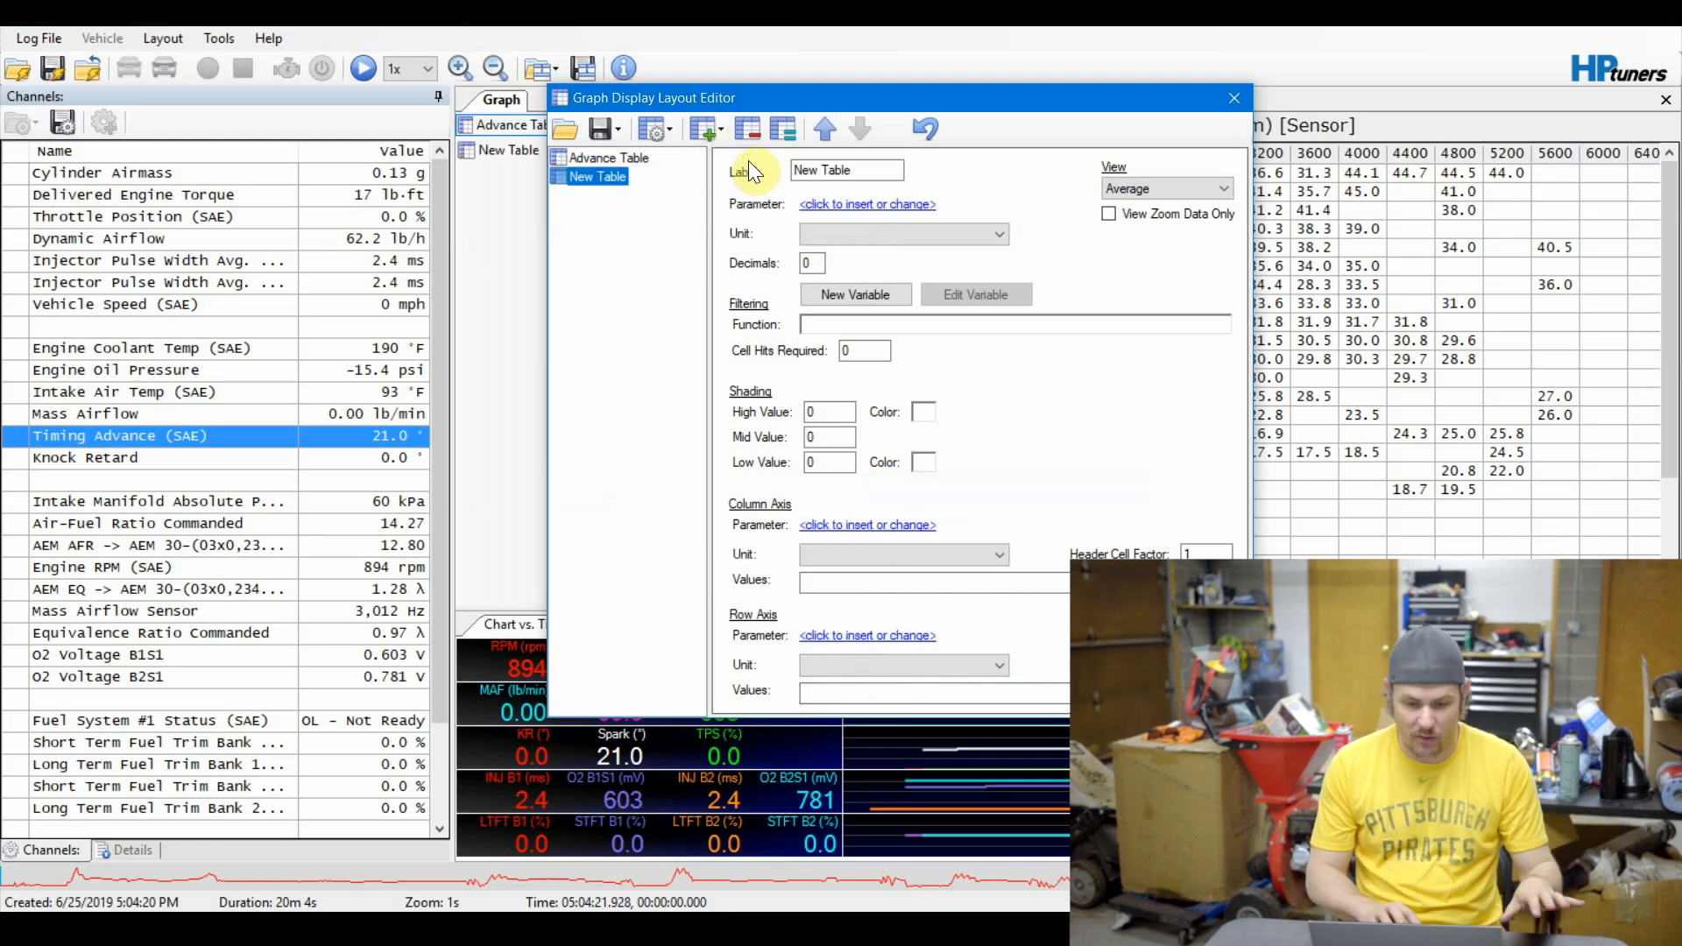
pyautogui.click(866, 203)
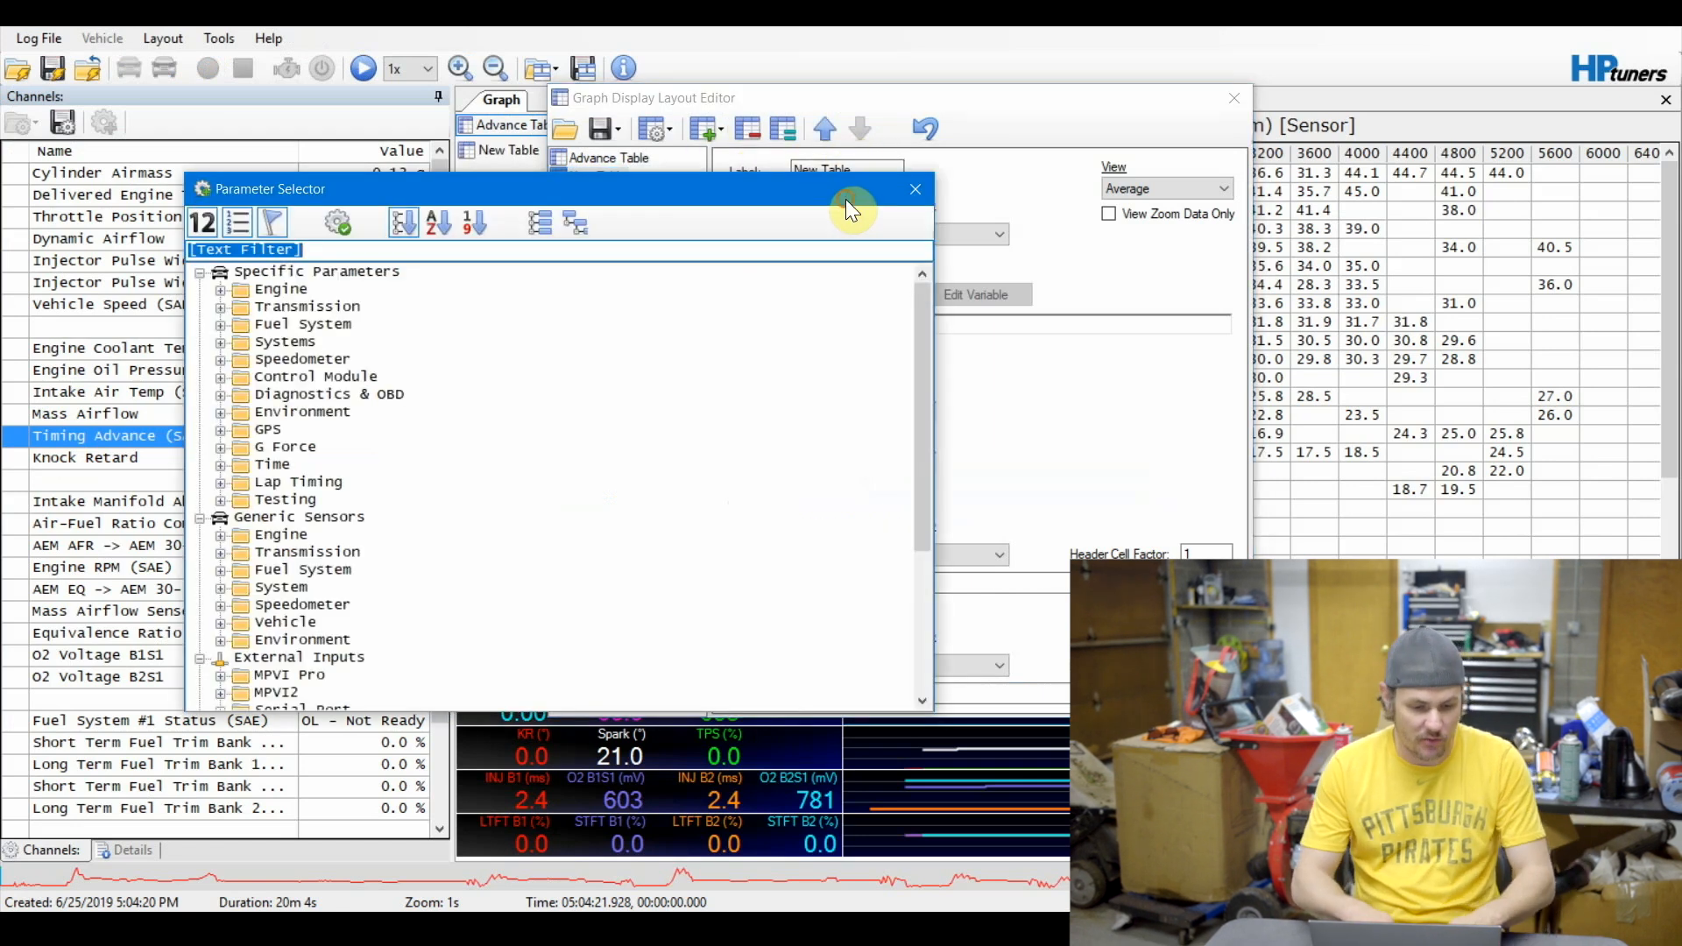
pyautogui.write('Knock')
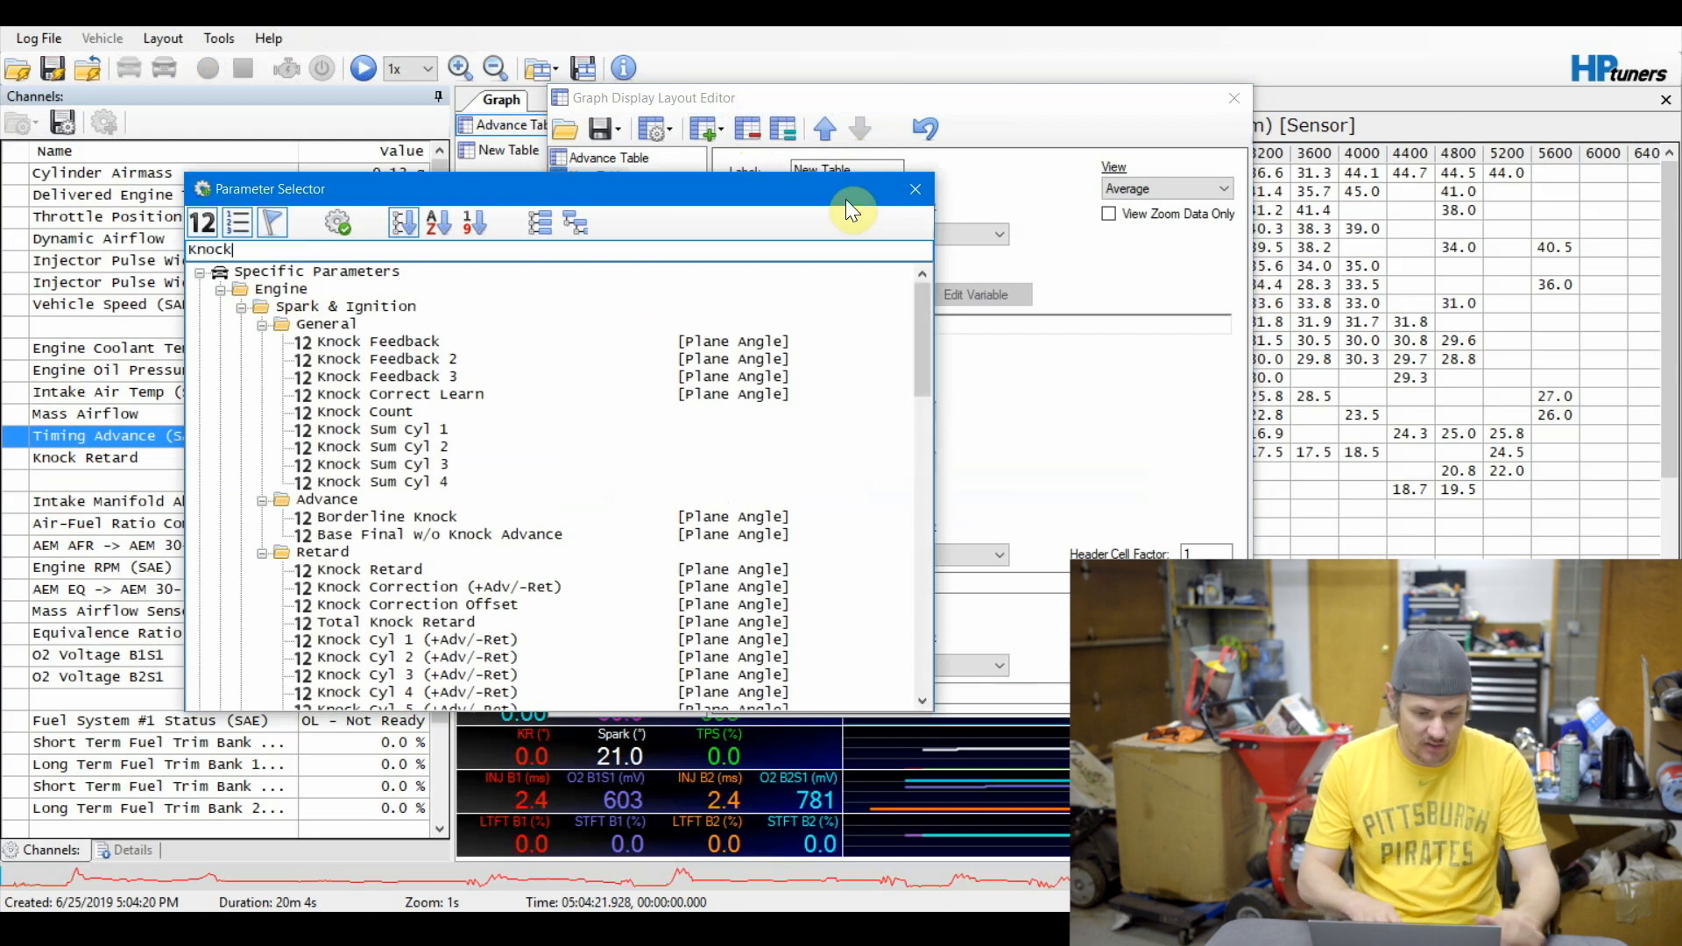
pyautogui.click(370, 567)
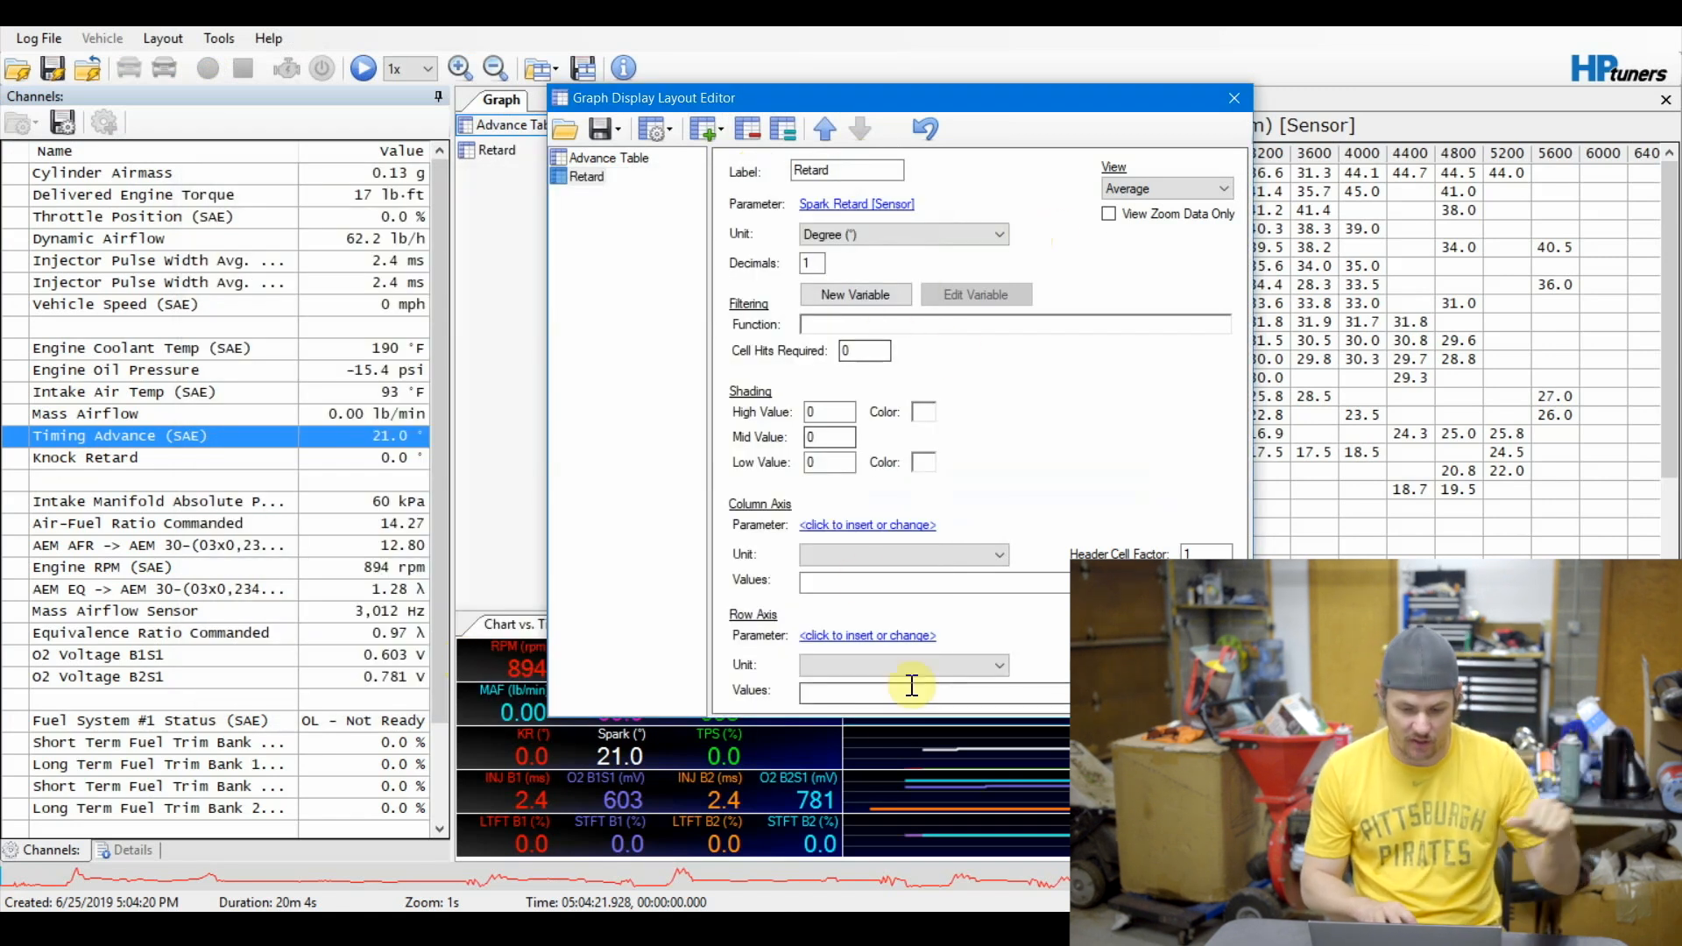
# Give the Retard table Cylinder Airmass rows and Engine Speed columns with the spark table's breakpoints.
pyautogui.click(868, 634)
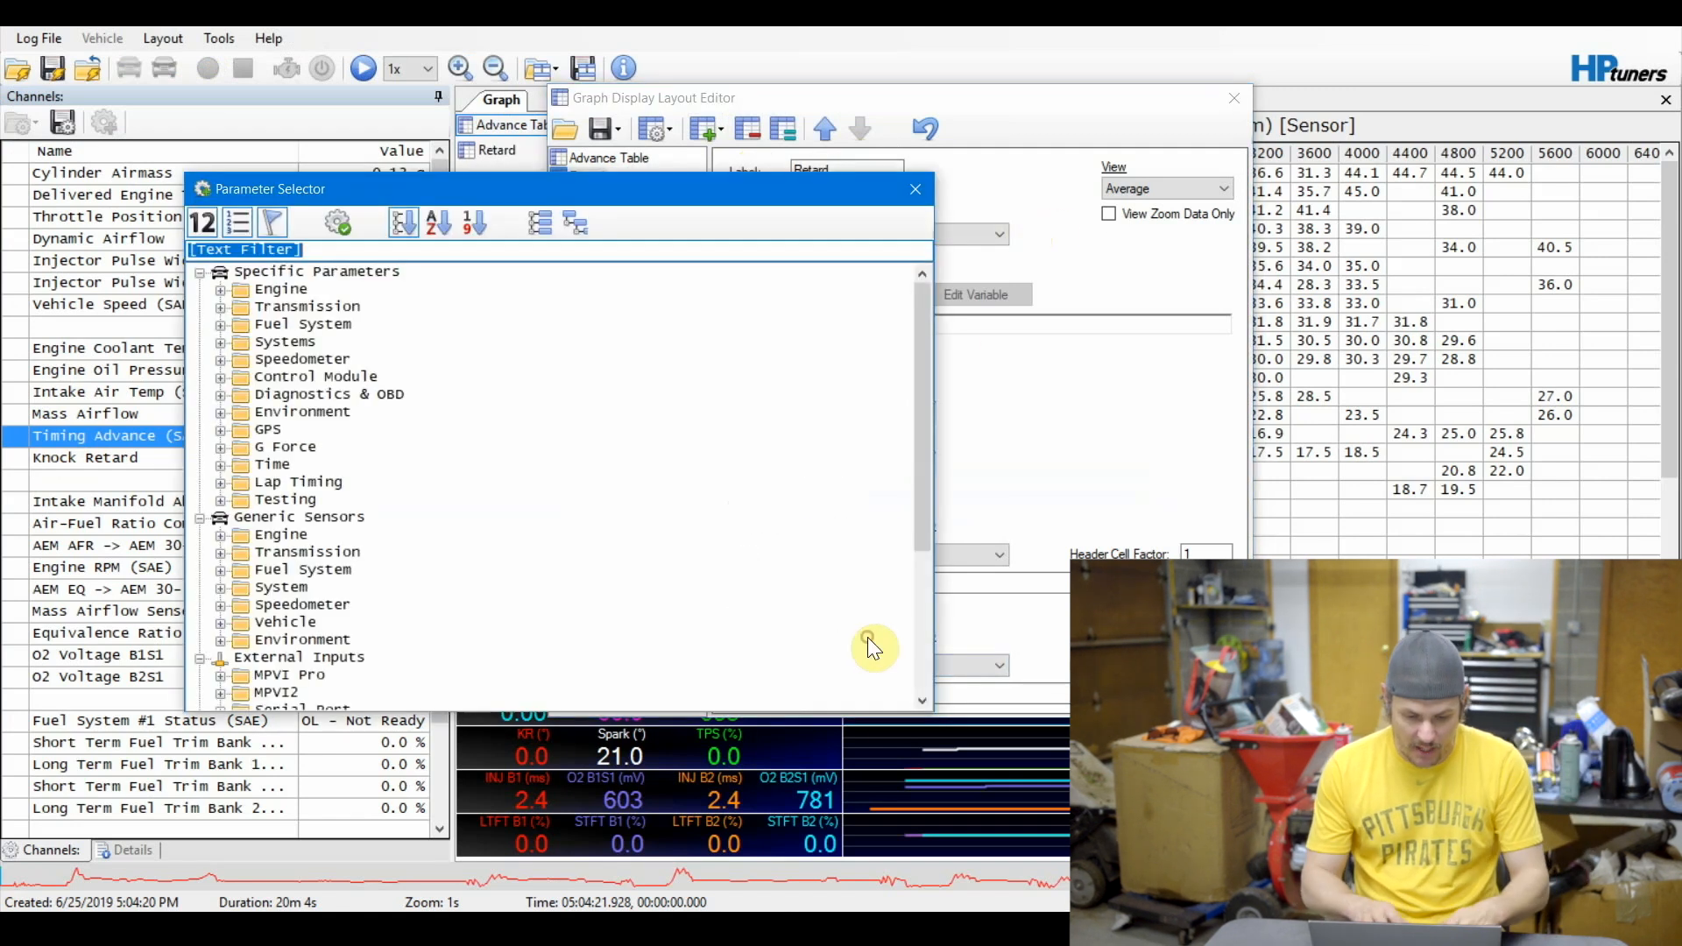
pyautogui.write('Cylin')
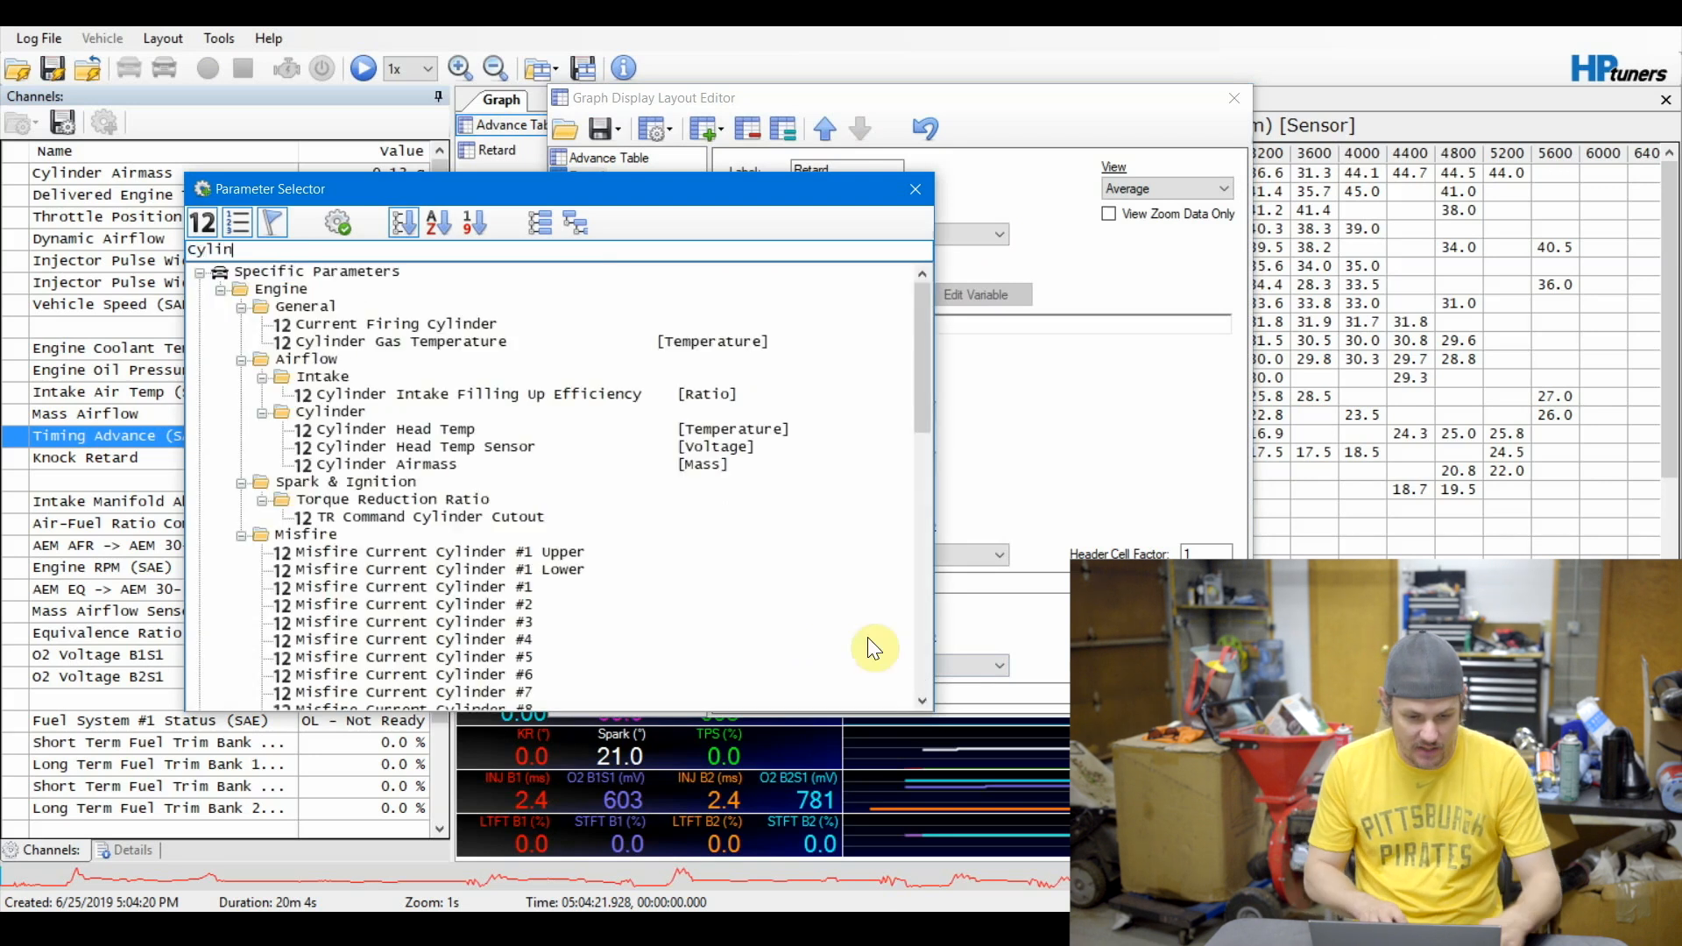
pyautogui.click(386, 463)
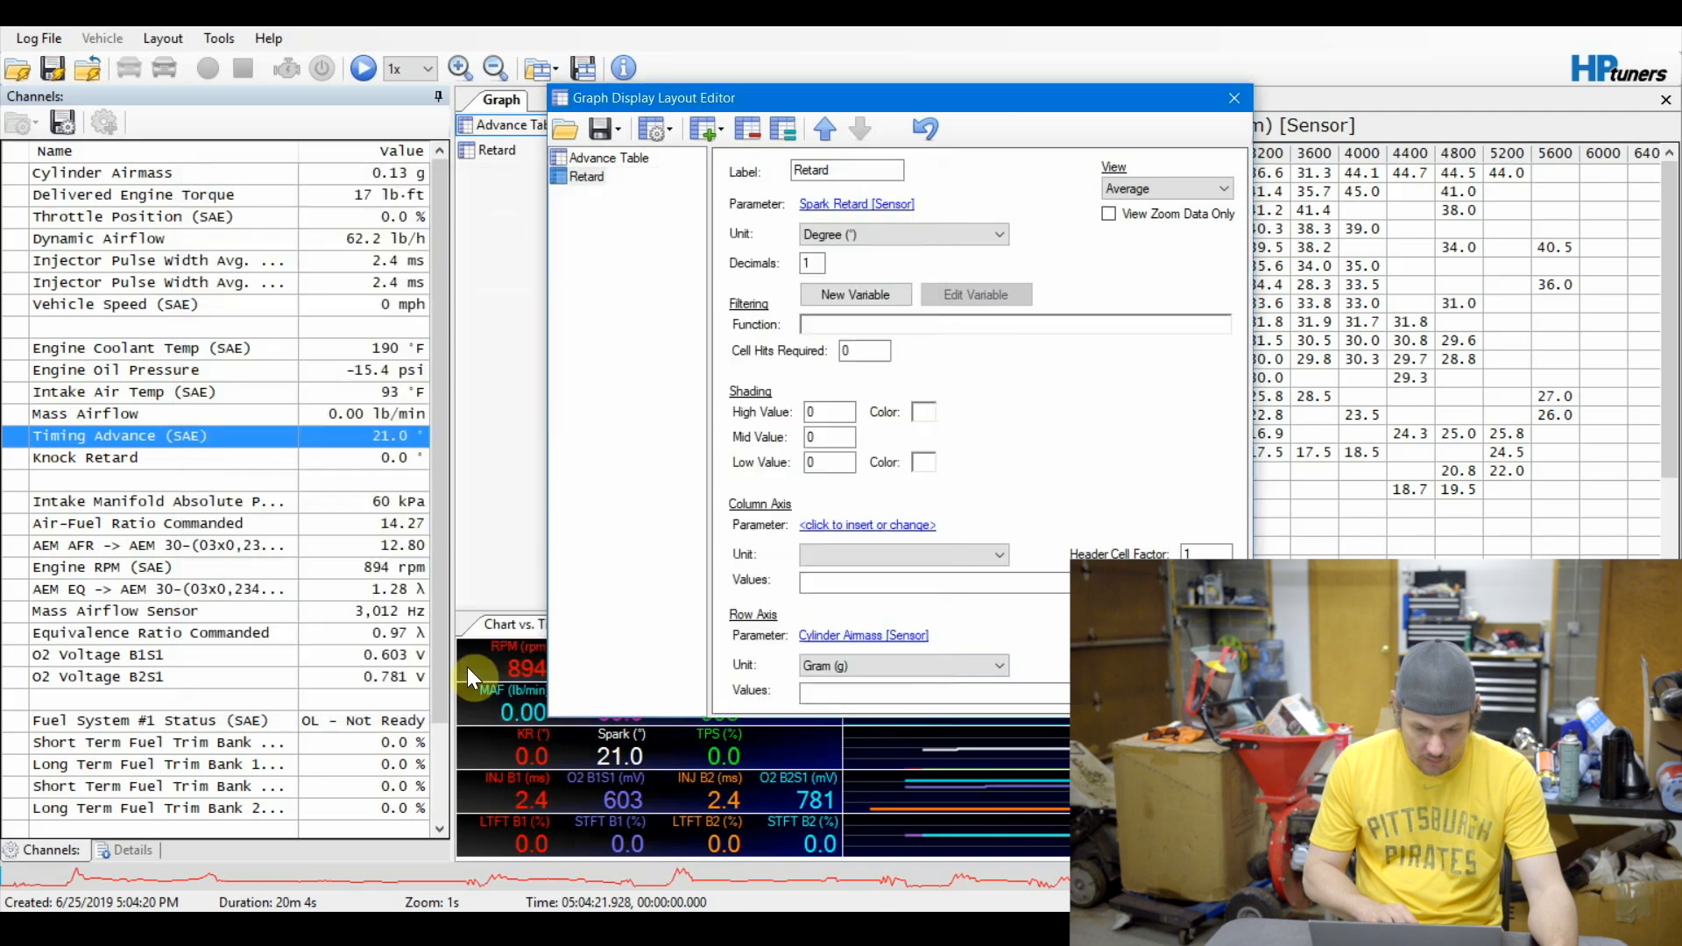
pyautogui.click(934, 690)
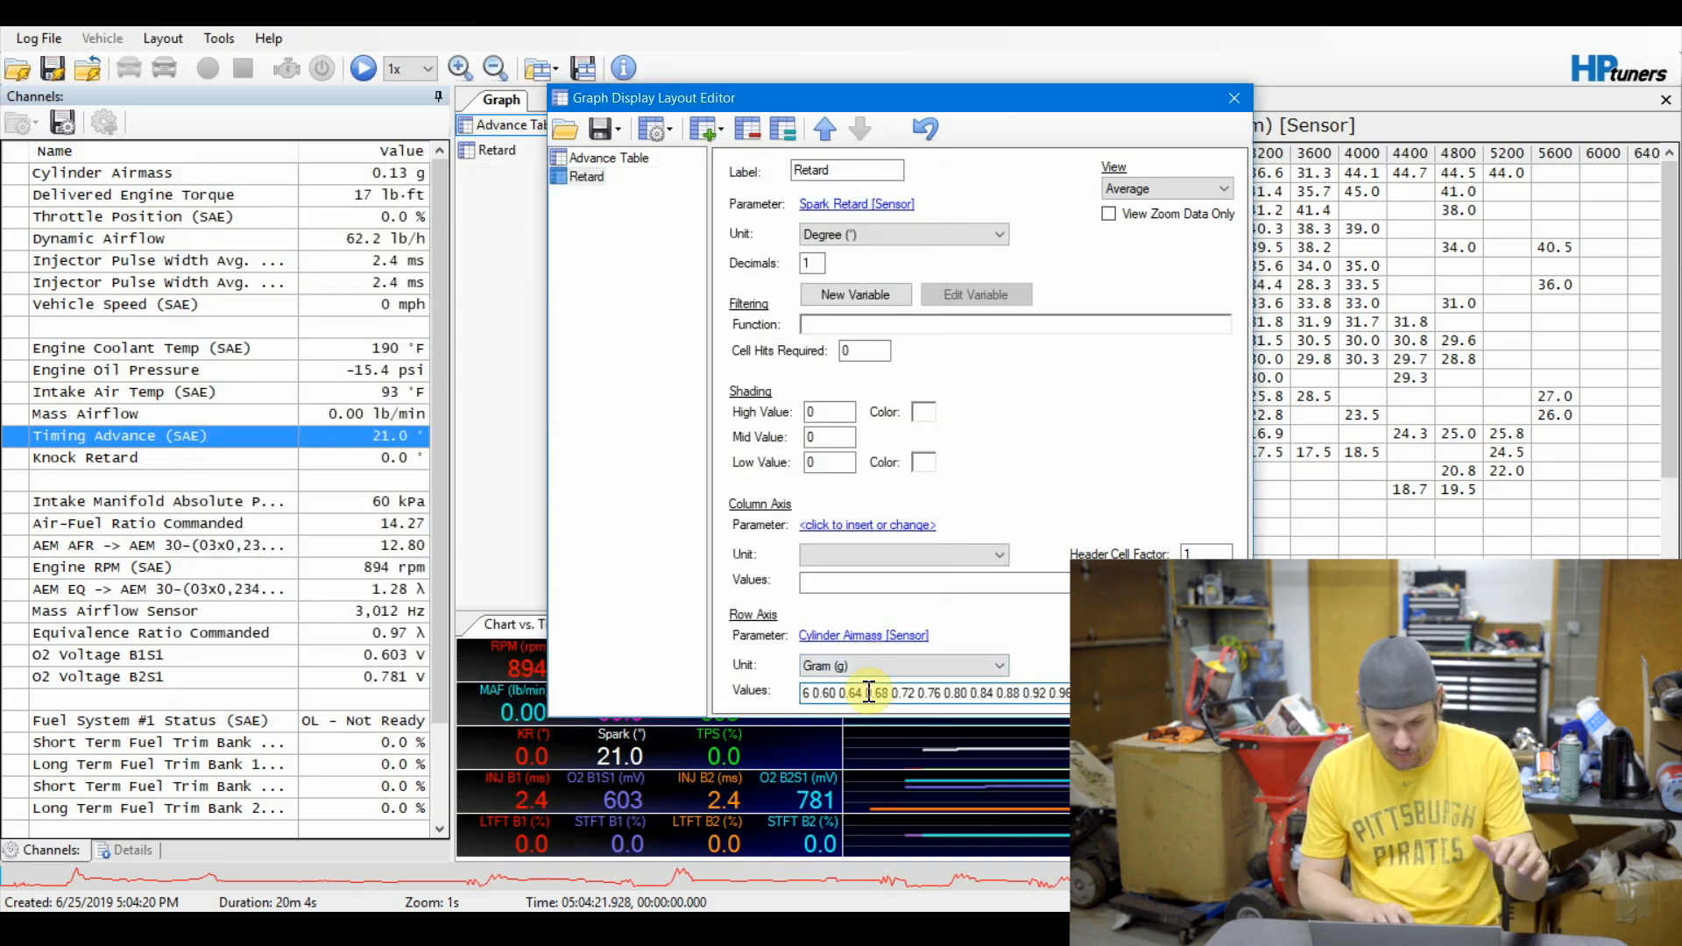
pyautogui.click(866, 524)
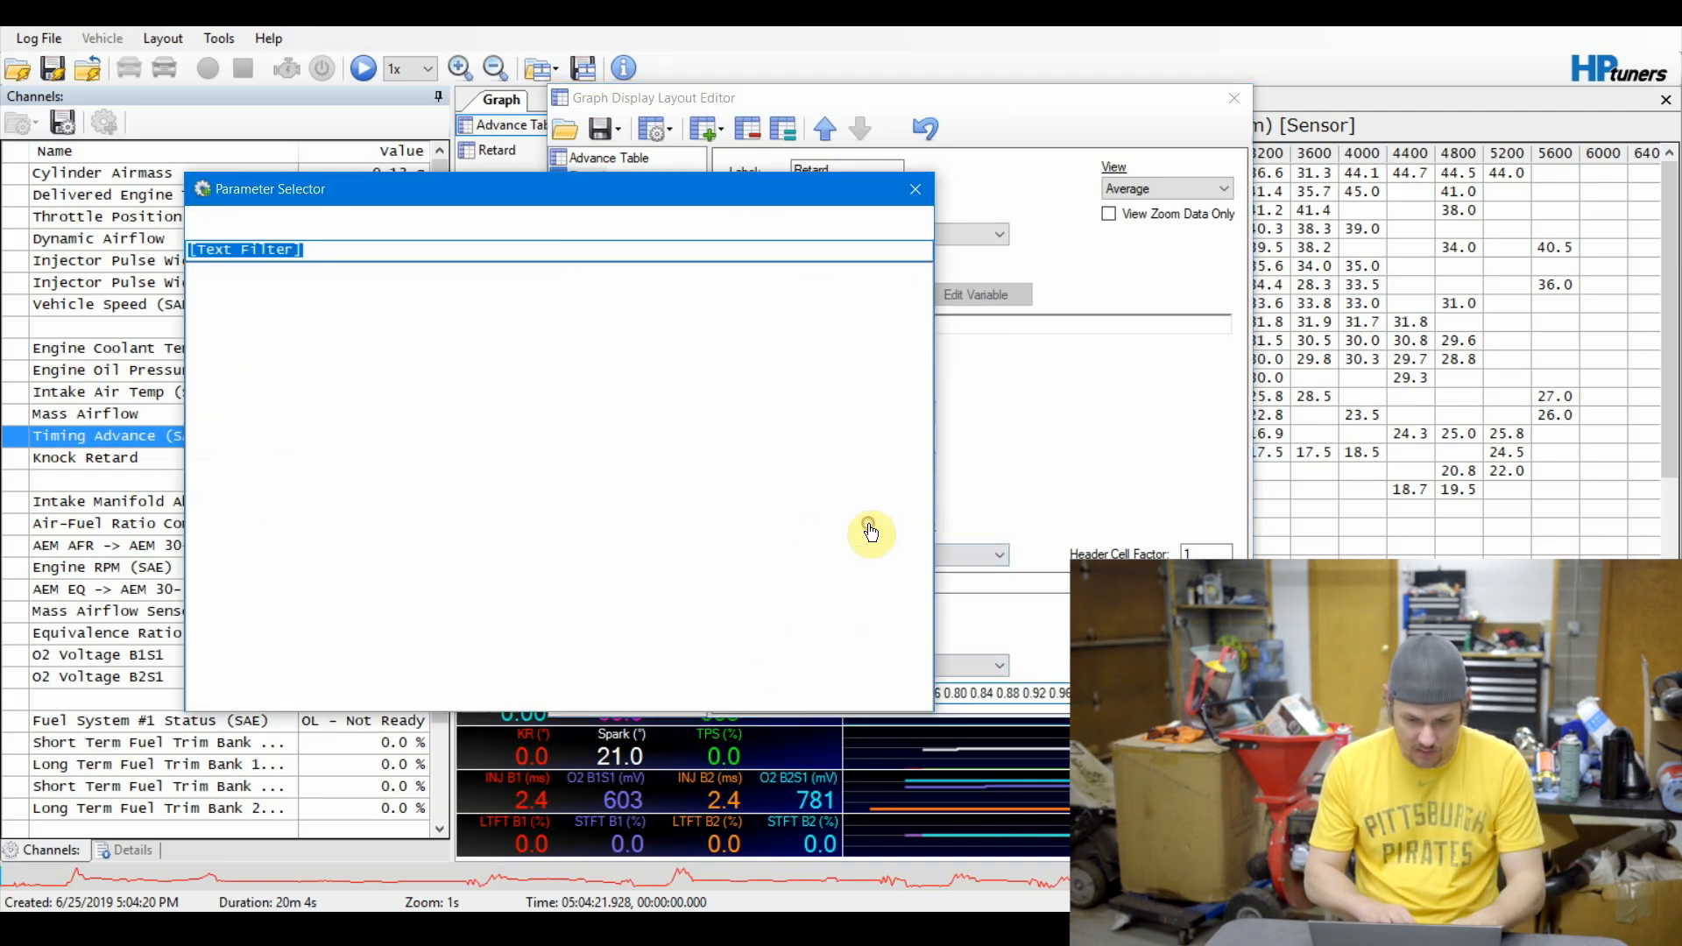
pyautogui.write('RPM')
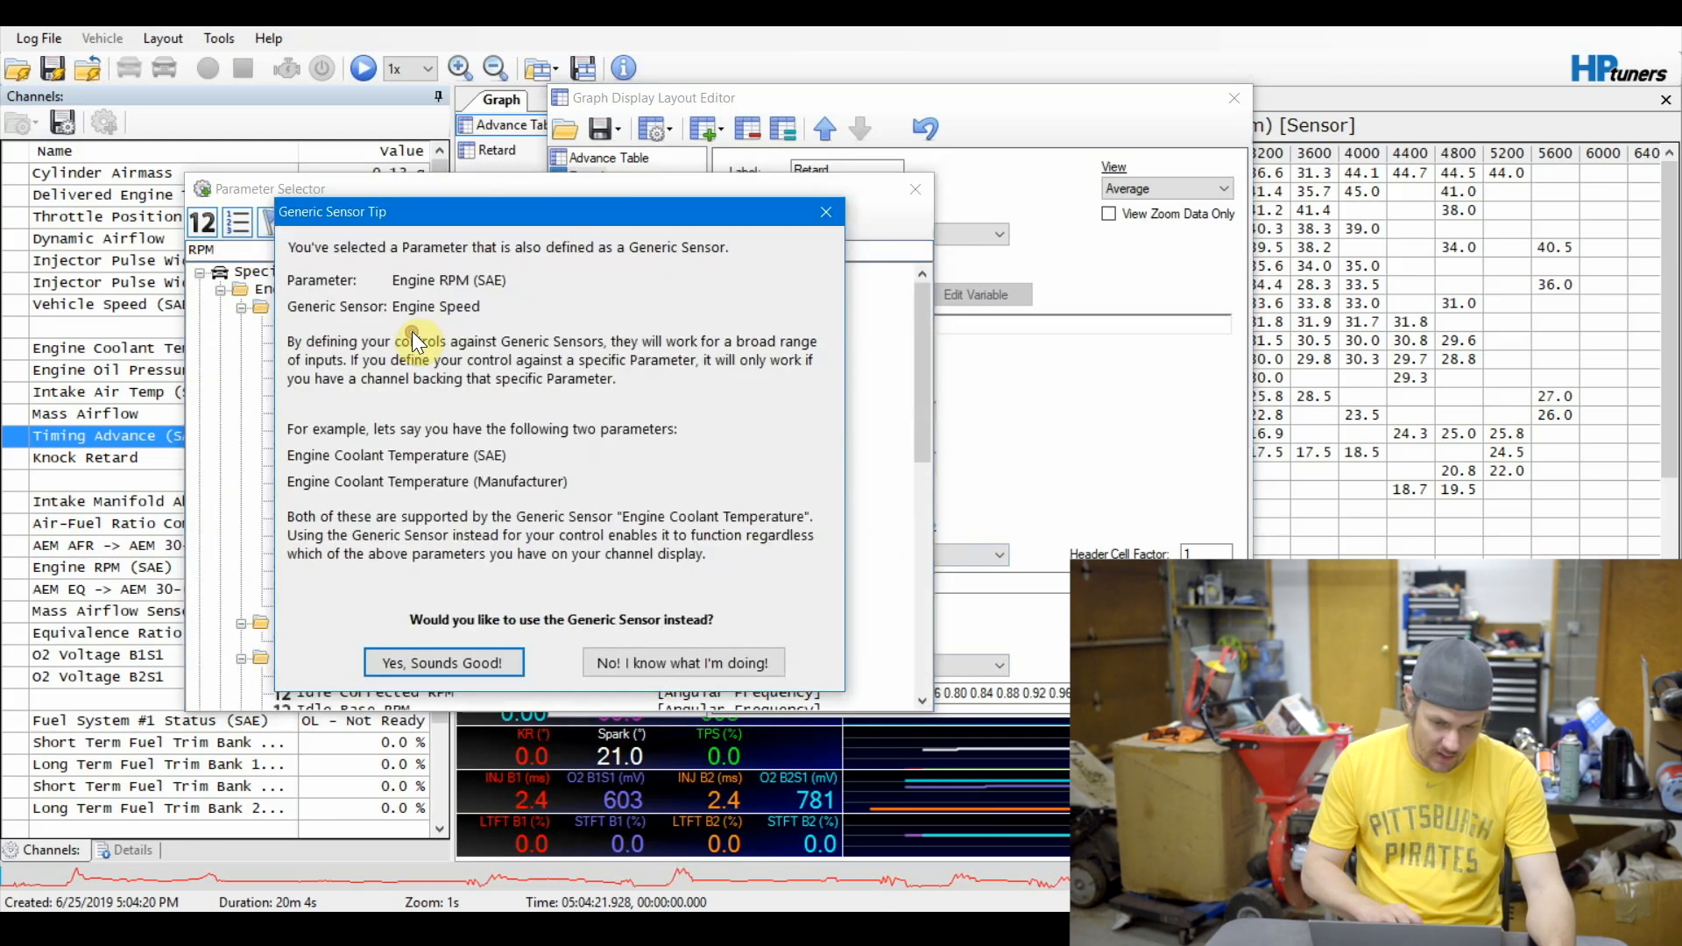
pyautogui.click(680, 663)
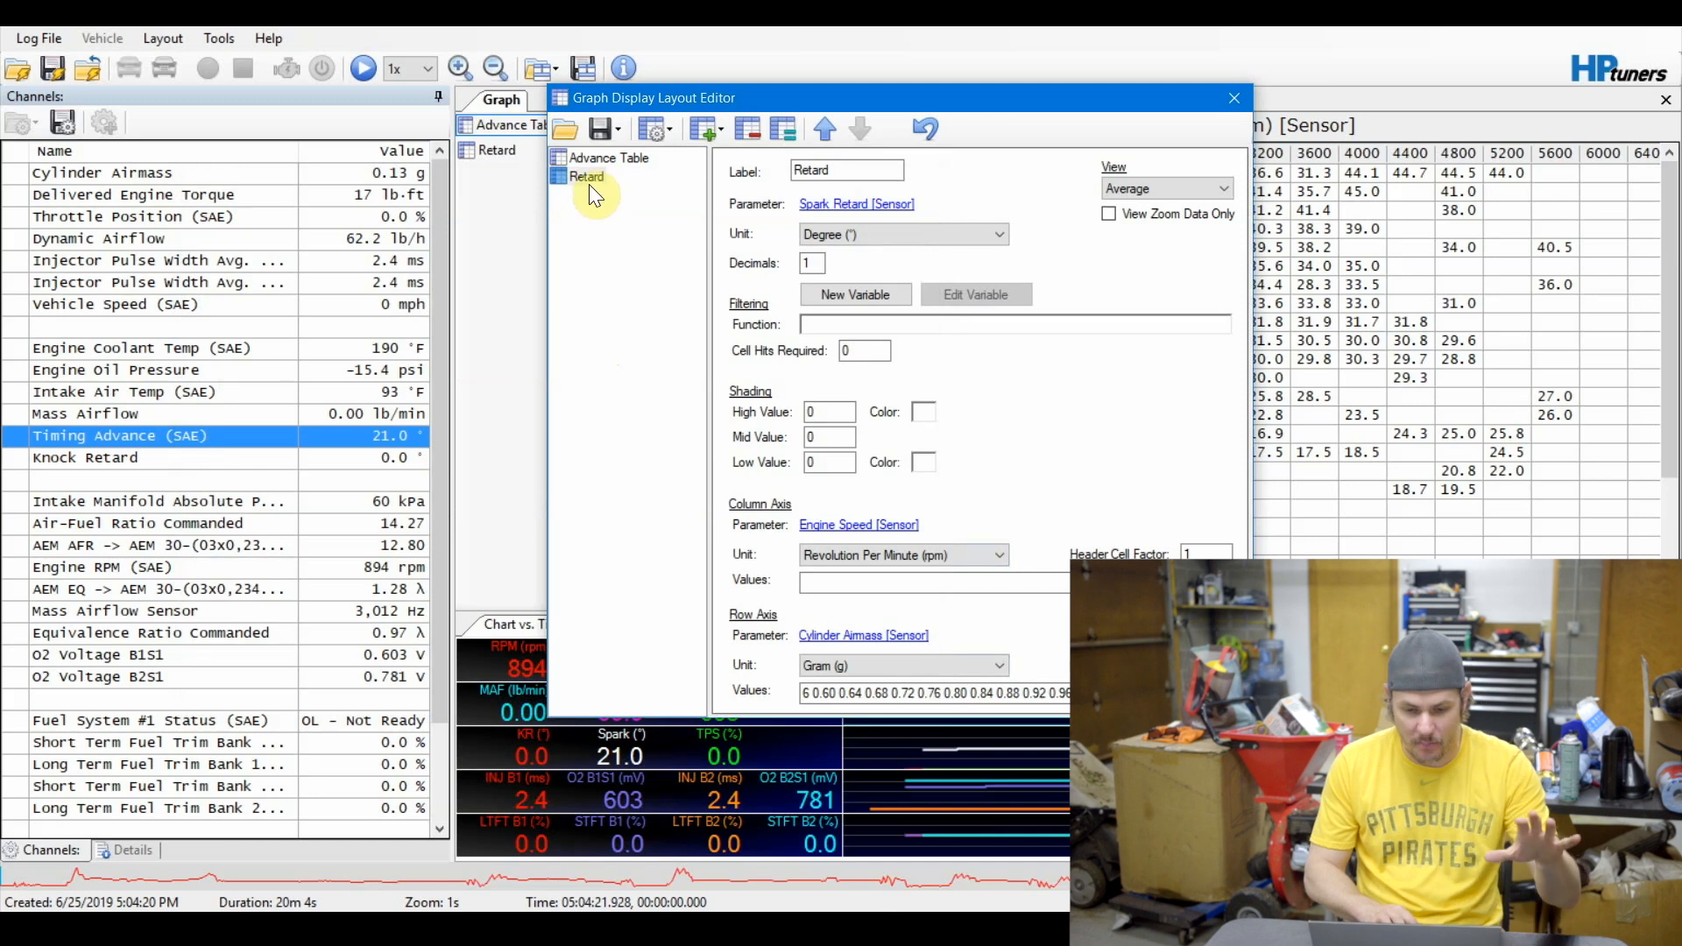
pyautogui.click(612, 158)
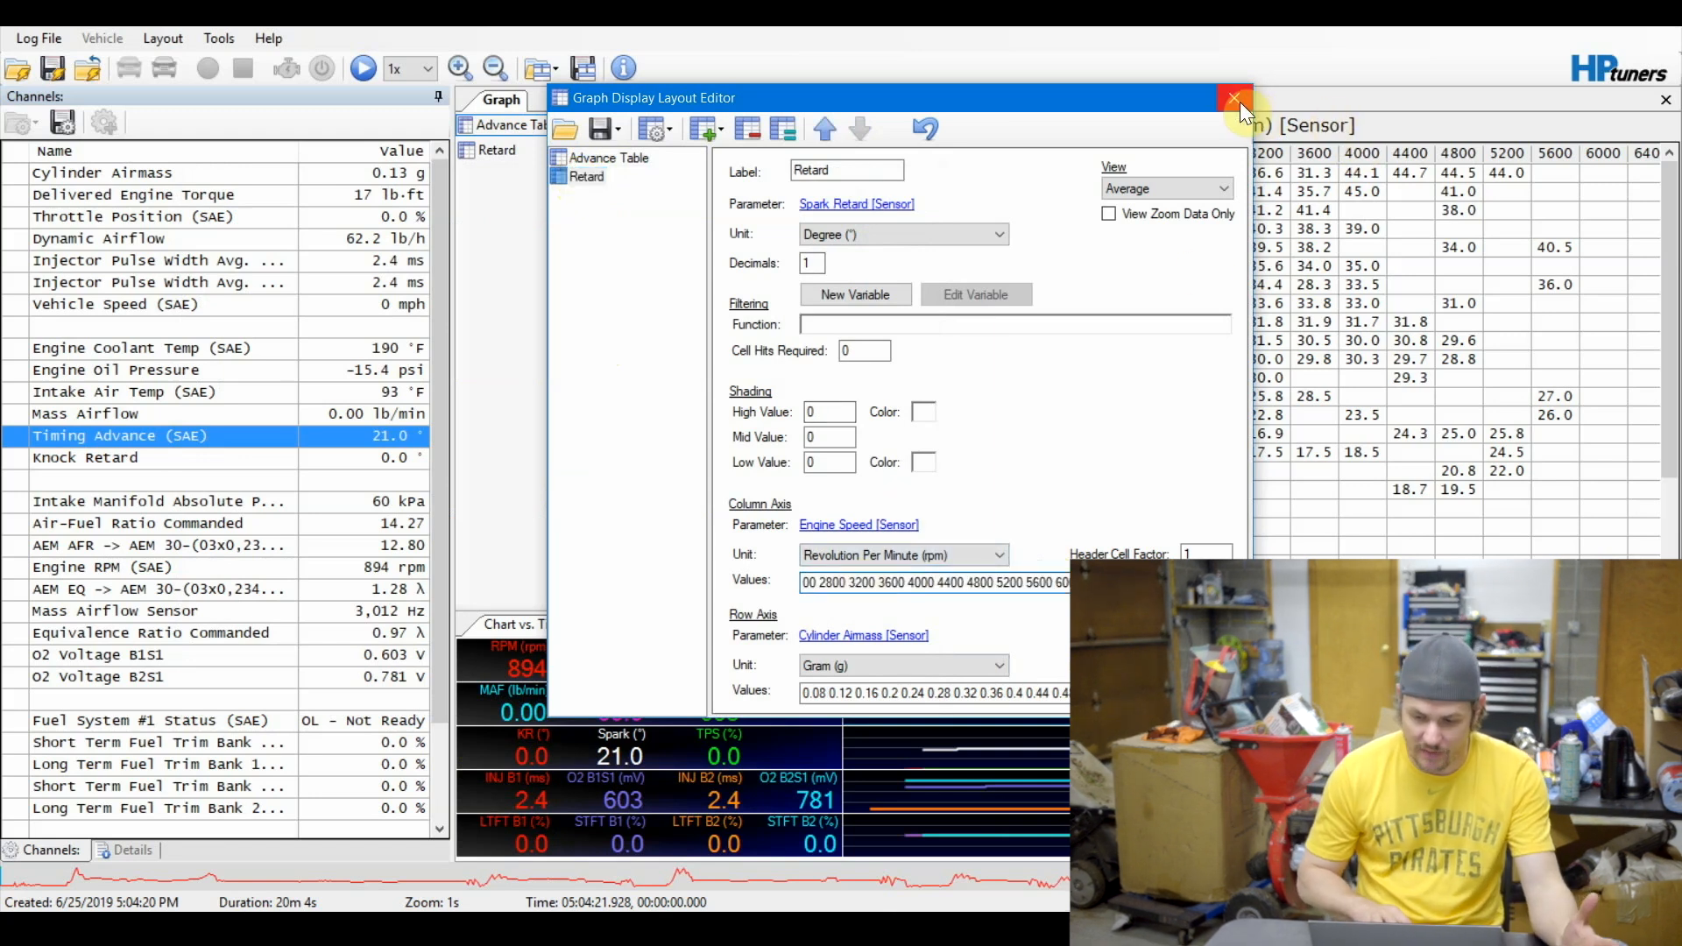
# View the populated Advance Table and Retard histograms, then reopen the graph layout settings.
pyautogui.click(1234, 98)
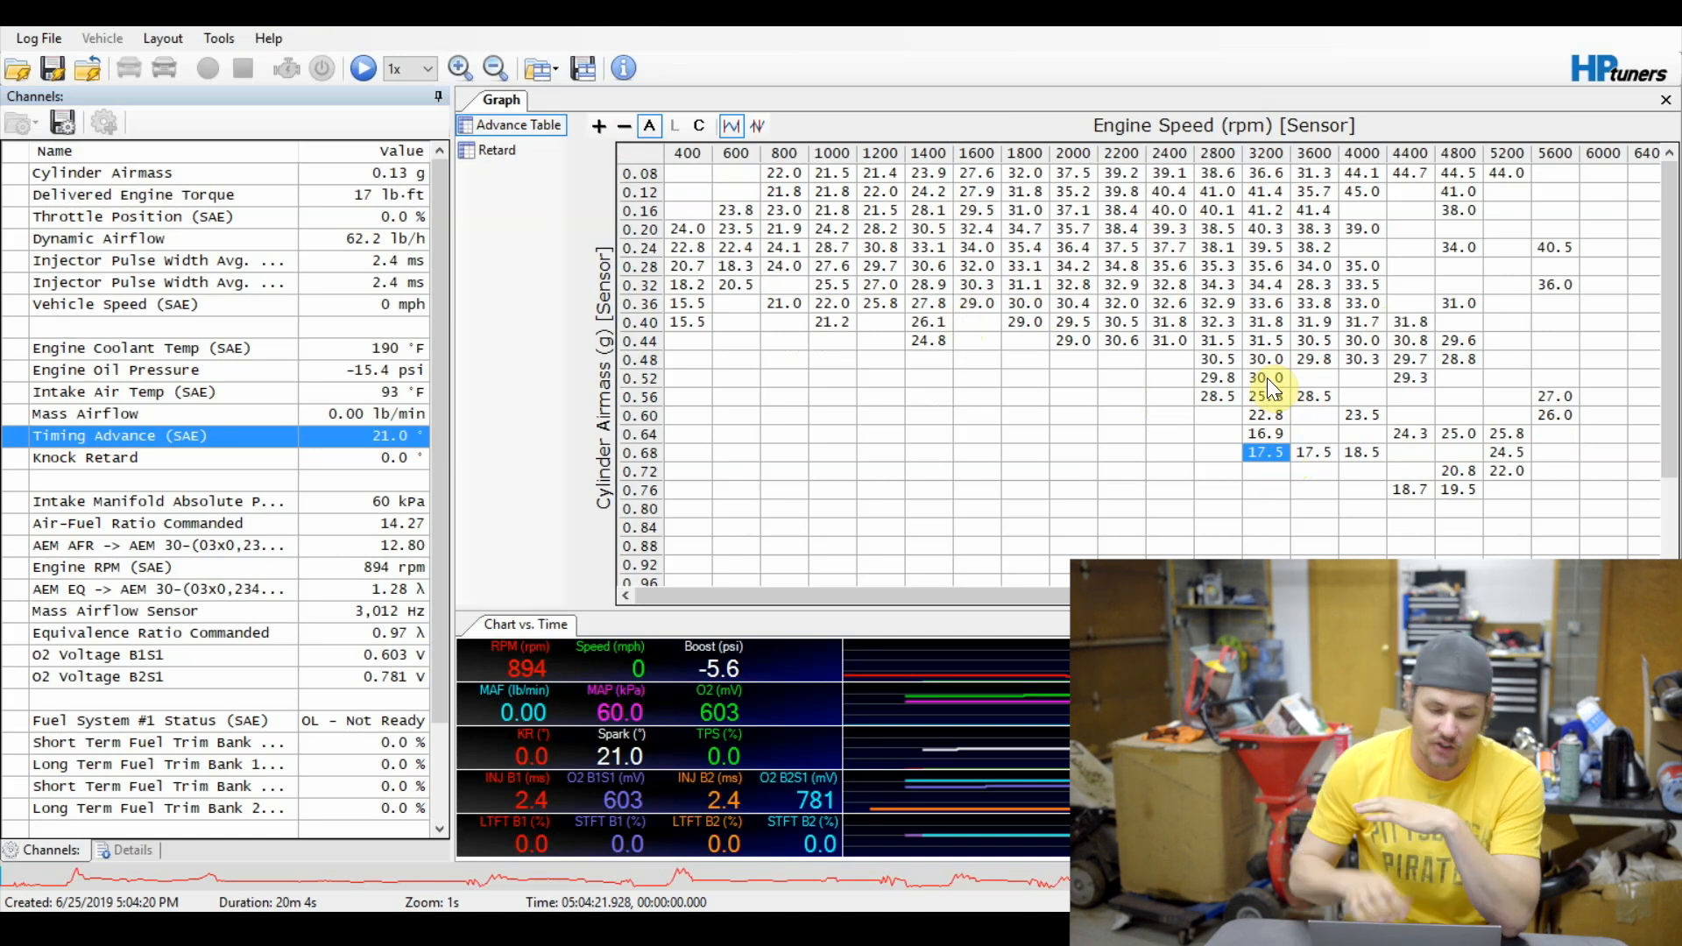
pyautogui.click(495, 151)
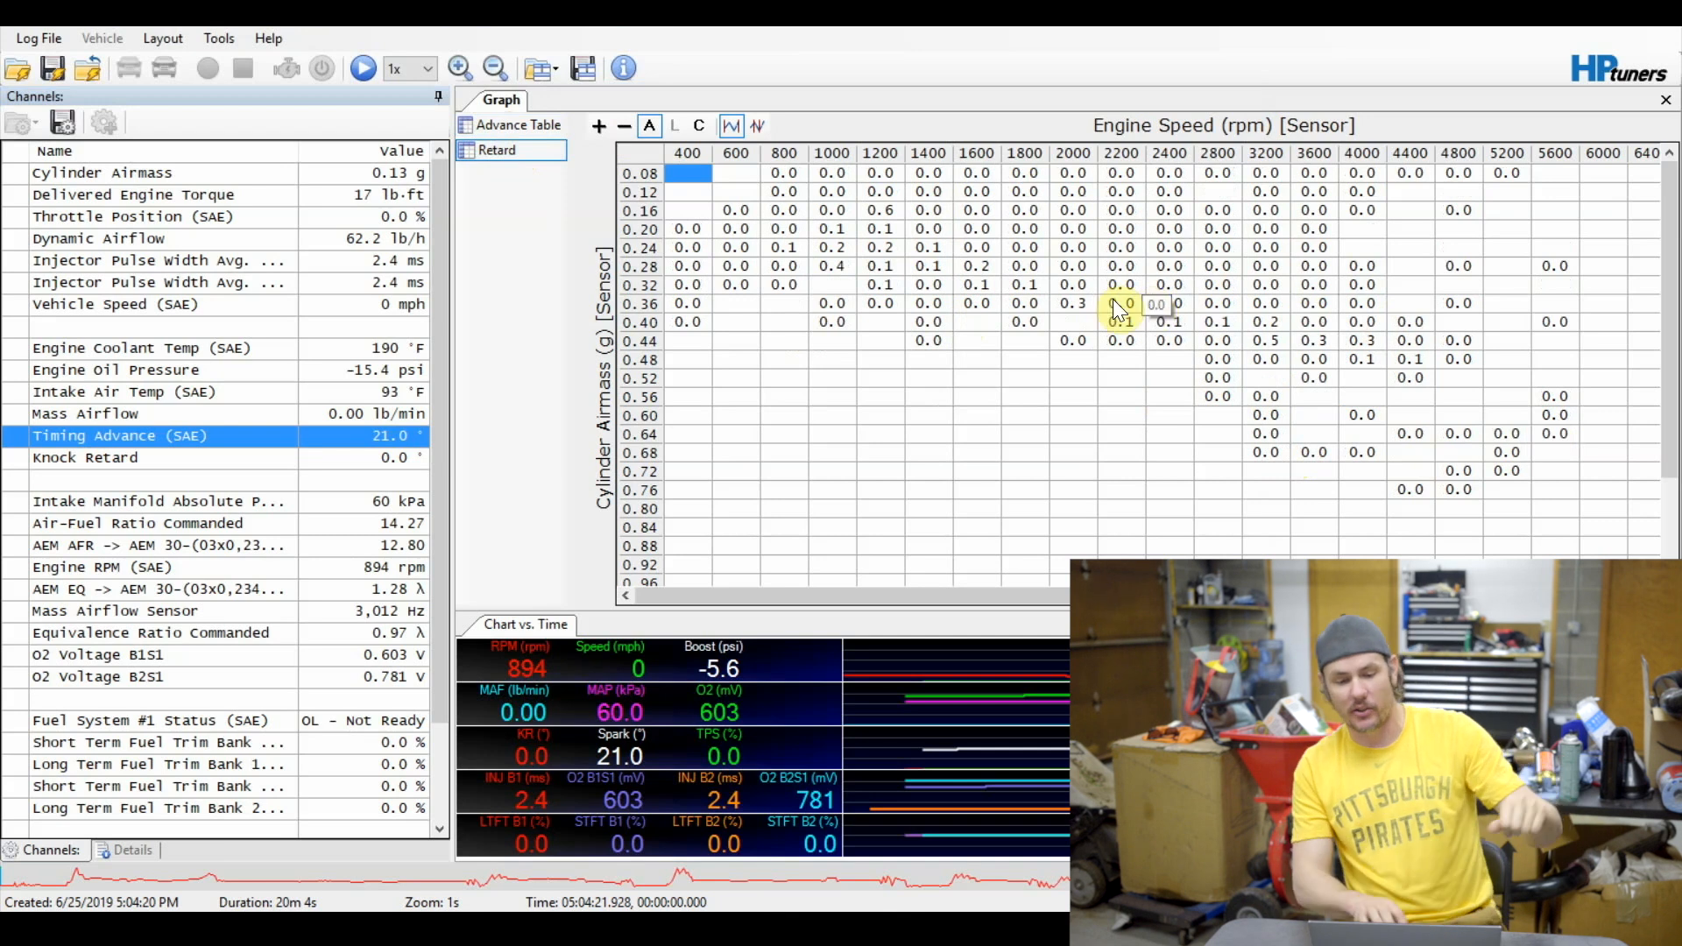
pyautogui.rightClick(496, 161)
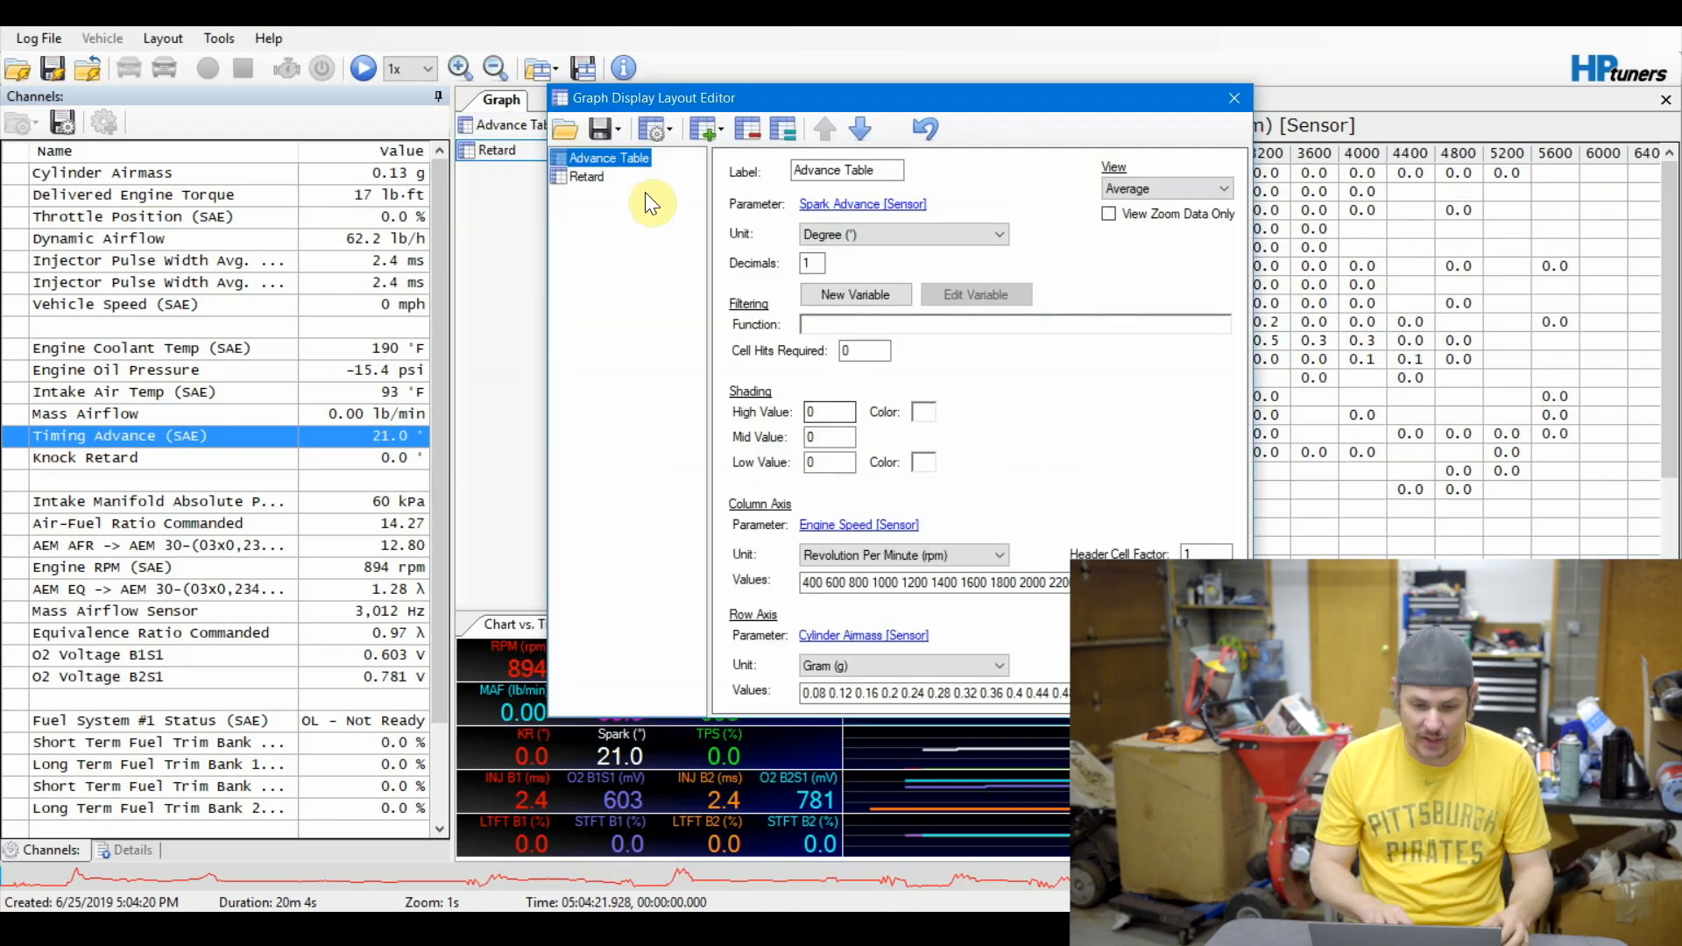
# Set the Retard histogram's high shading value to 10 with red colour and apply it.
pyautogui.click(587, 176)
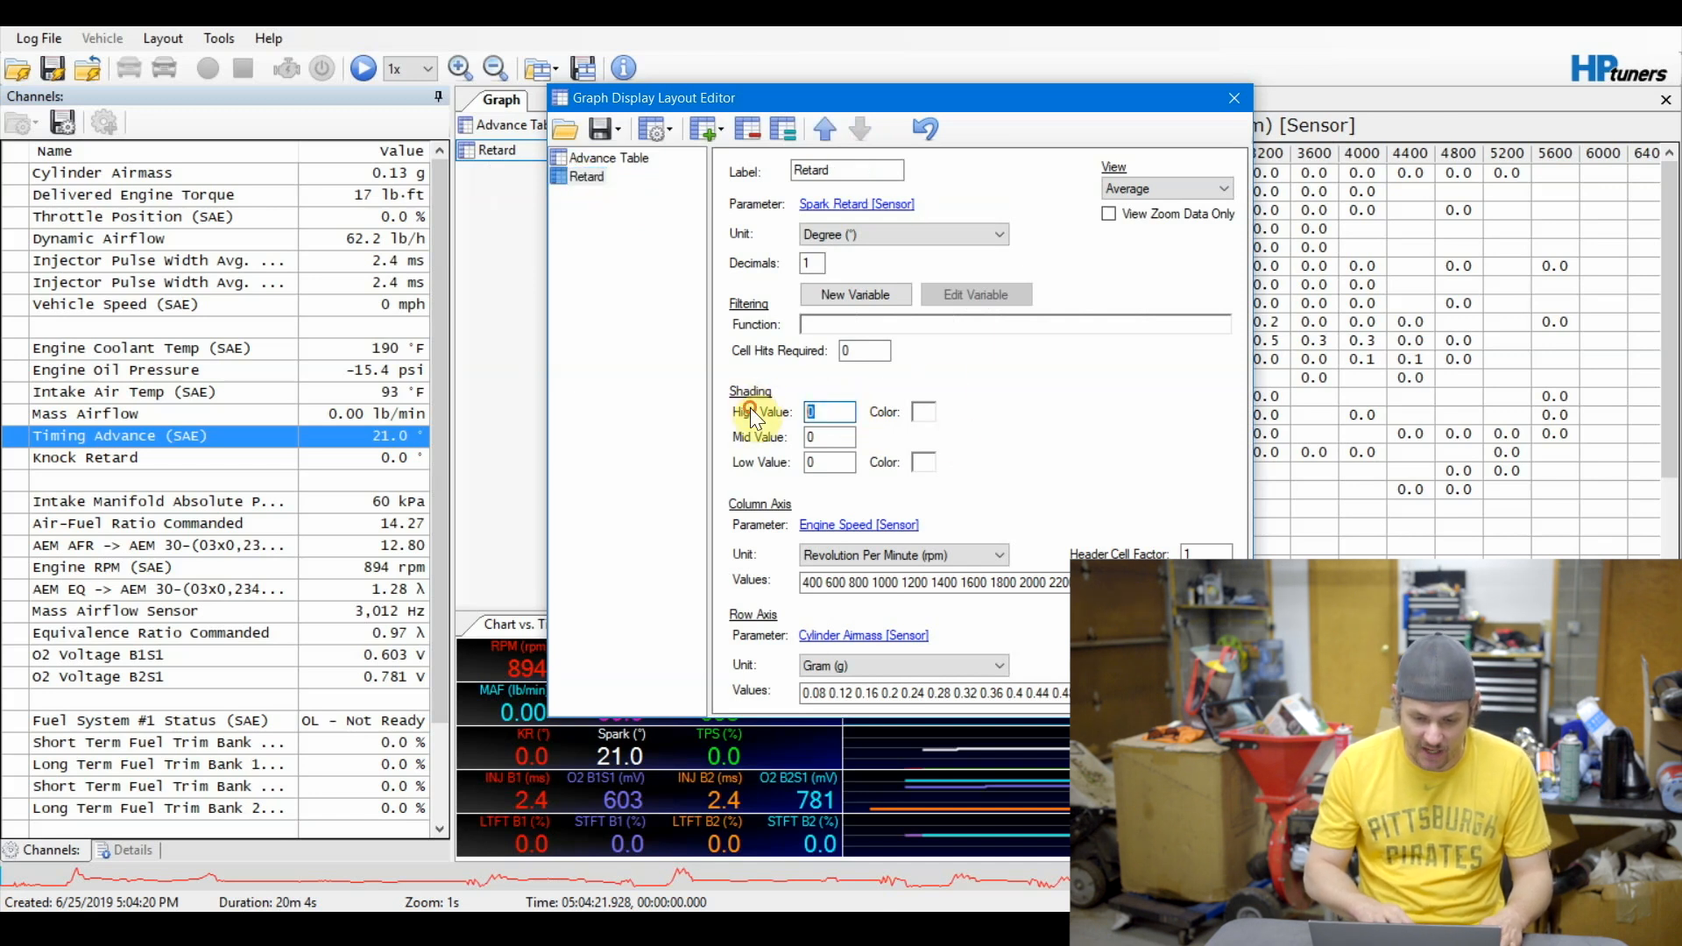
pyautogui.write('10')
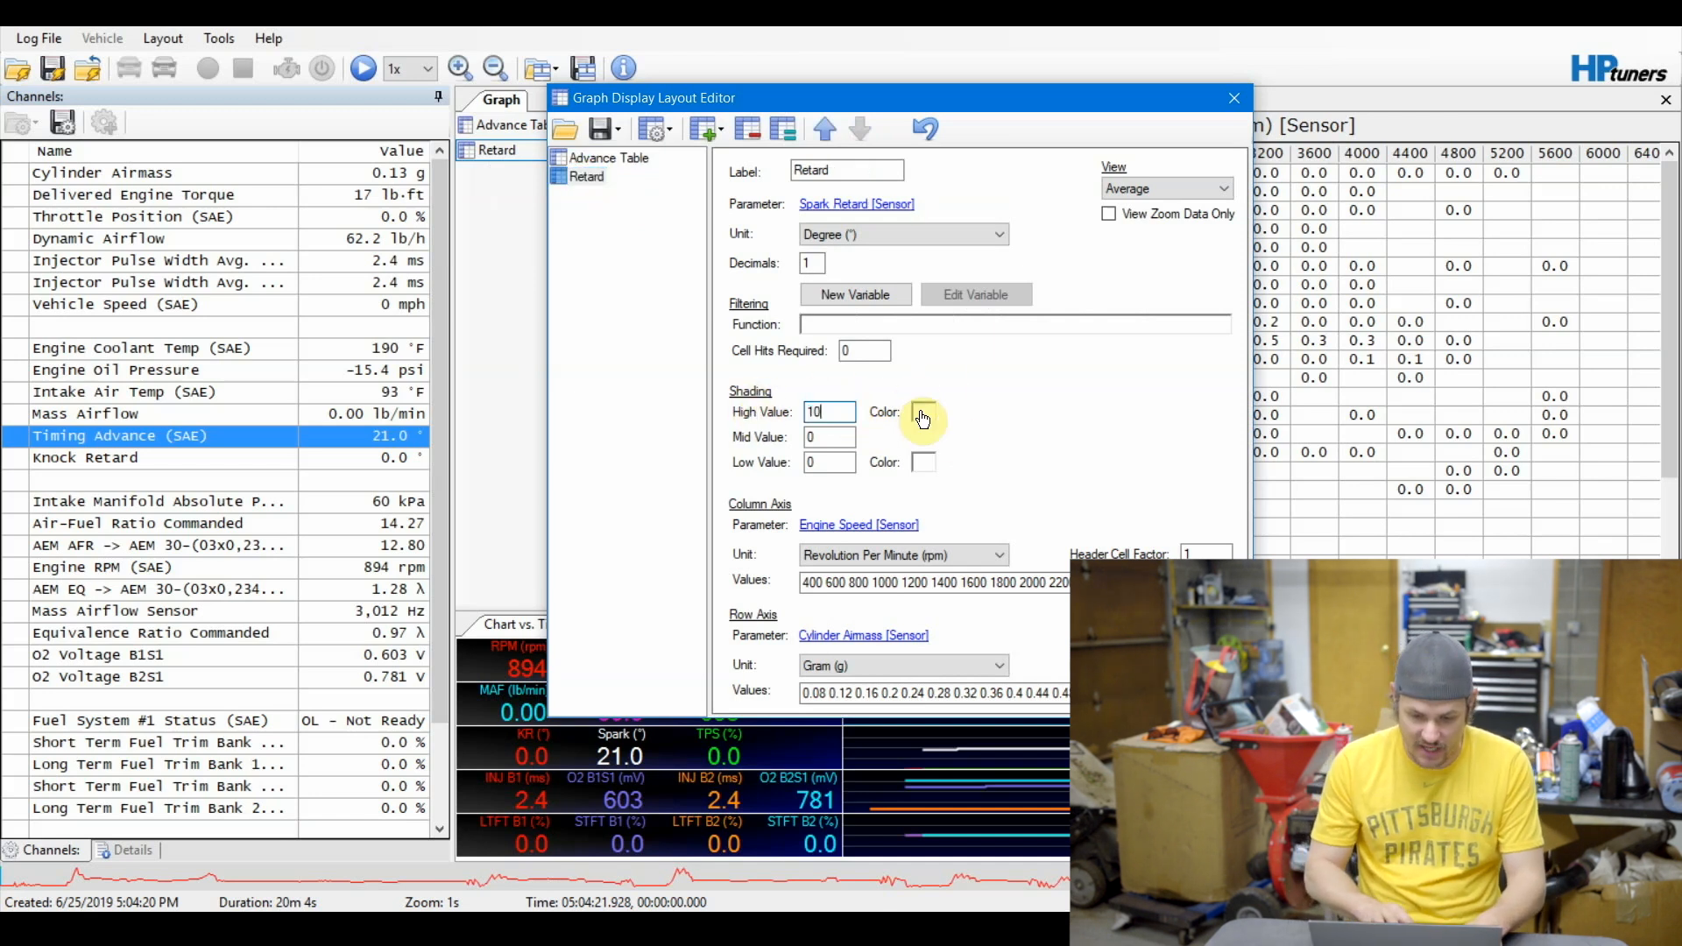
pyautogui.click(920, 417)
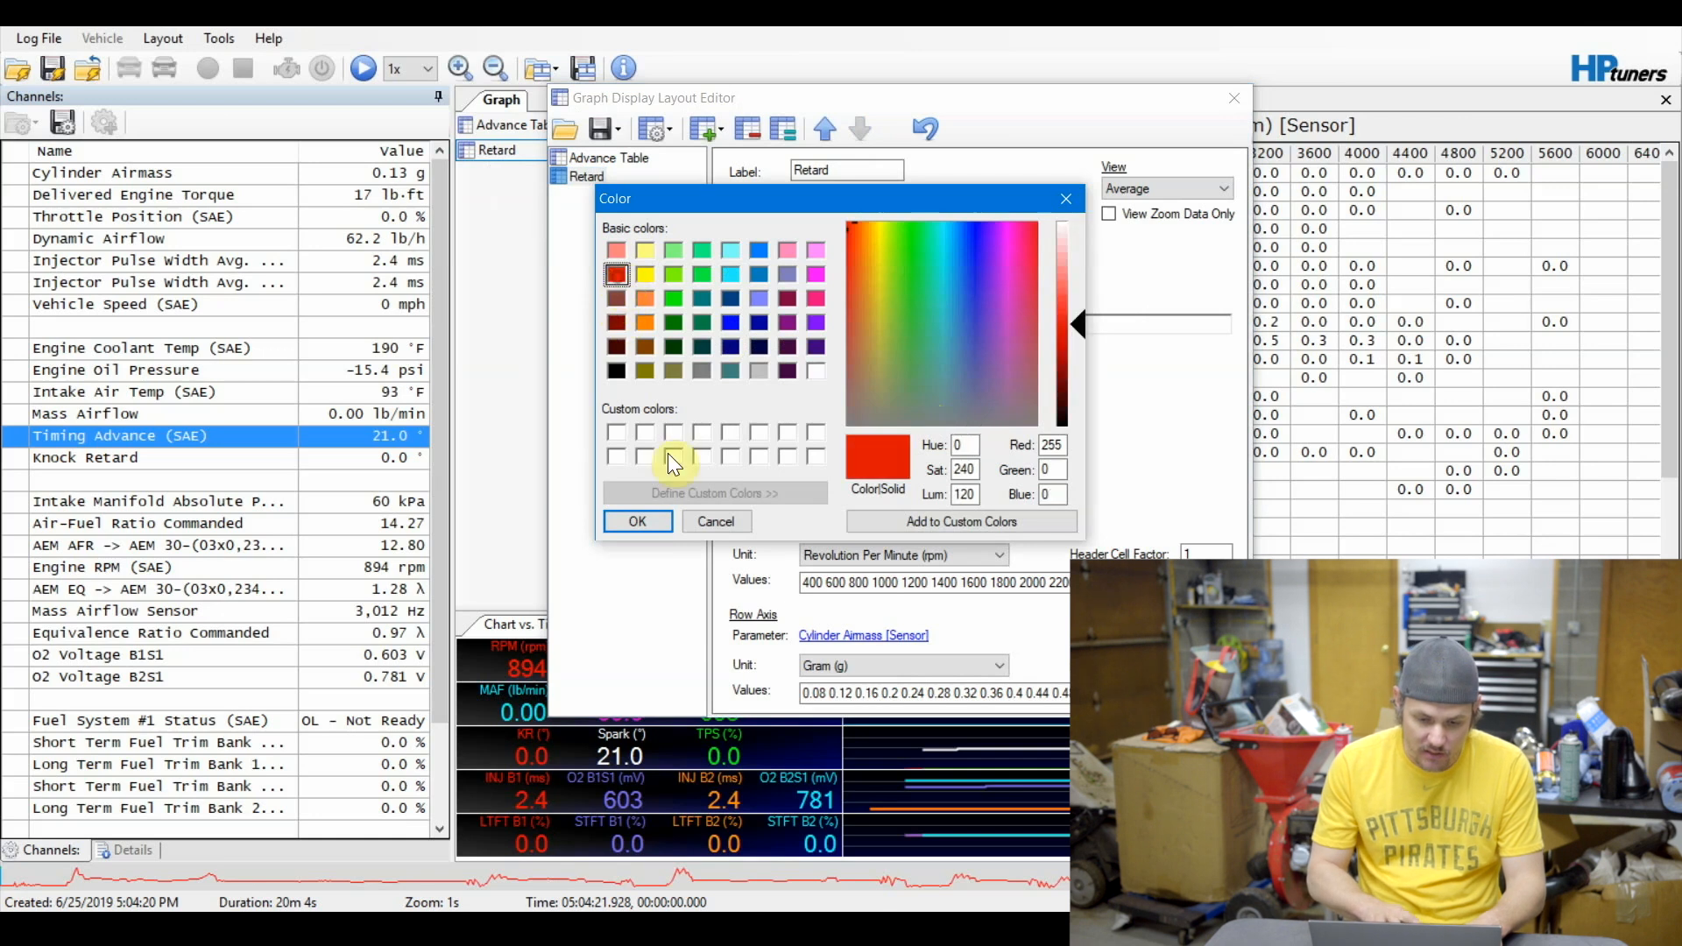
pyautogui.click(638, 522)
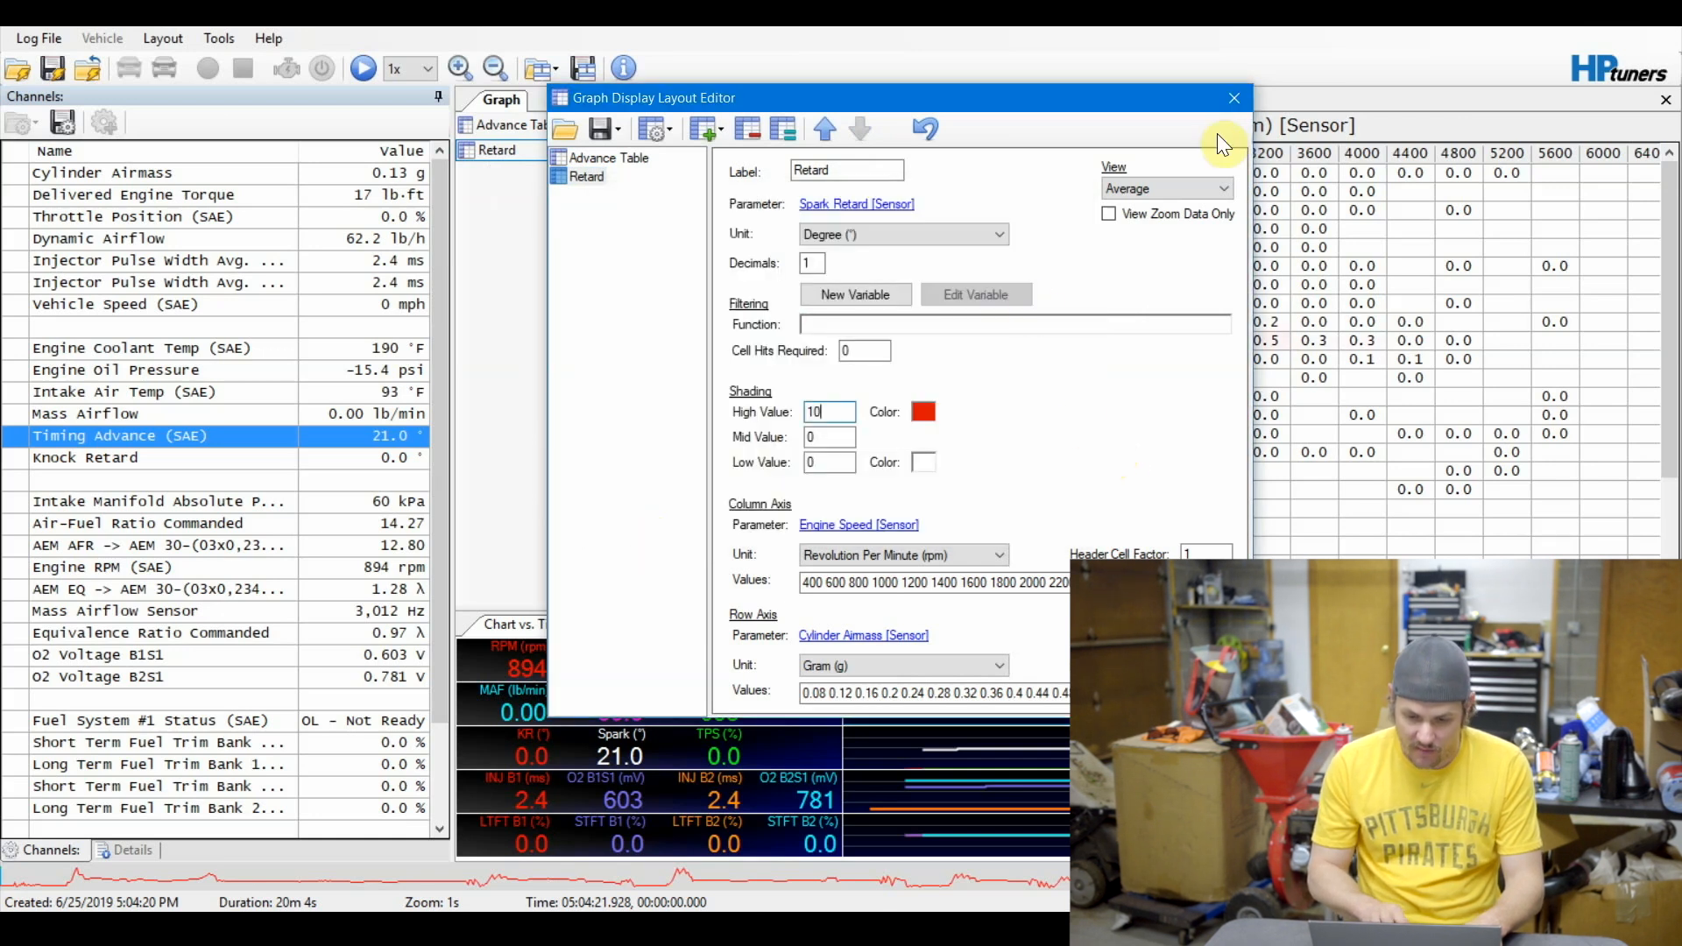
pyautogui.click(1232, 98)
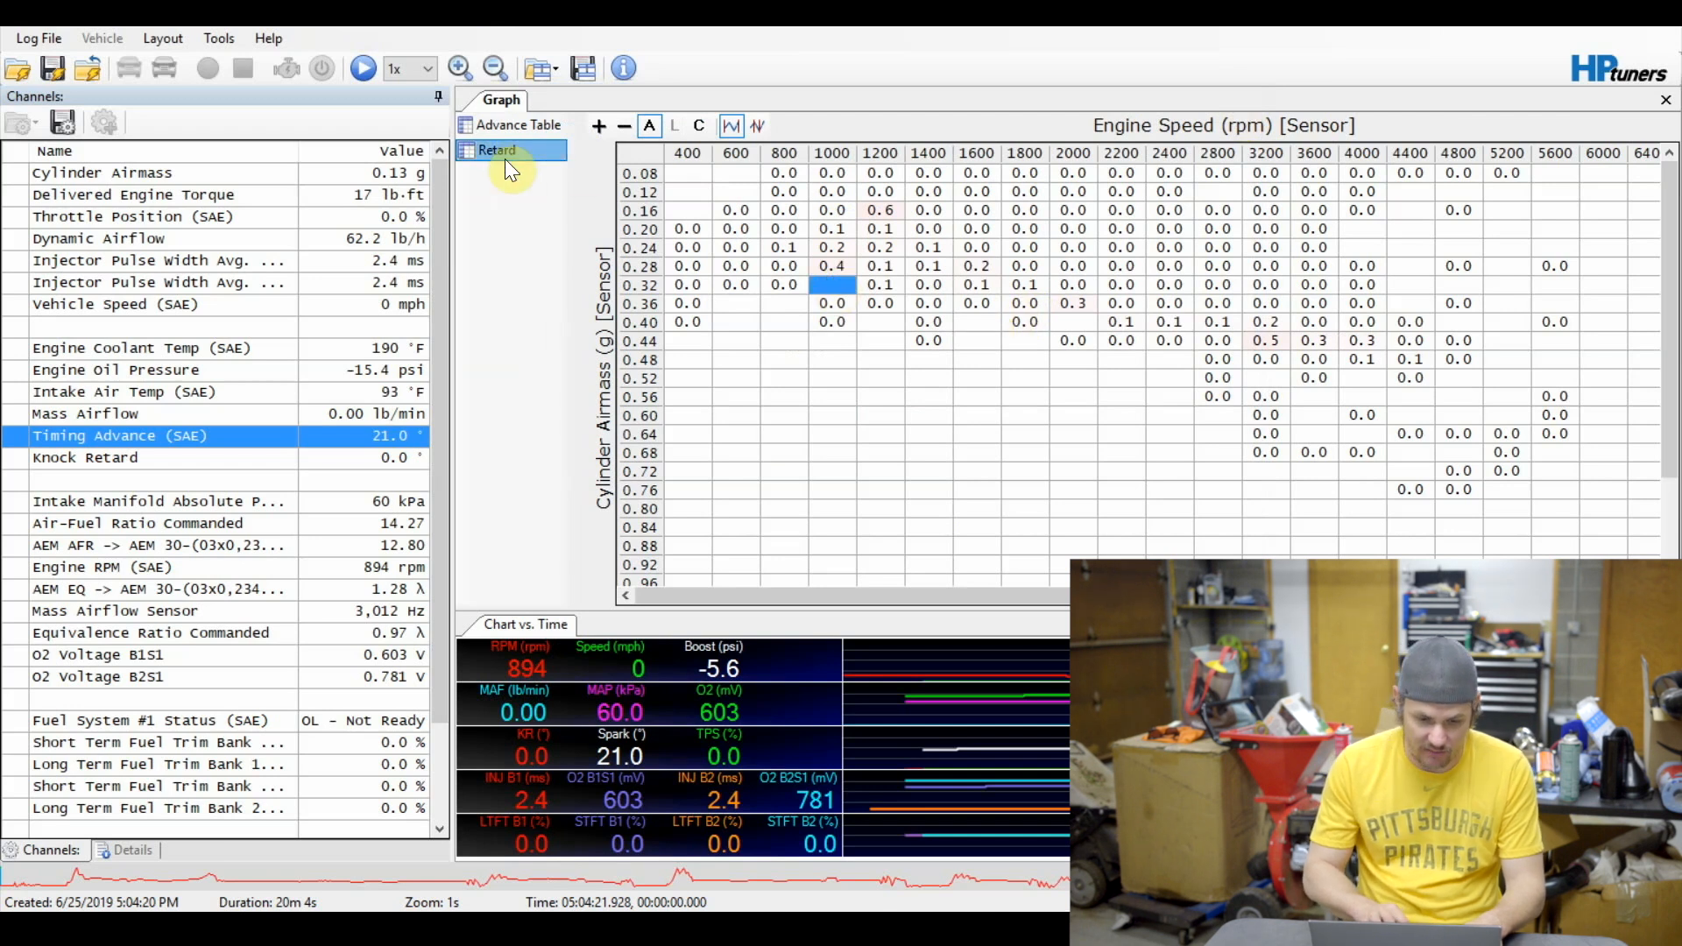
# Lower the Retard high shading threshold to 2 degrees and return to the High Octane spark table.
pyautogui.rightClick(496, 151)
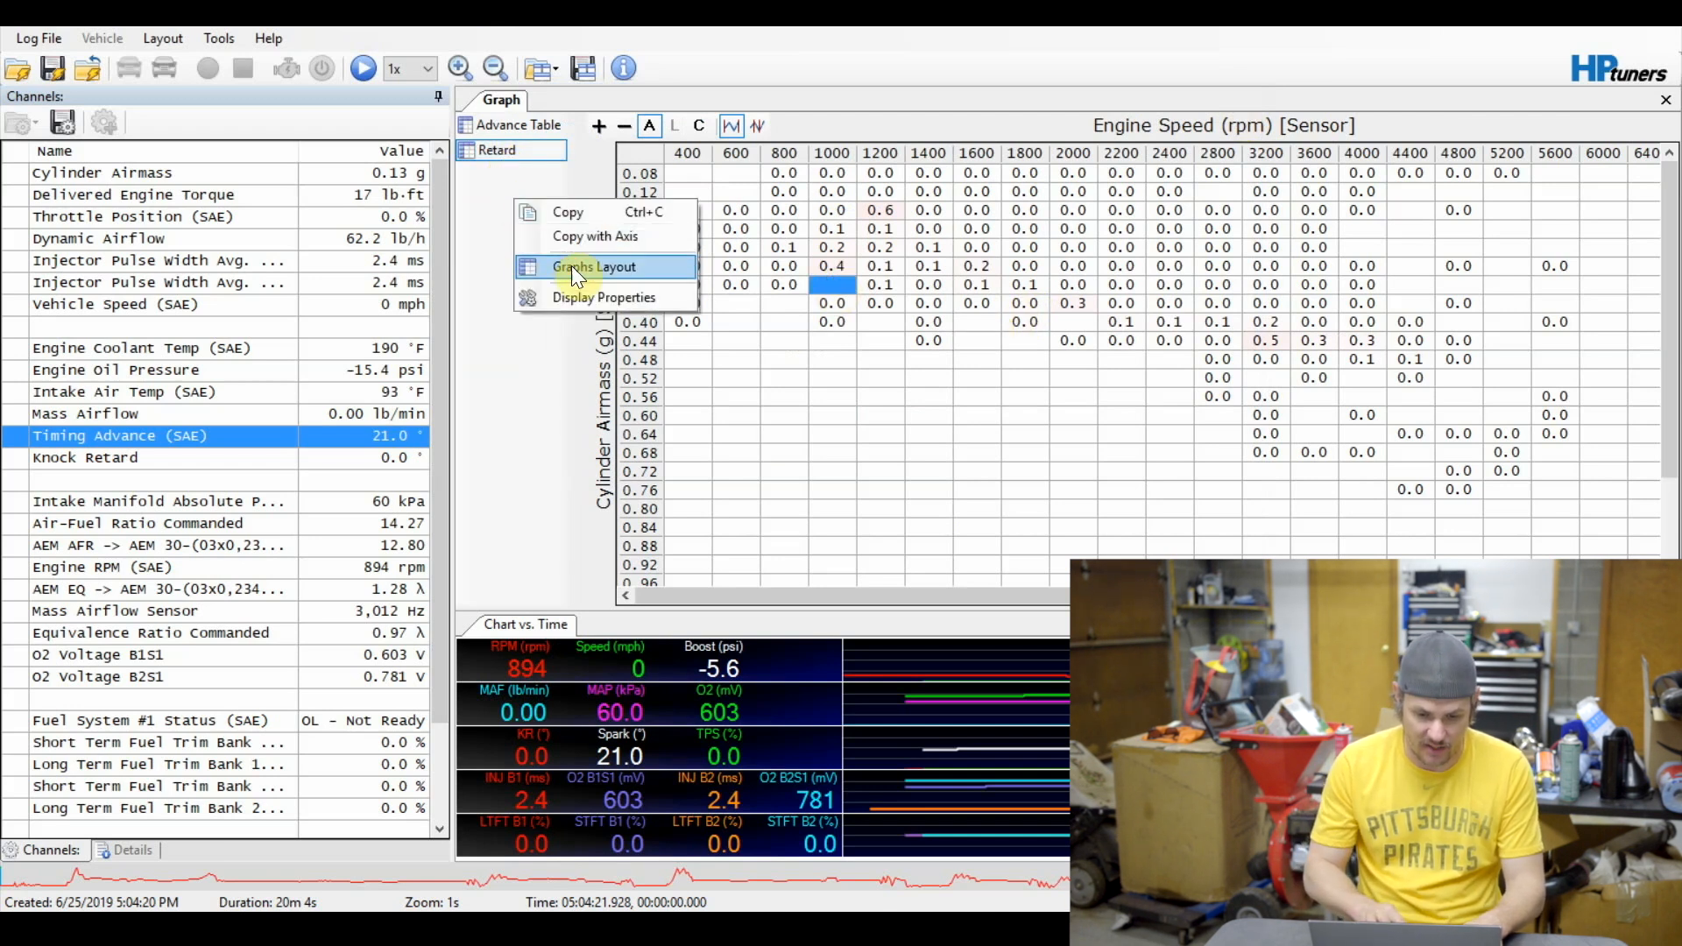
pyautogui.click(590, 267)
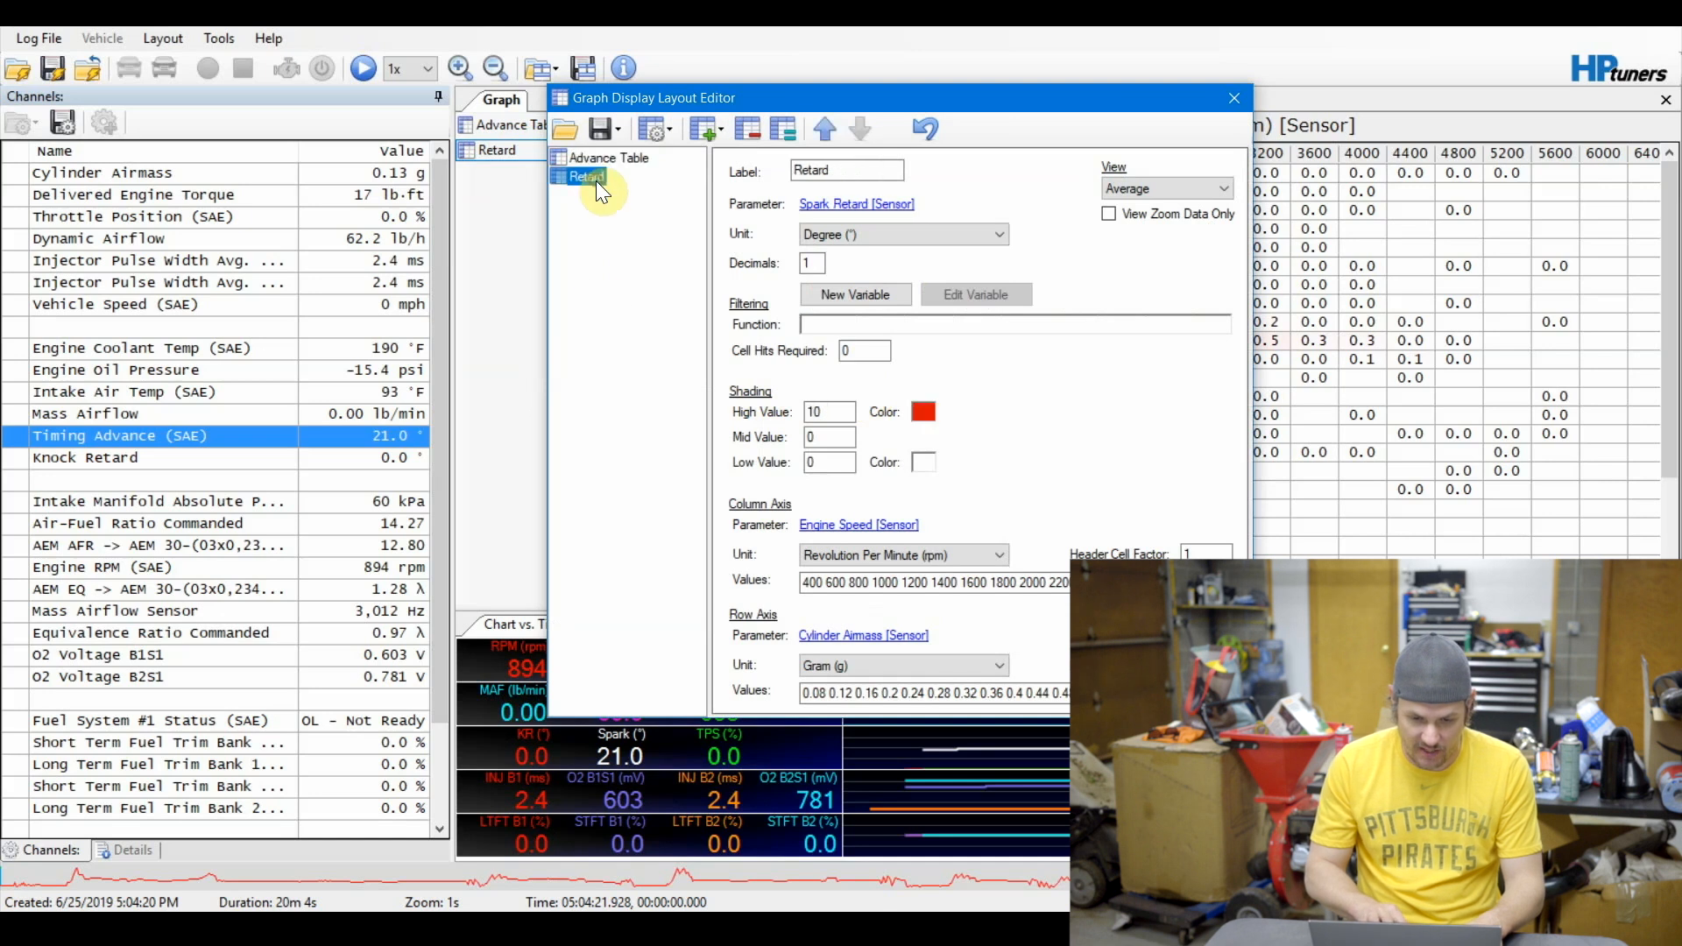
pyautogui.write('2')
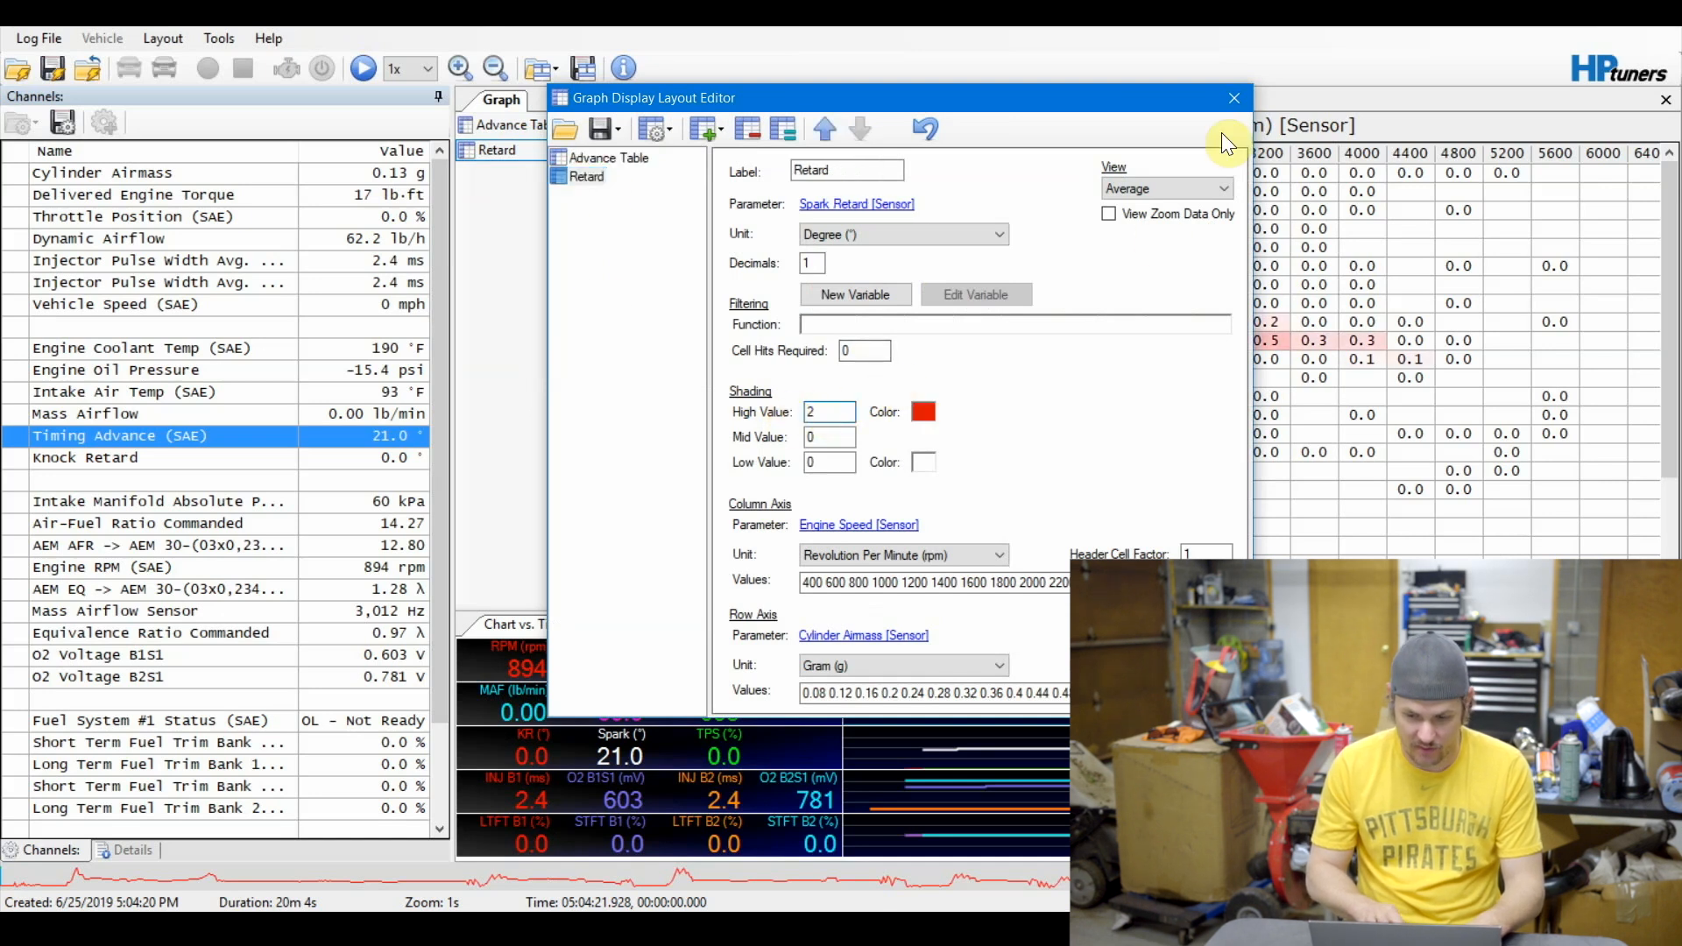
pyautogui.click(1232, 98)
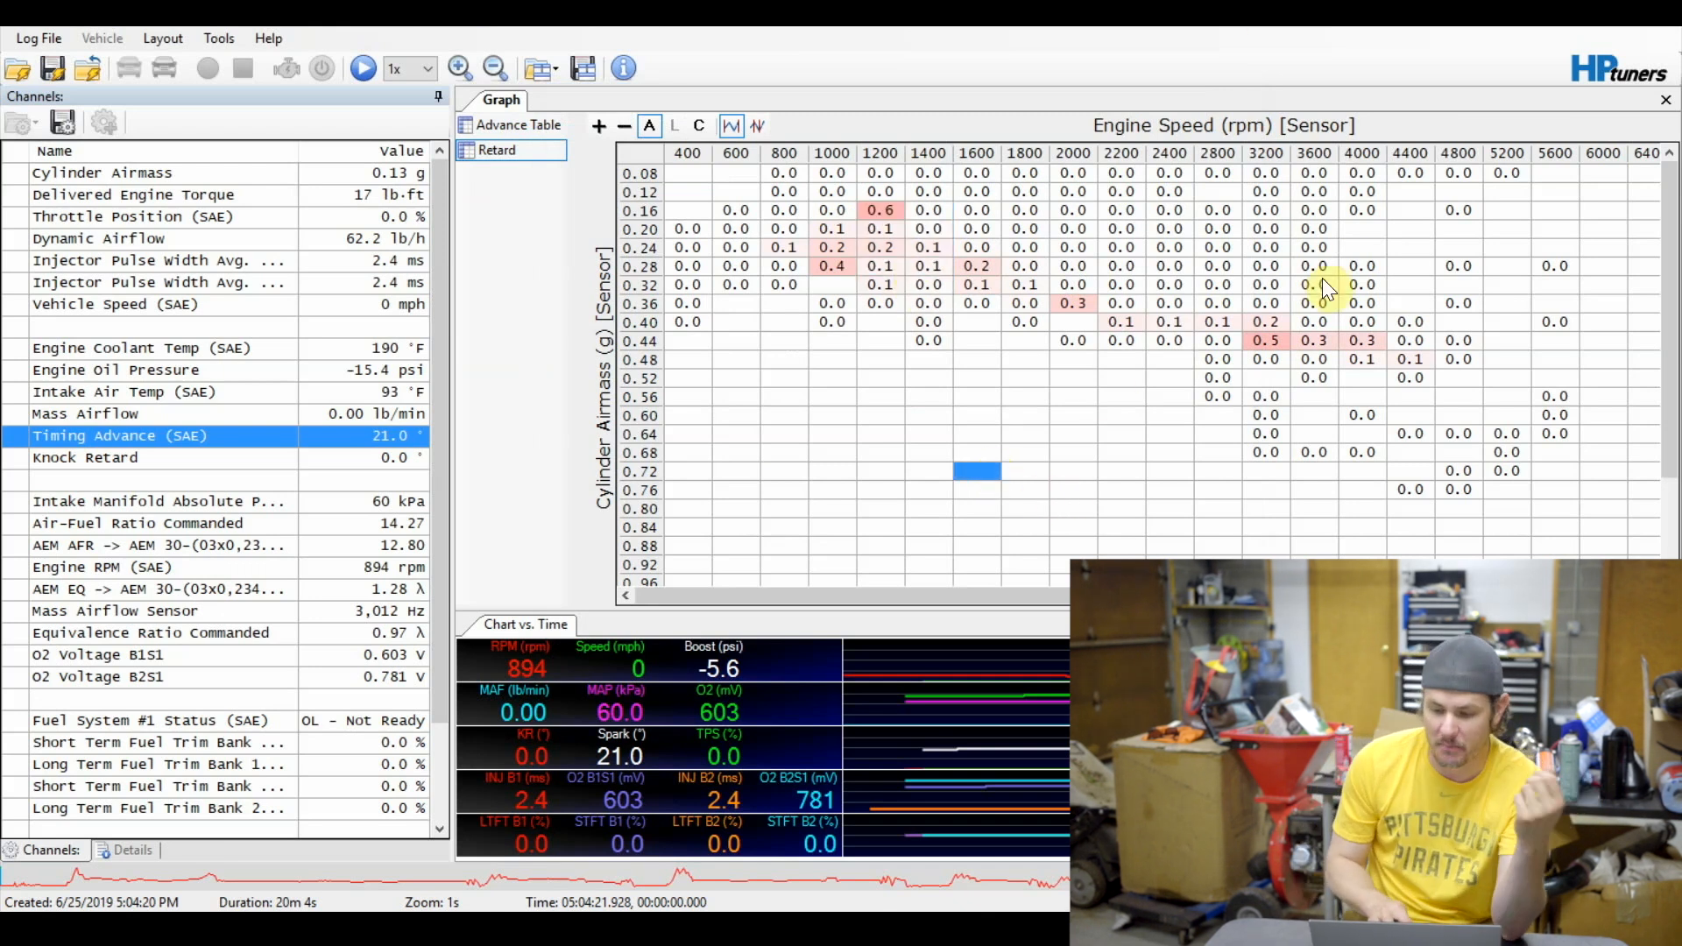
pyautogui.click(1266, 340)
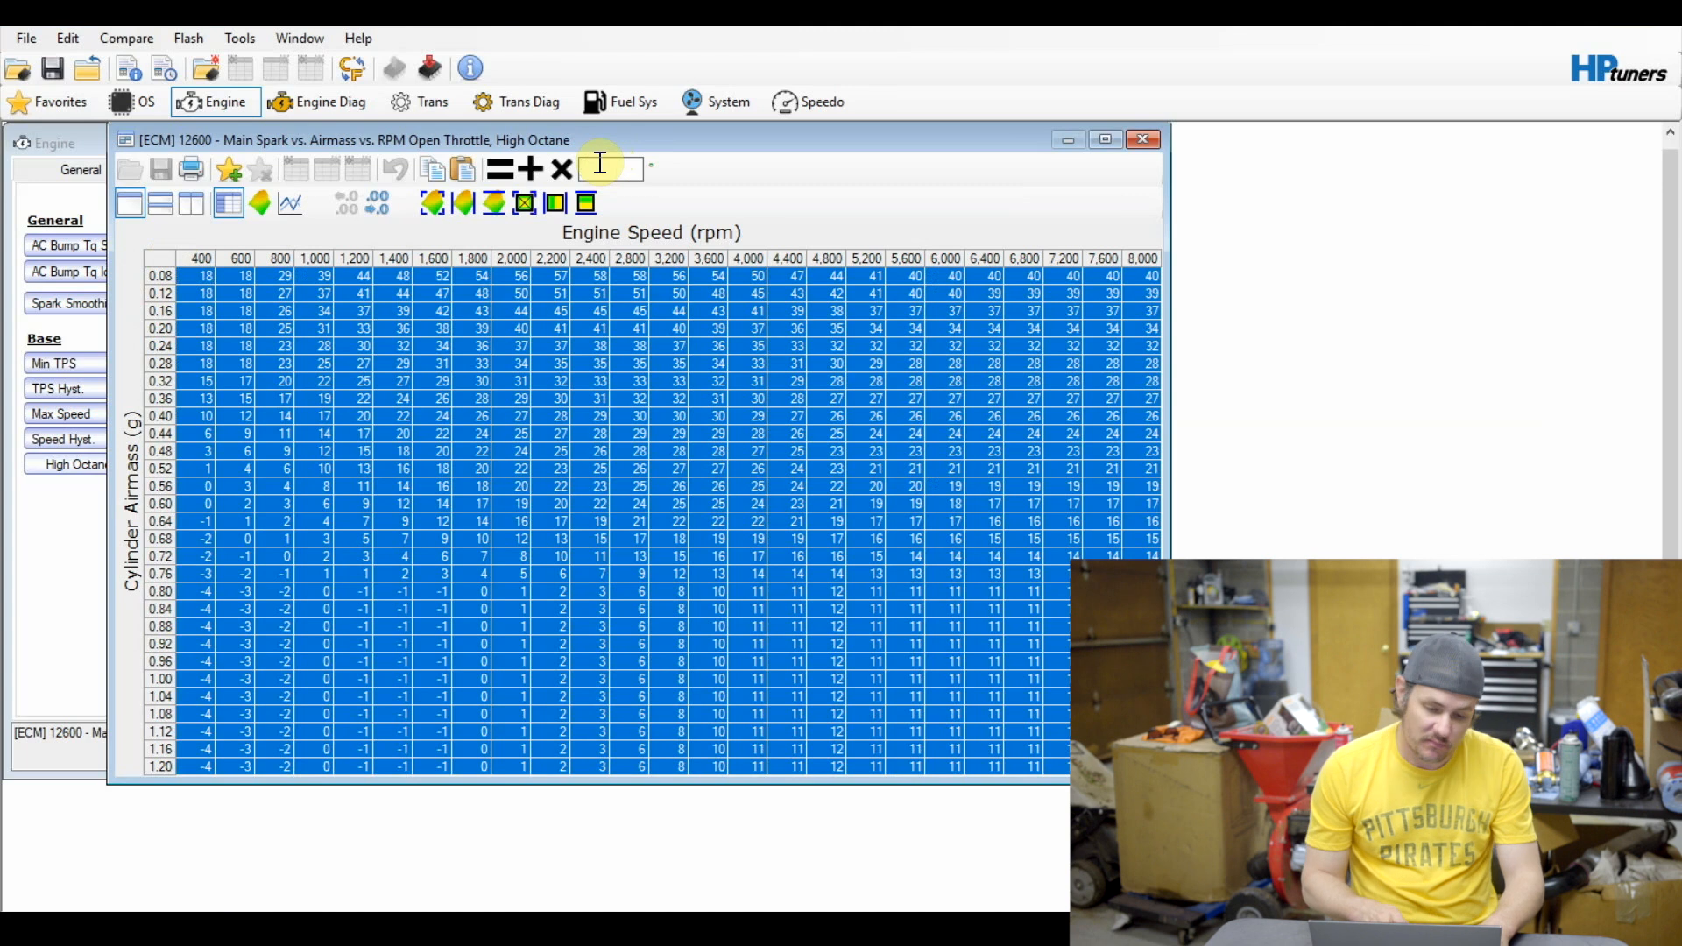
# Add 1 degree to every cell of the high-octane main spark table and close it.
pyautogui.click(526, 168)
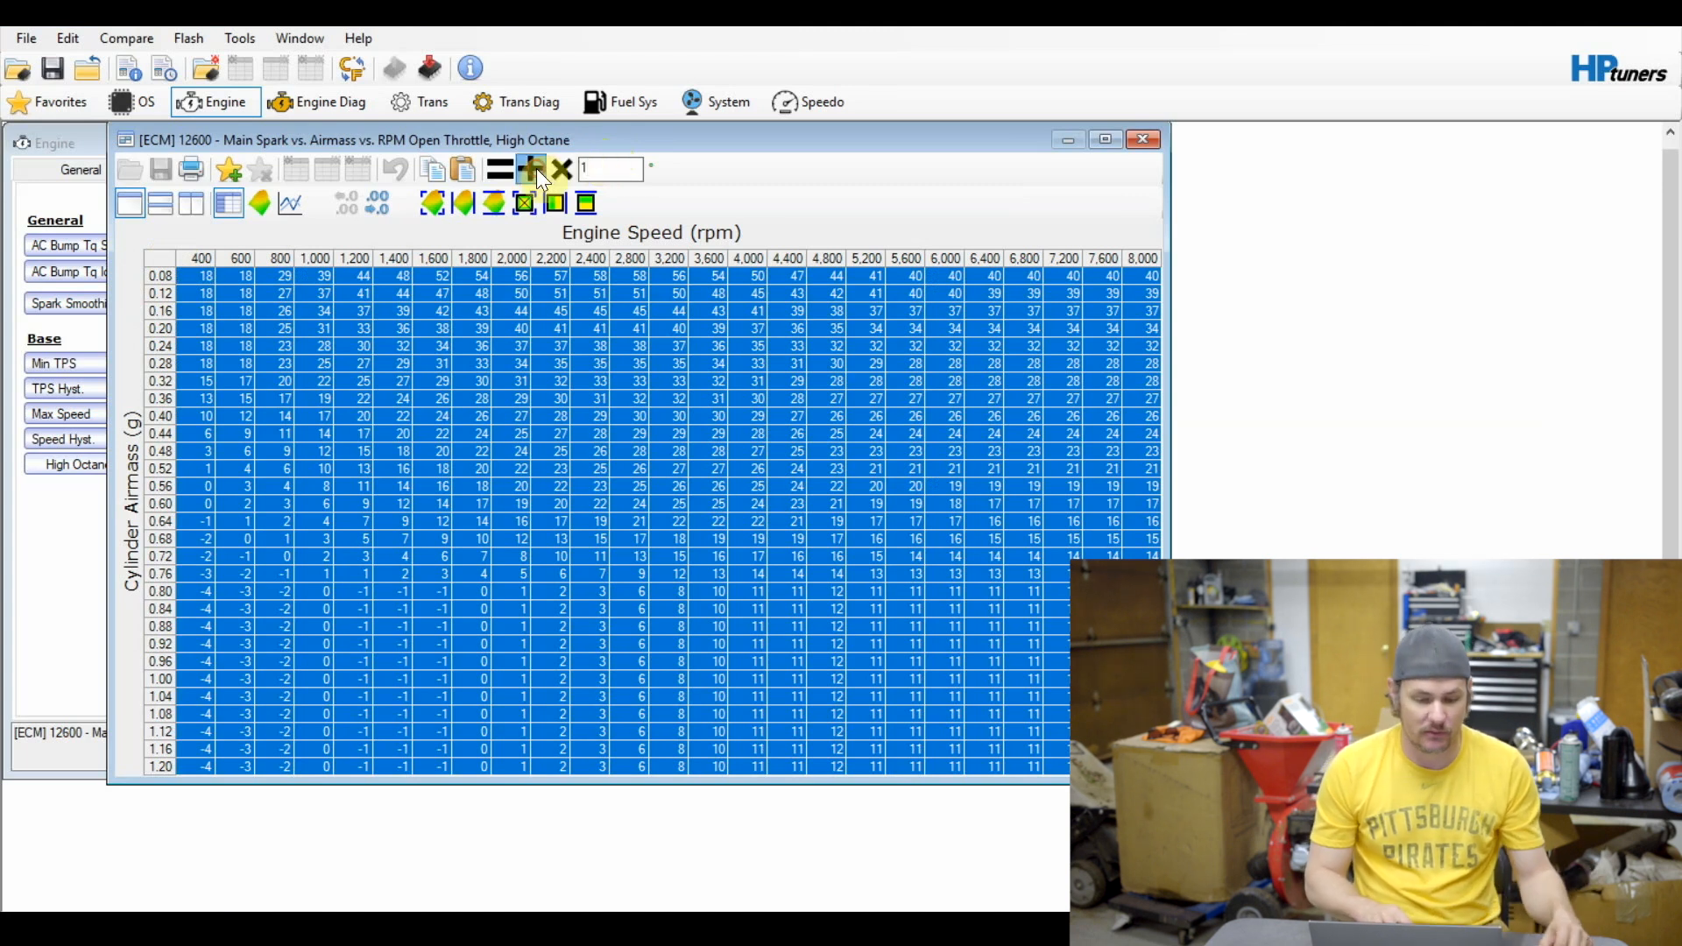
pyautogui.click(536, 168)
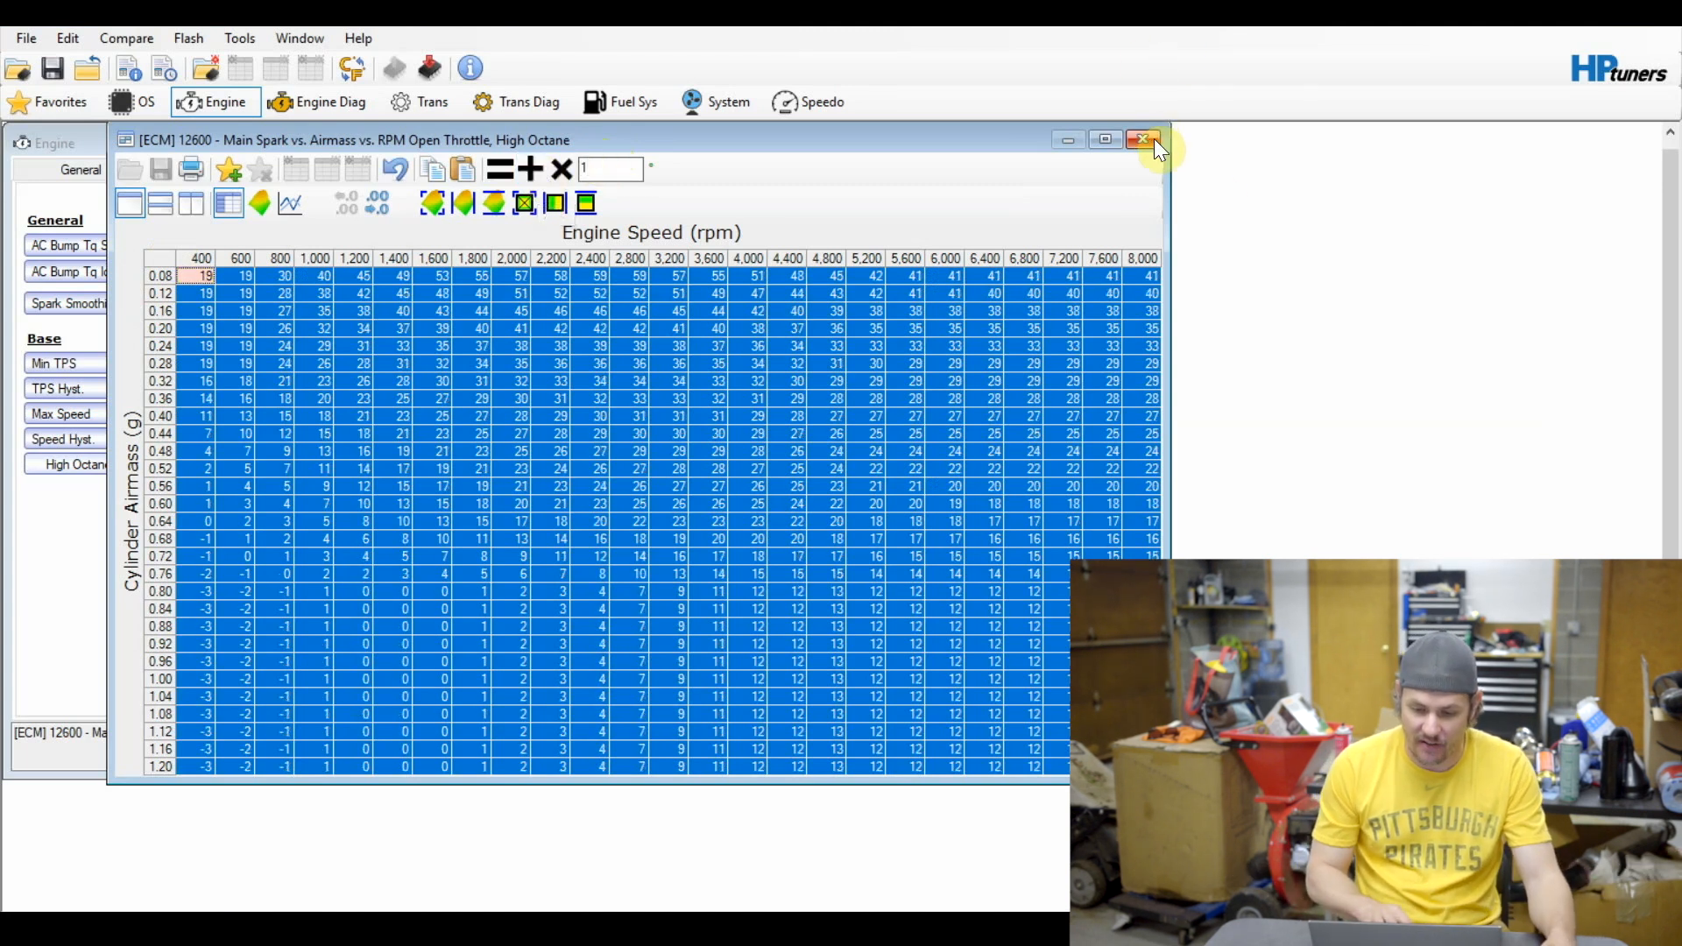
pyautogui.click(1143, 140)
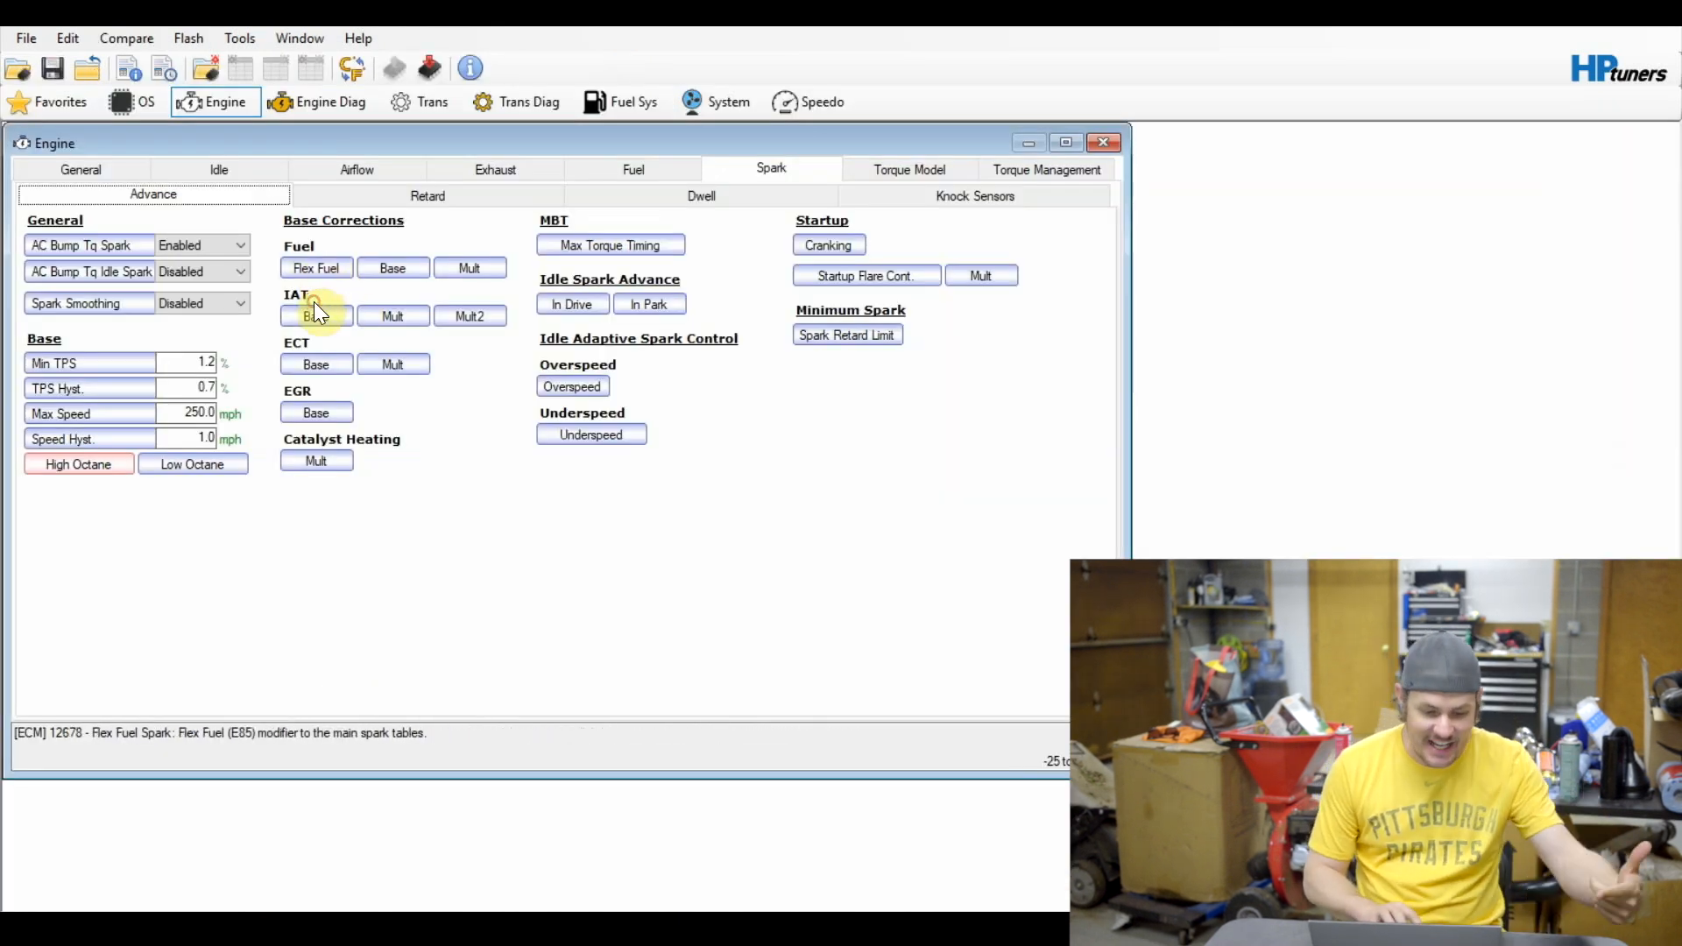
# Check the ECT Spark Advance Correction table's coolant-temperature timing adders.
pyautogui.click(315, 315)
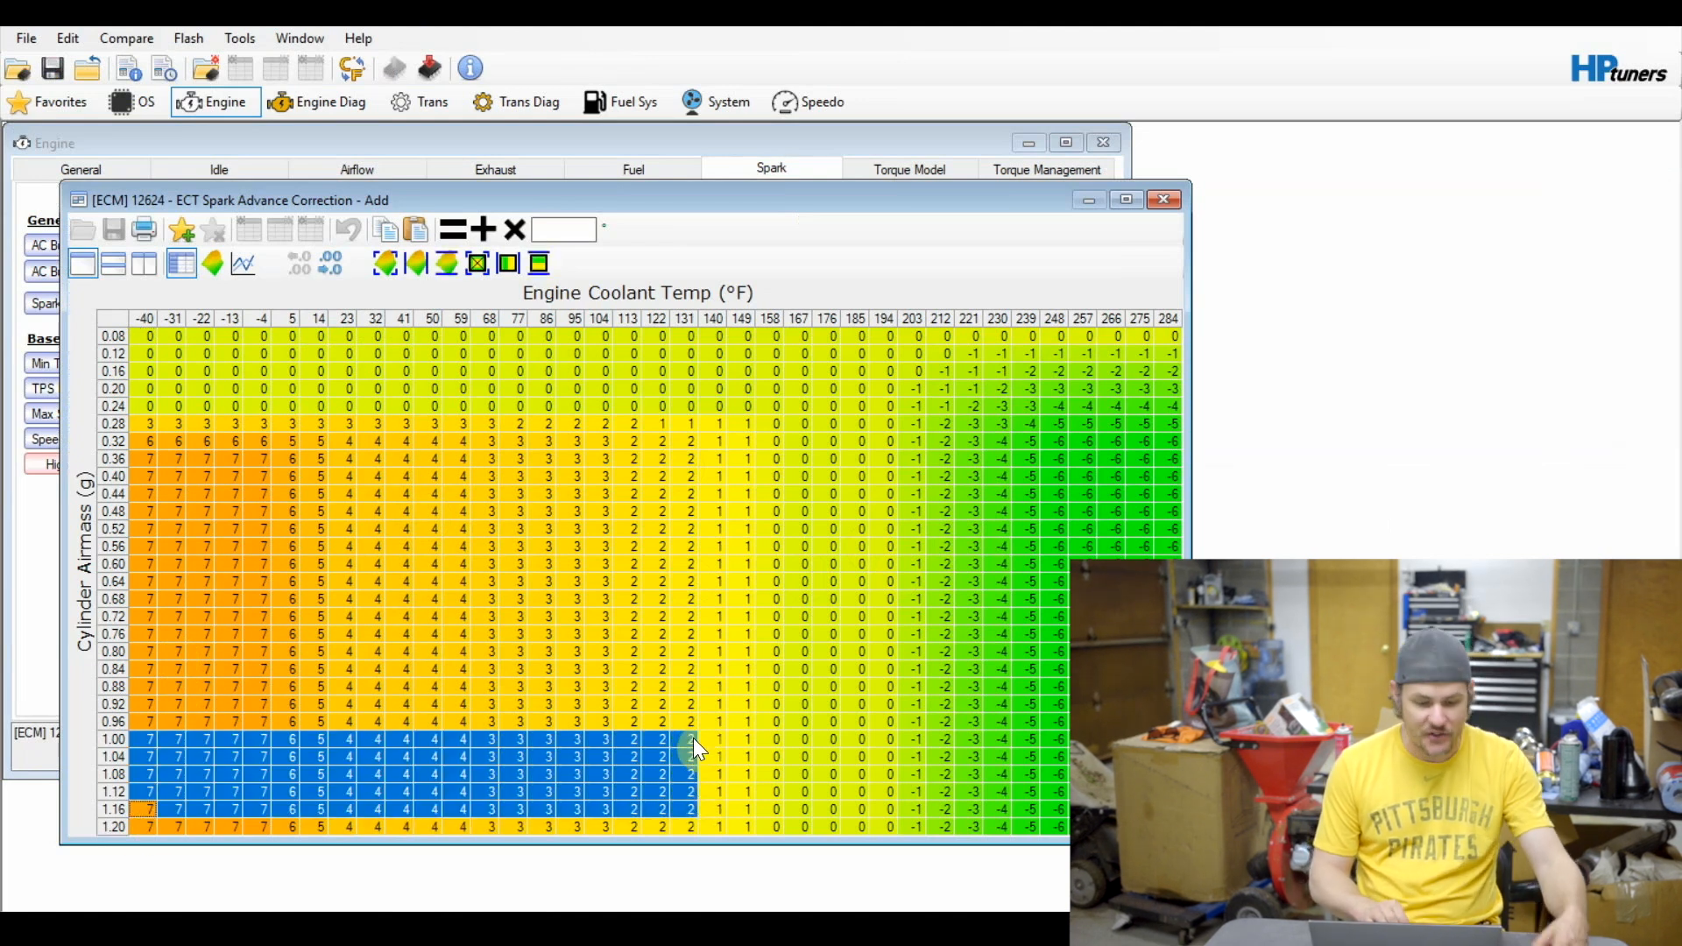
pyautogui.click(600, 319)
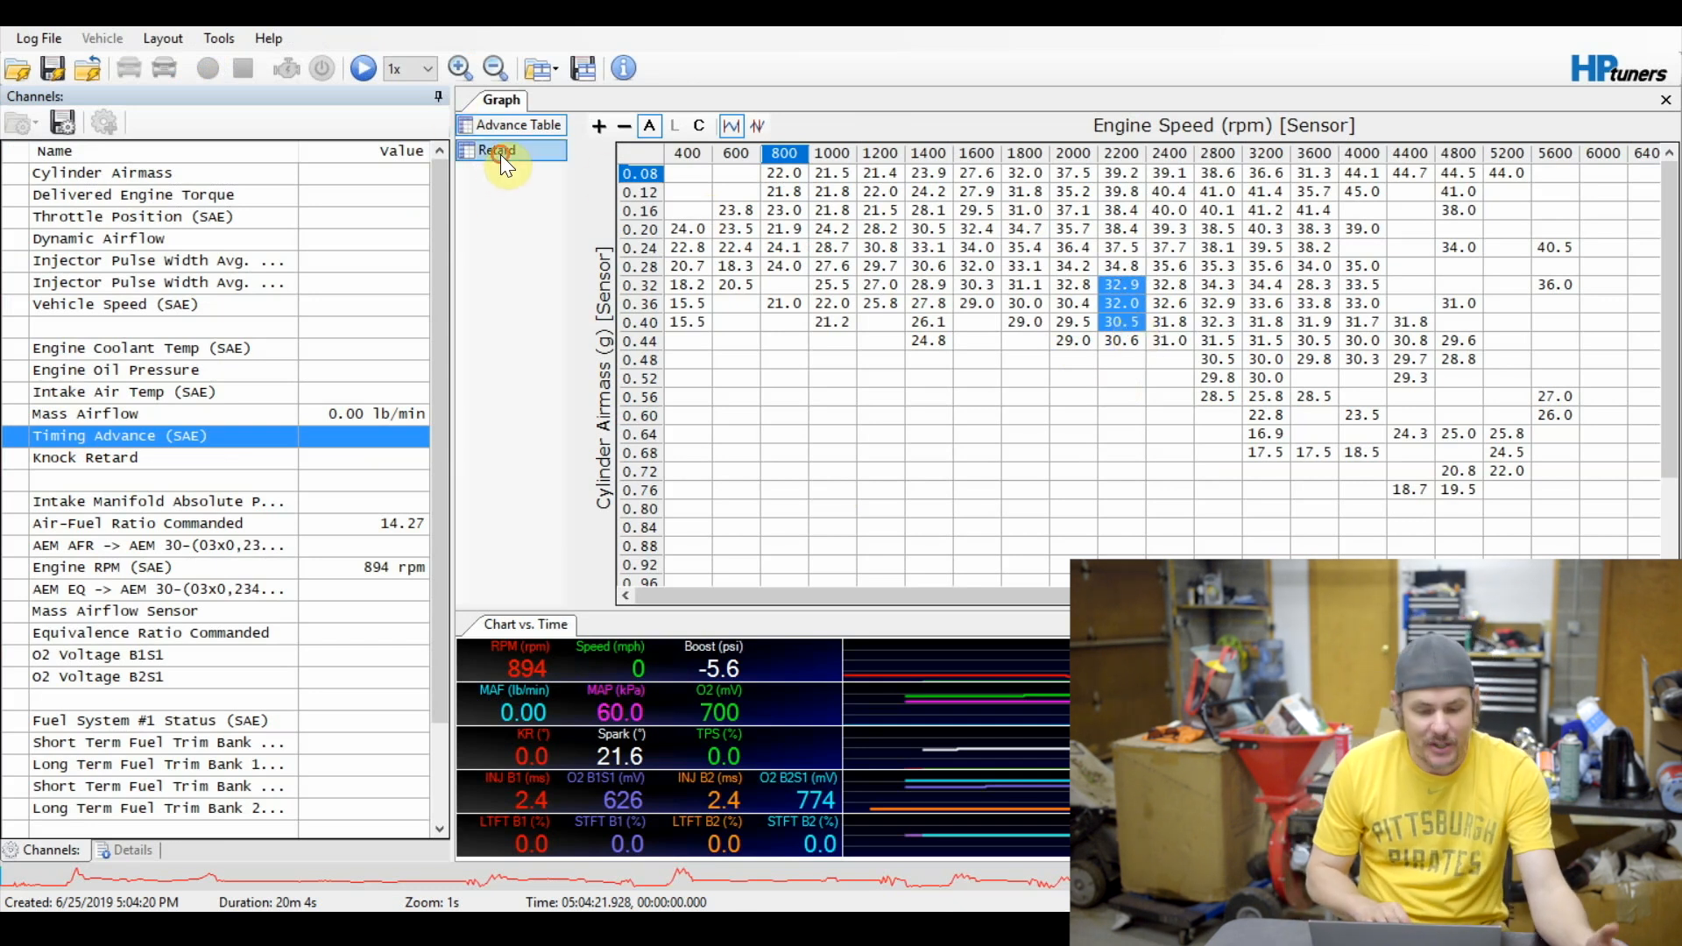
# Compare logged coolant temperature near 199°F with the ECT table, then bring up the IAT Spark Advance Correction table.
pyautogui.click(495, 149)
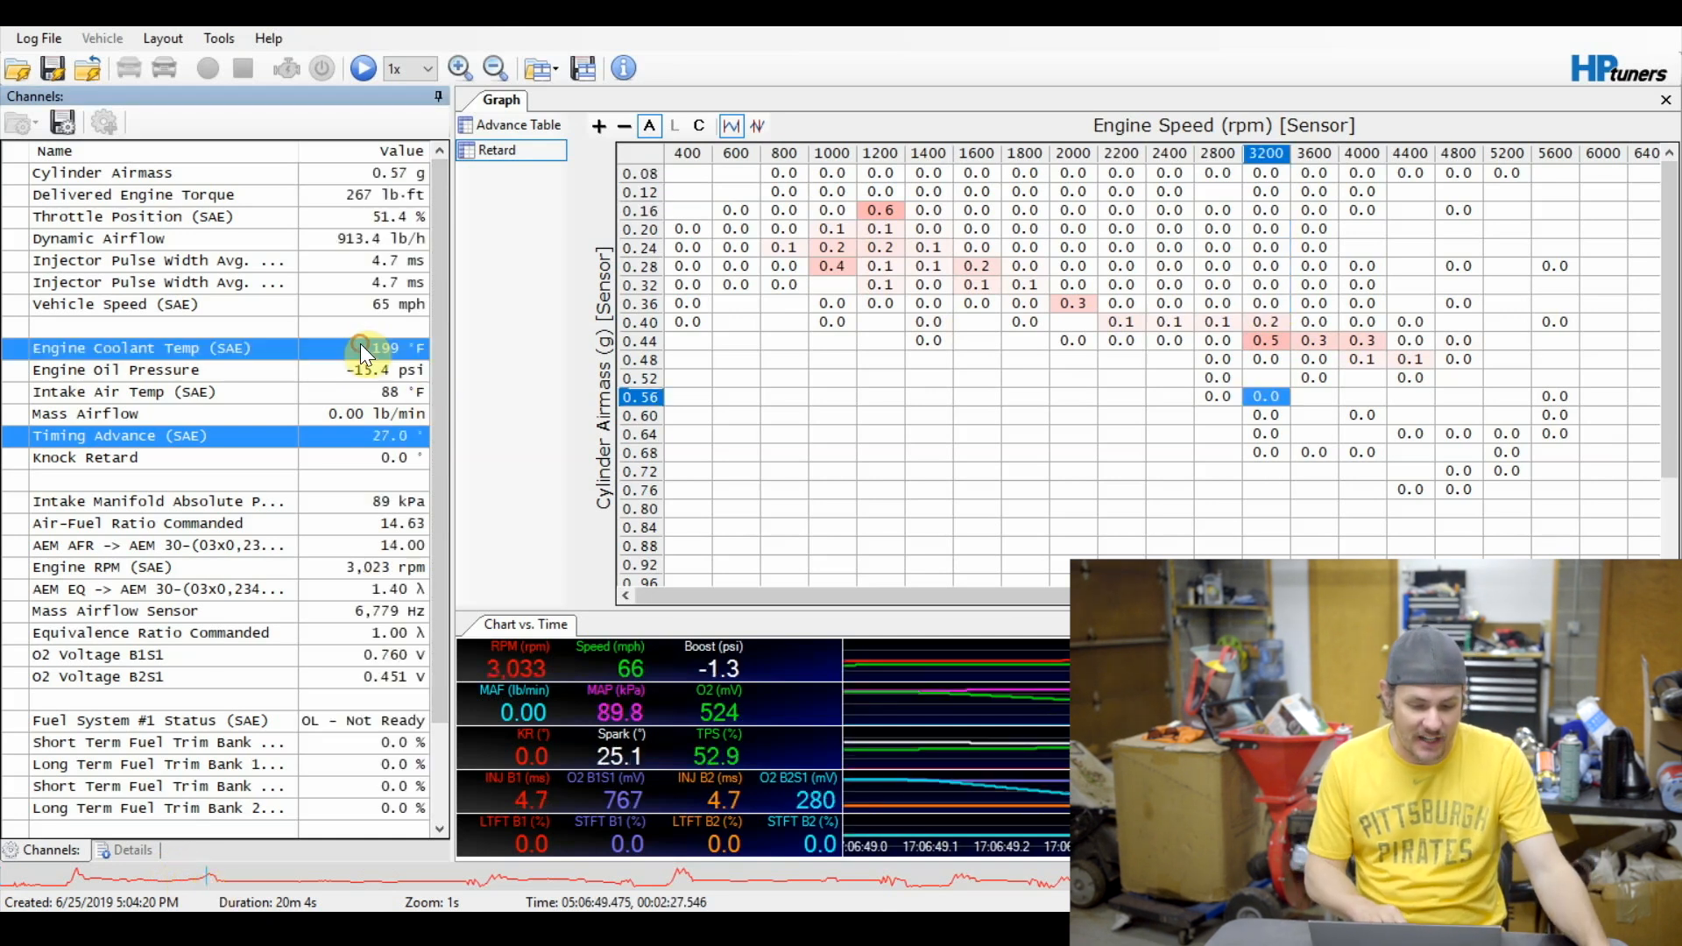
pyautogui.click(161, 347)
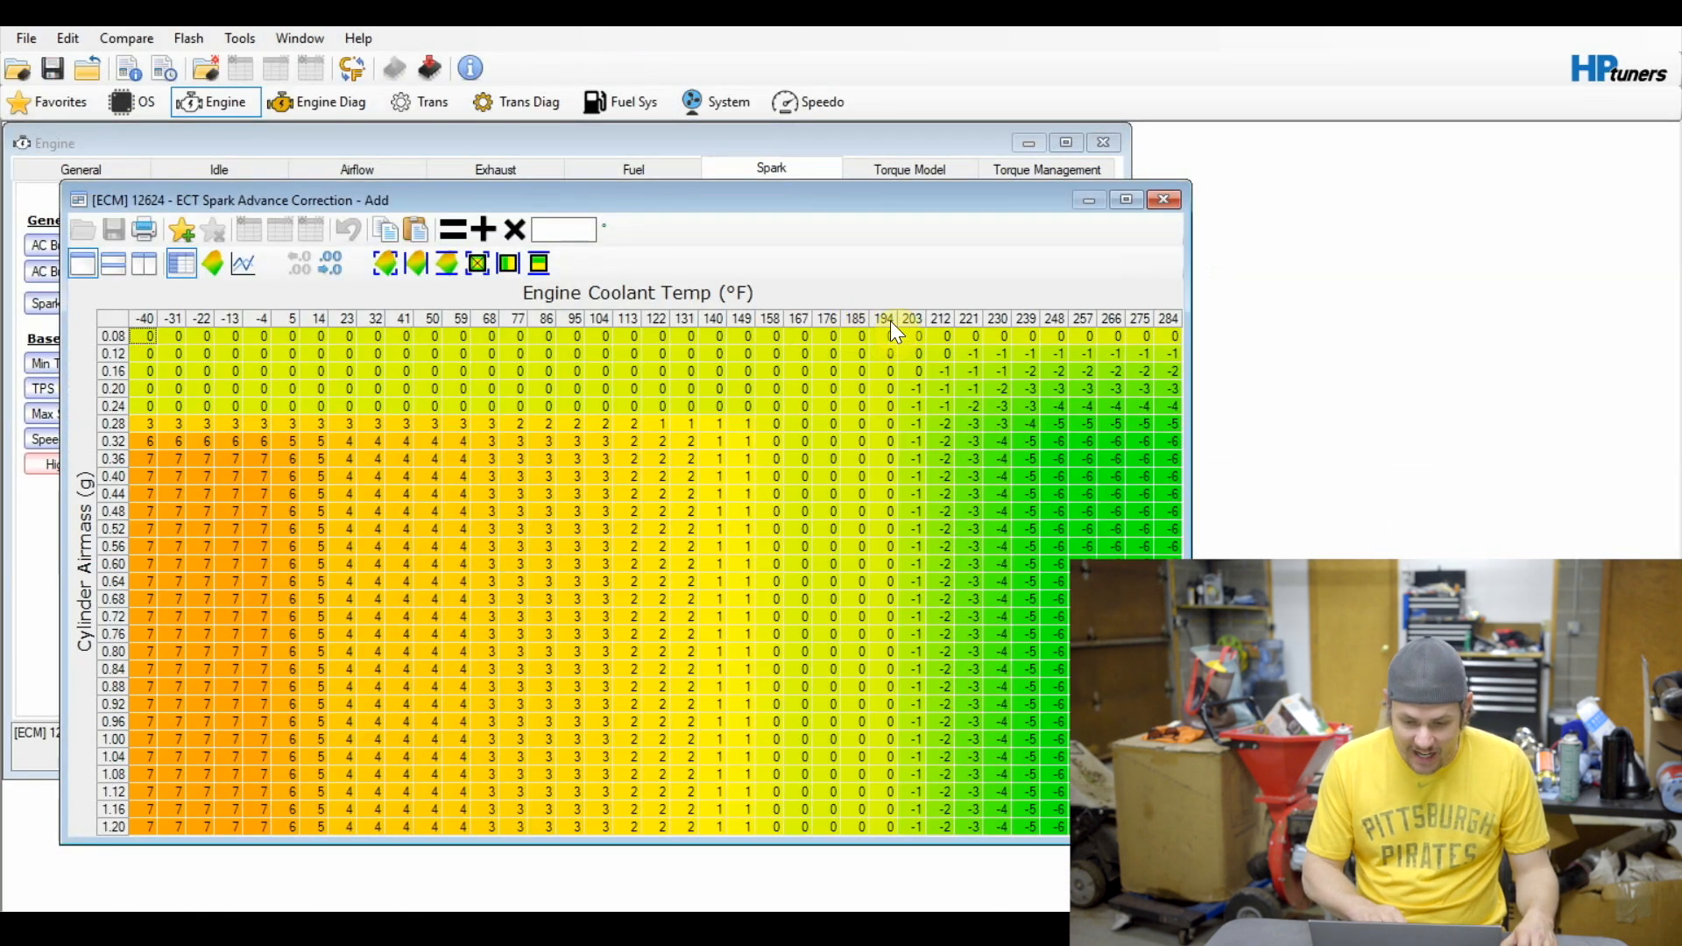
pyautogui.click(883, 319)
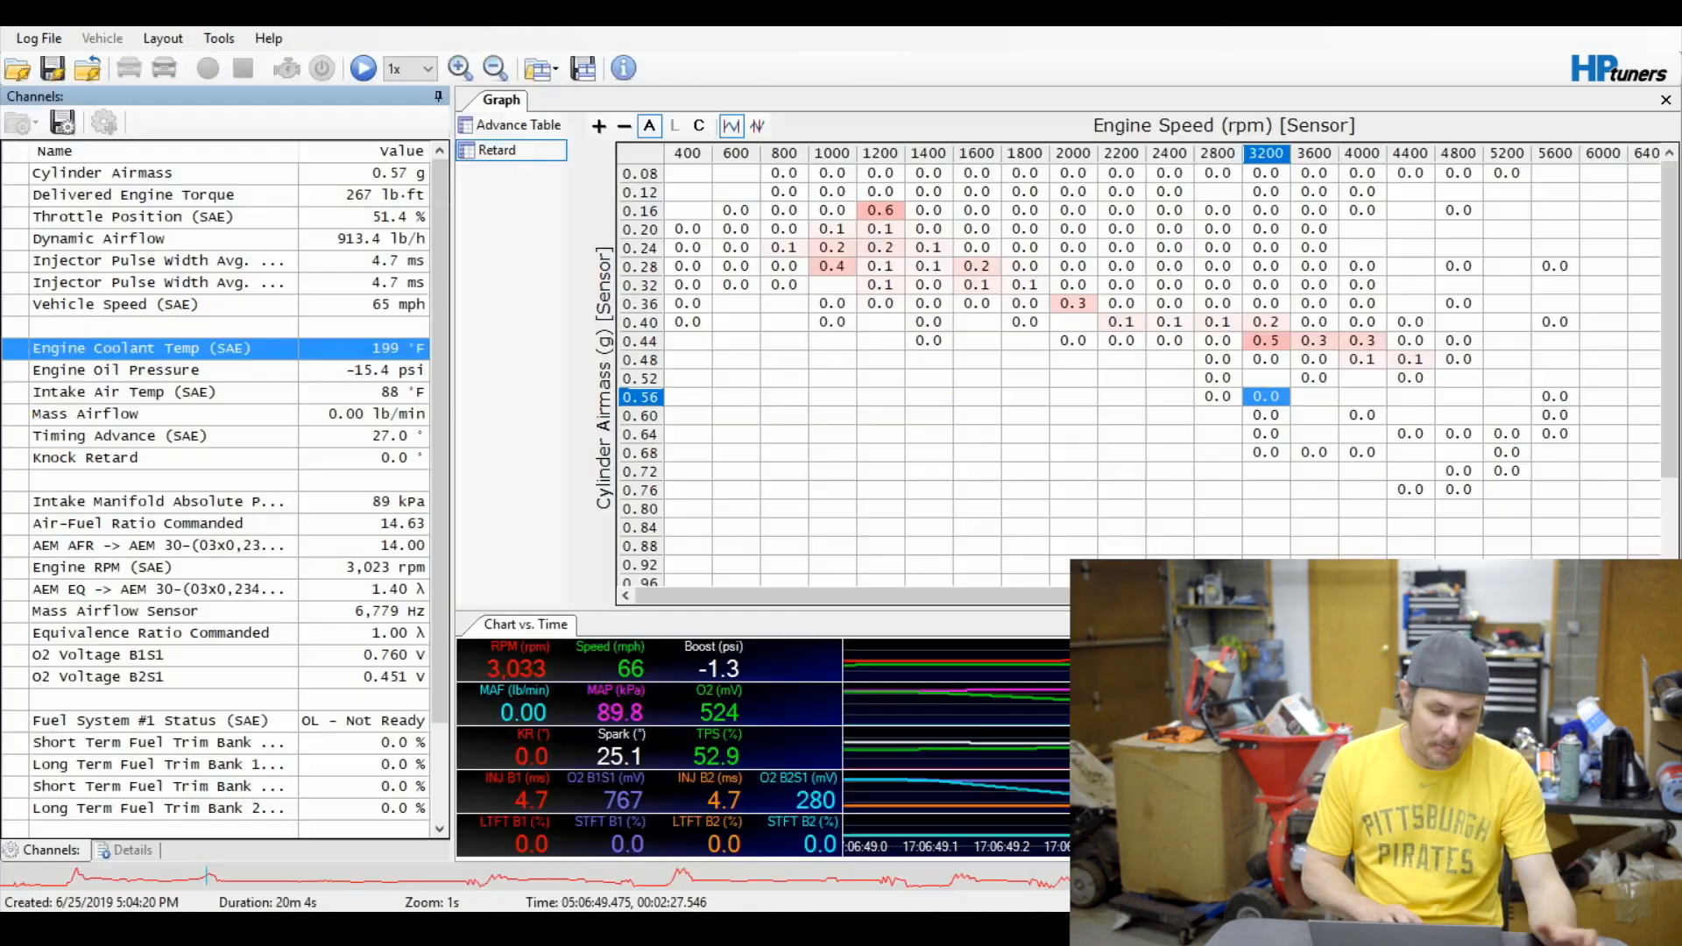
pyautogui.click(161, 391)
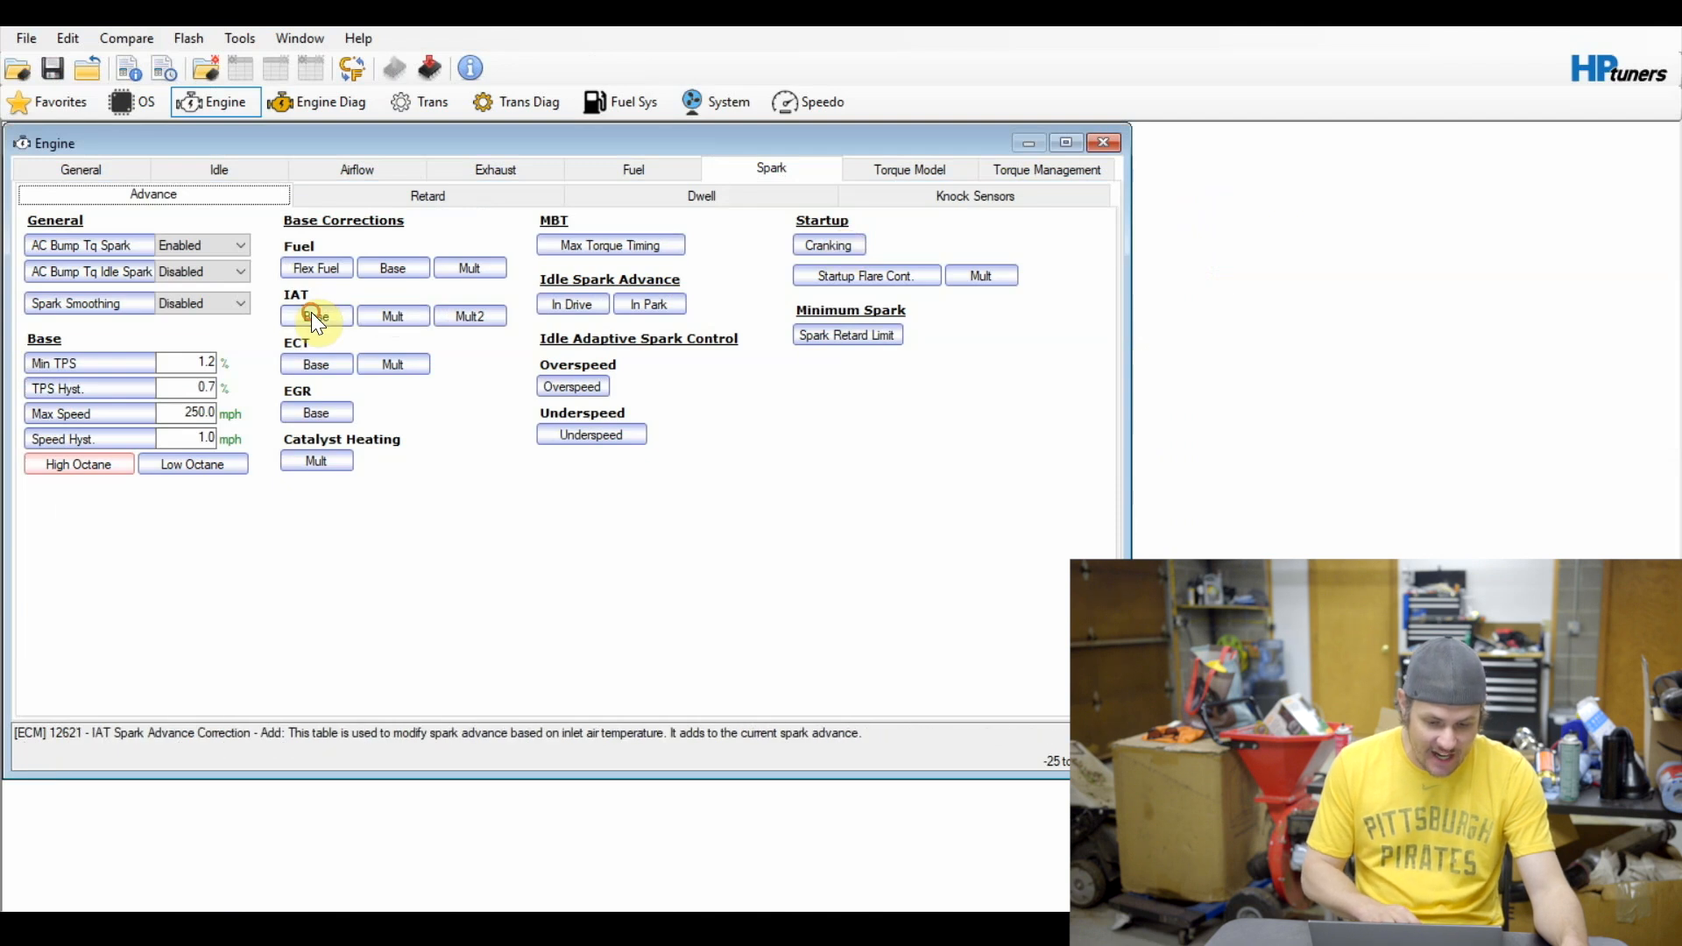
pyautogui.click(315, 316)
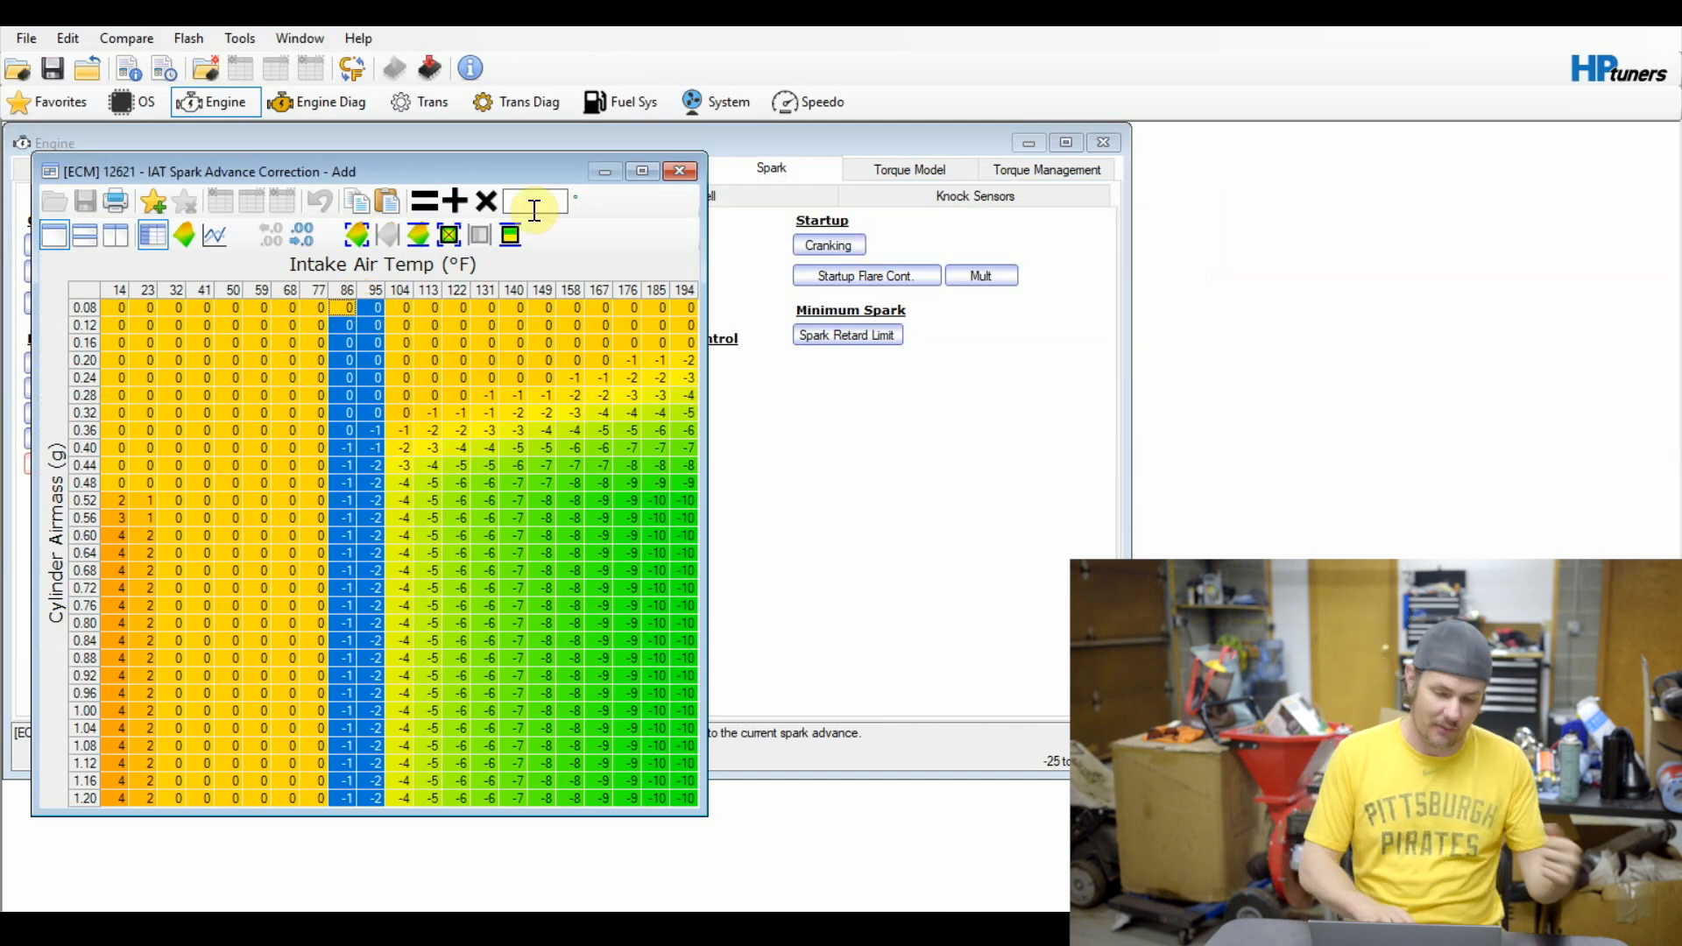
# Return to the Retard histogram and select the red knock-retard cells around 1000–1200 rpm.
pyautogui.click(680, 170)
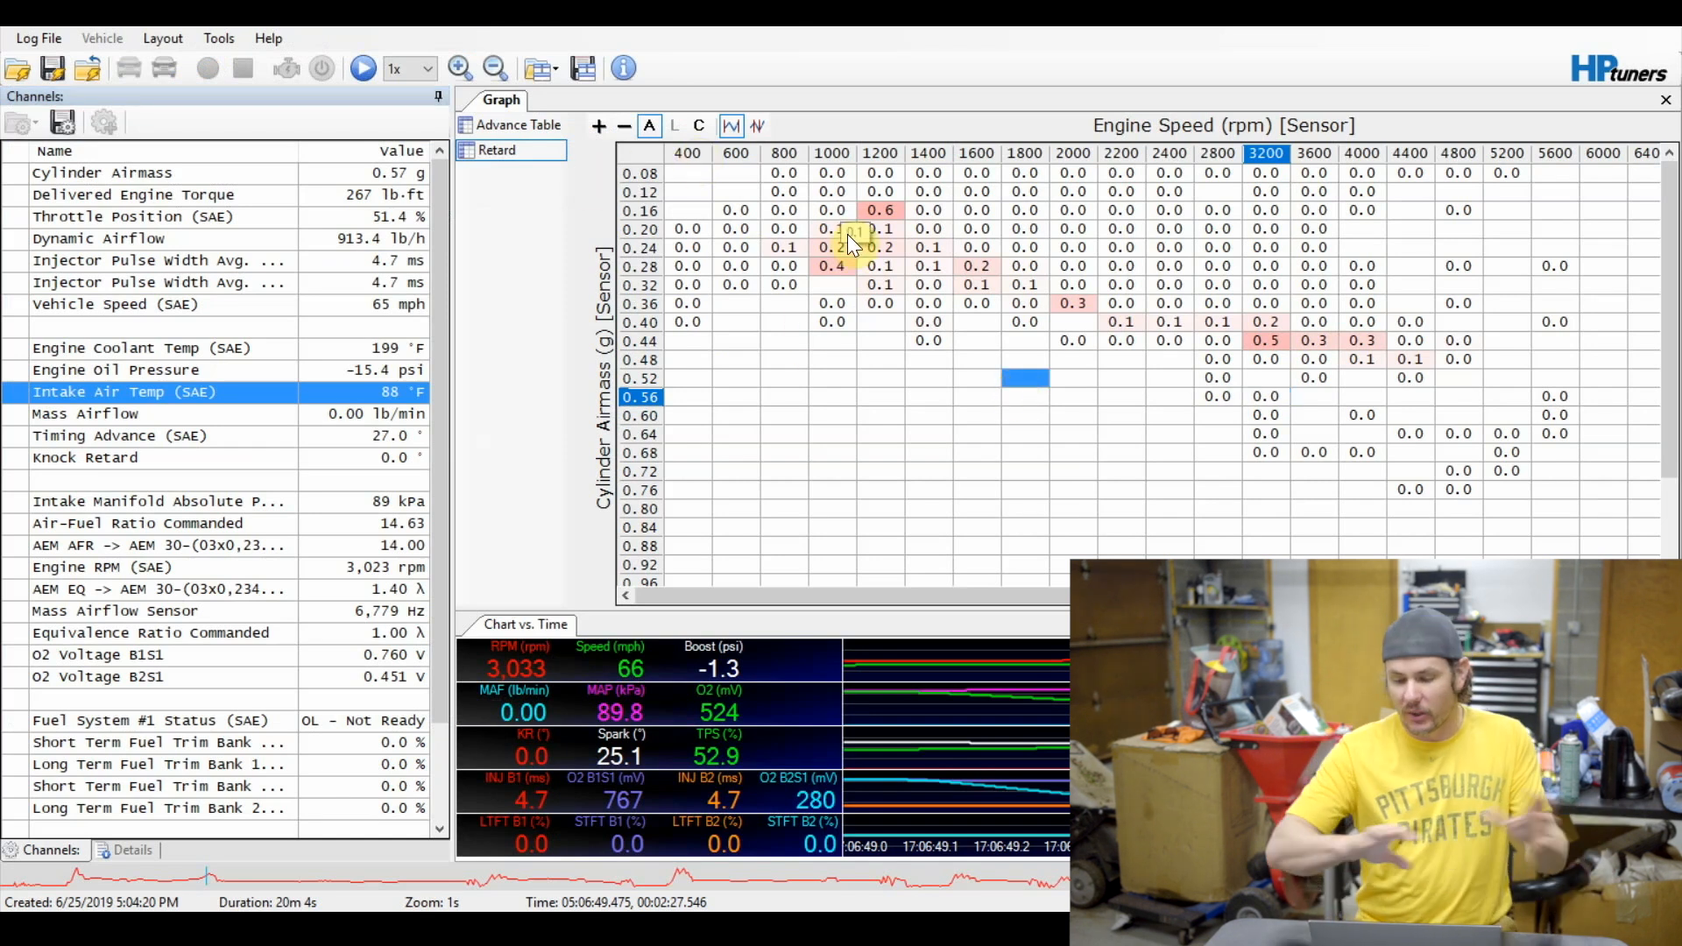
pyautogui.moveTo(837, 228); pyautogui.dragTo(929, 266)
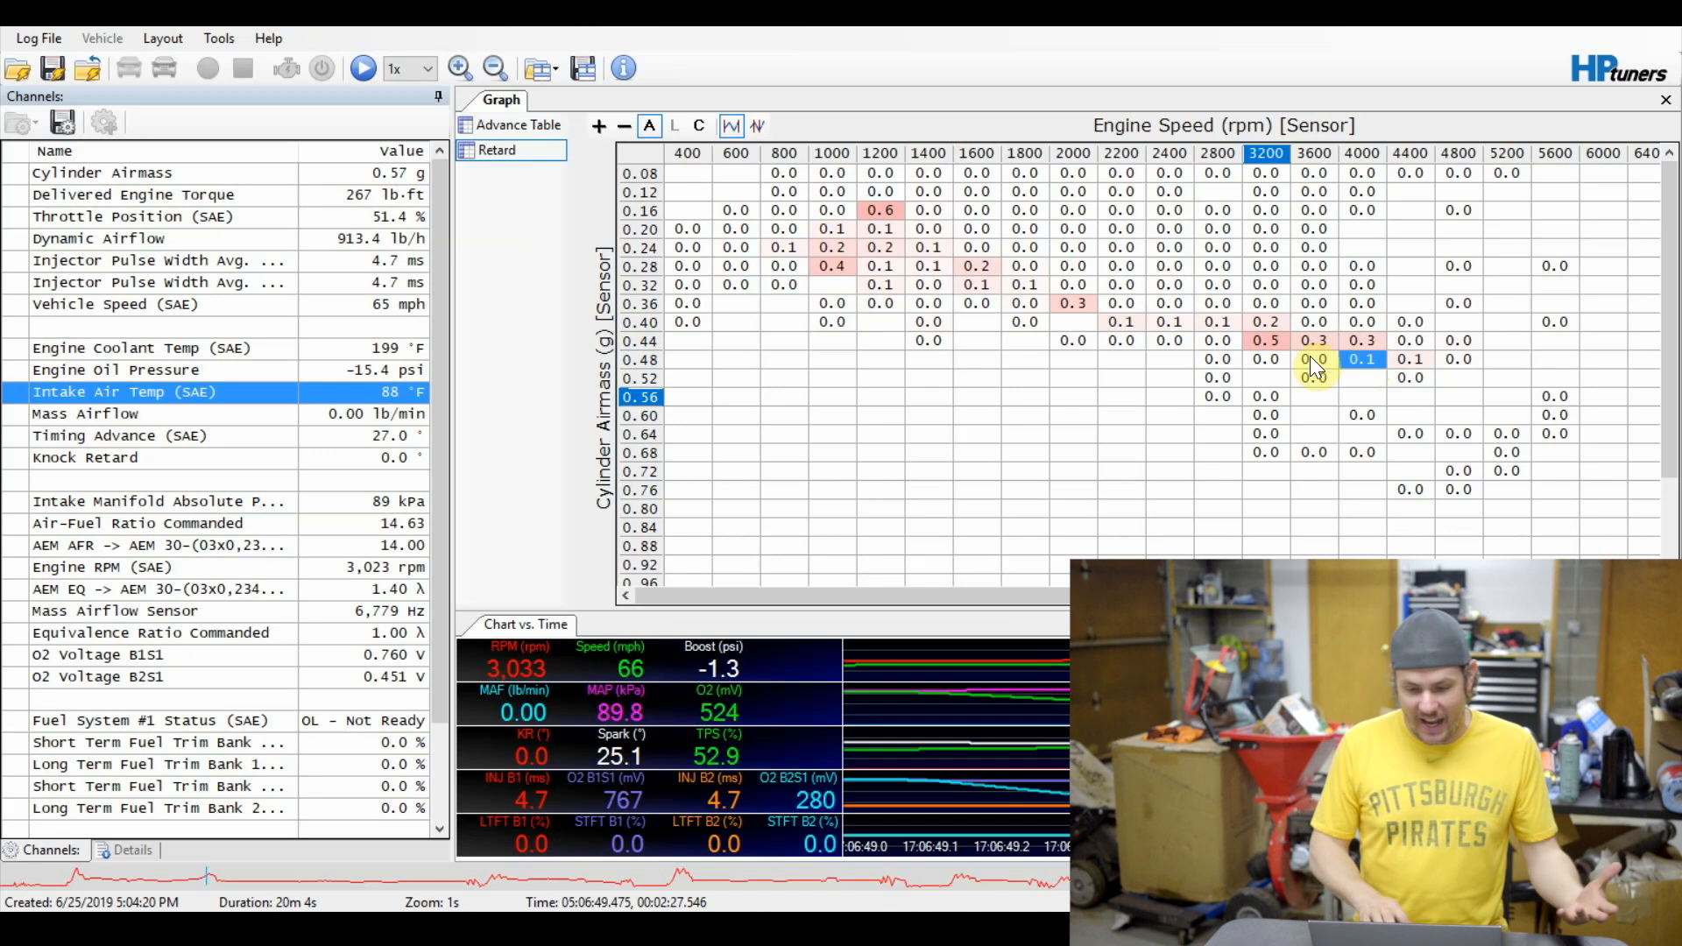
pyautogui.moveTo(1010, 323)
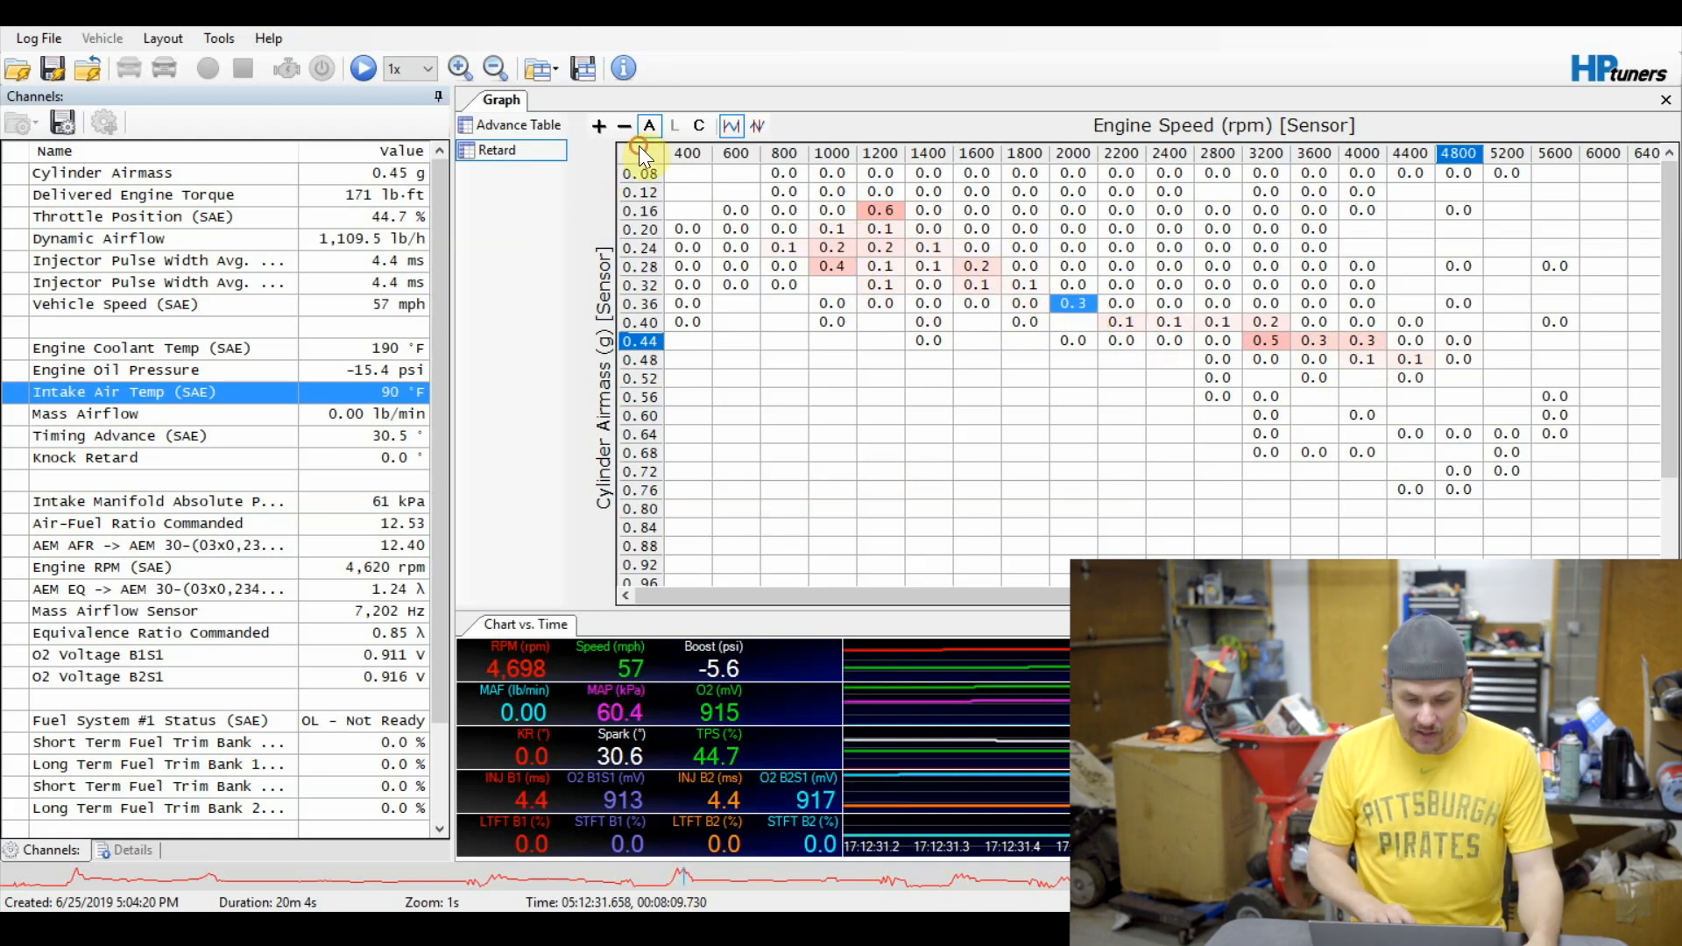
# Subtract the copied Retard histogram values across all cells of the High Octane spark table via Paste Special.
pyautogui.click(641, 152)
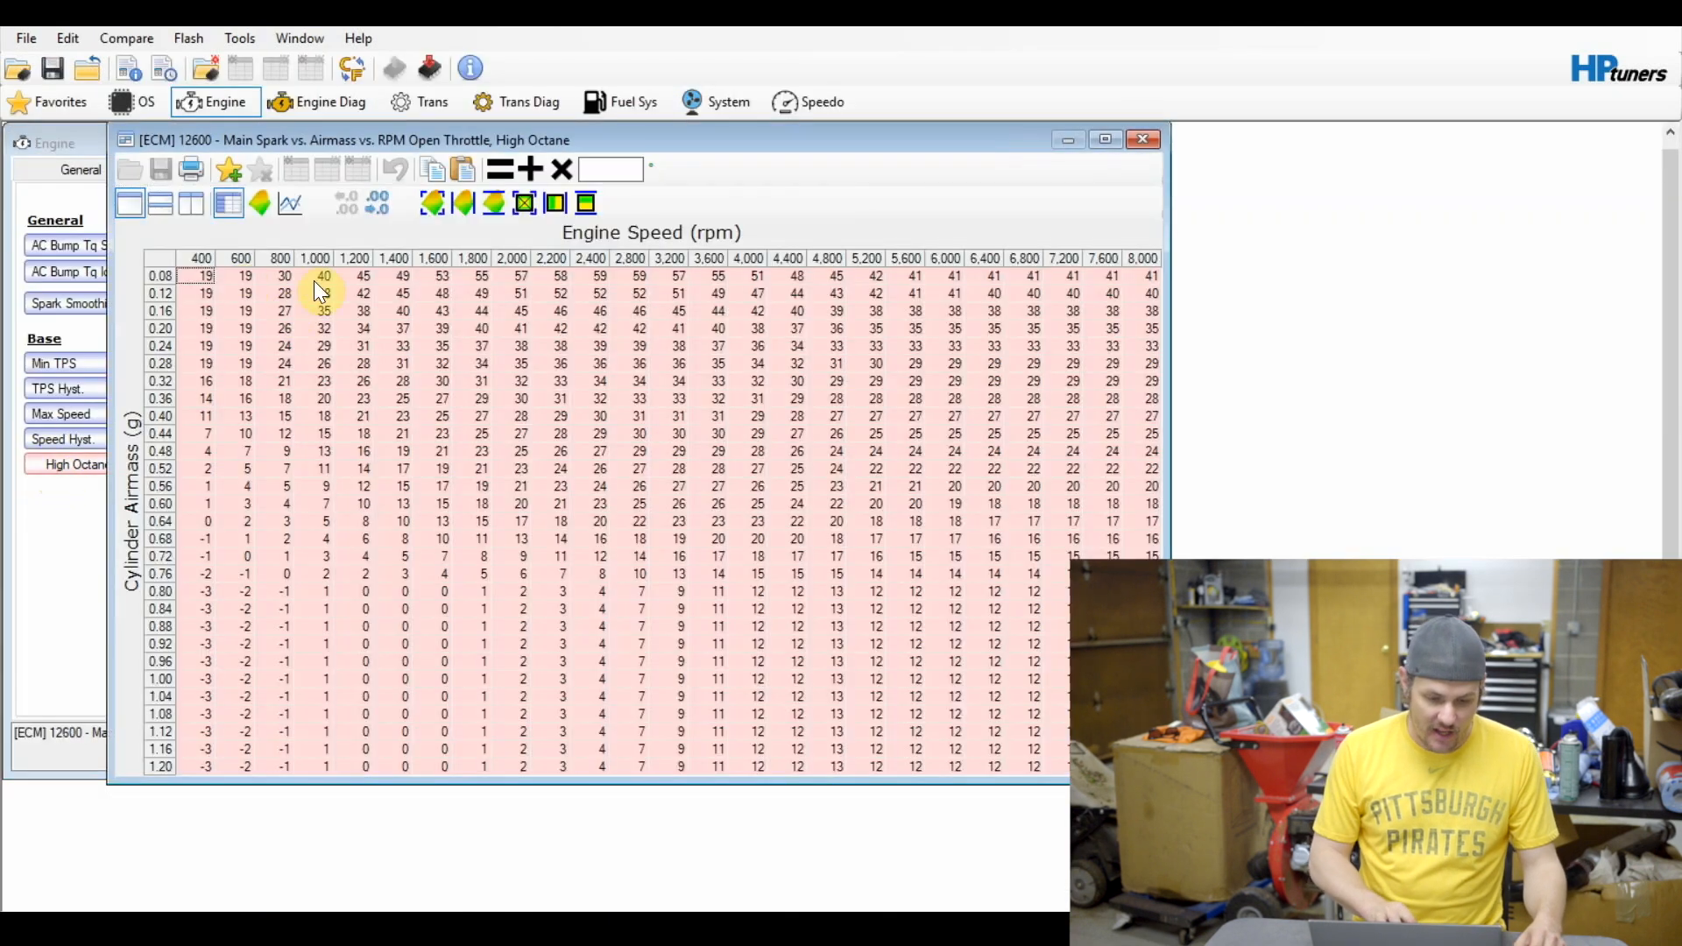
pyautogui.rightClick(160, 273)
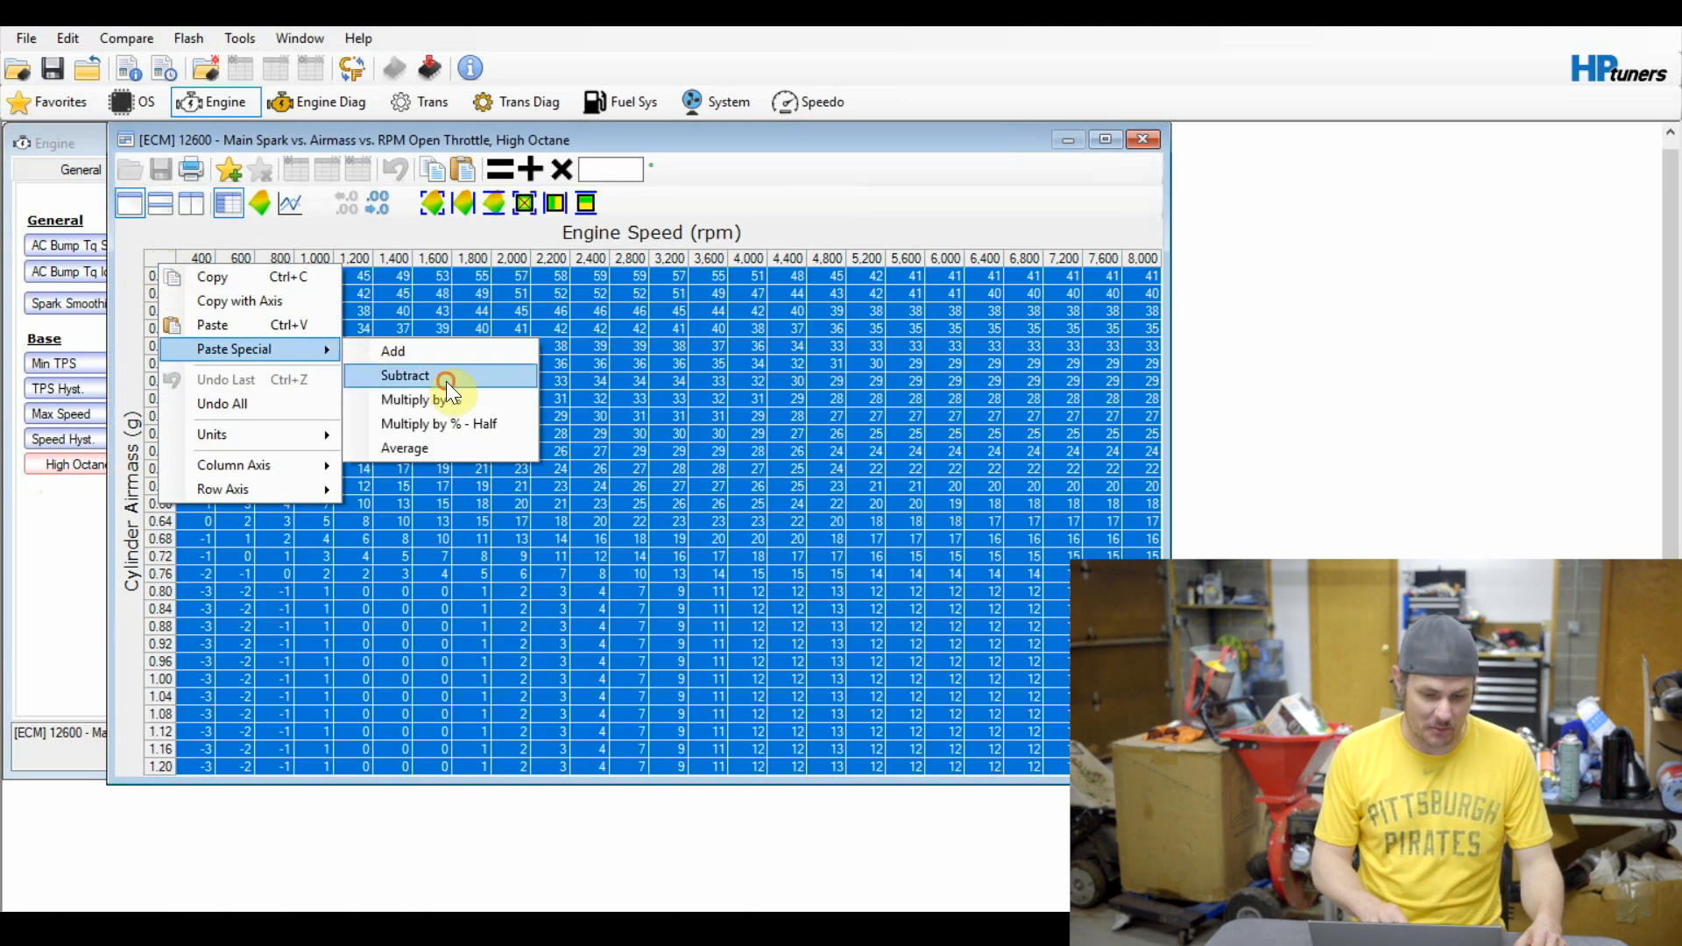
pyautogui.click(405, 375)
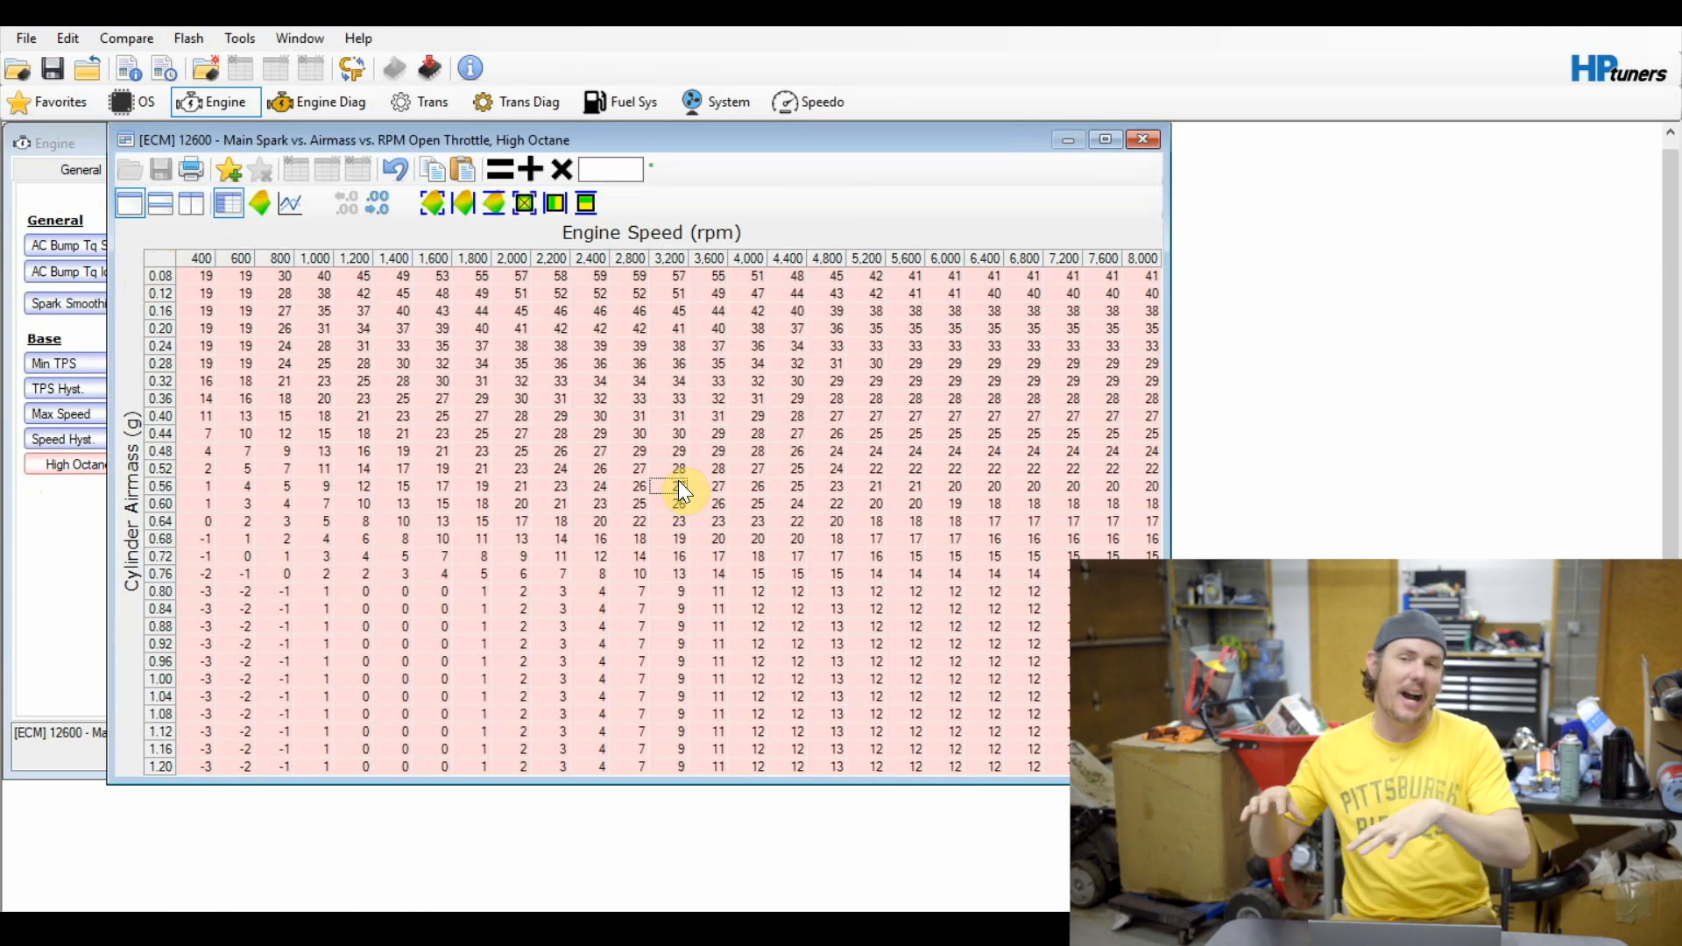